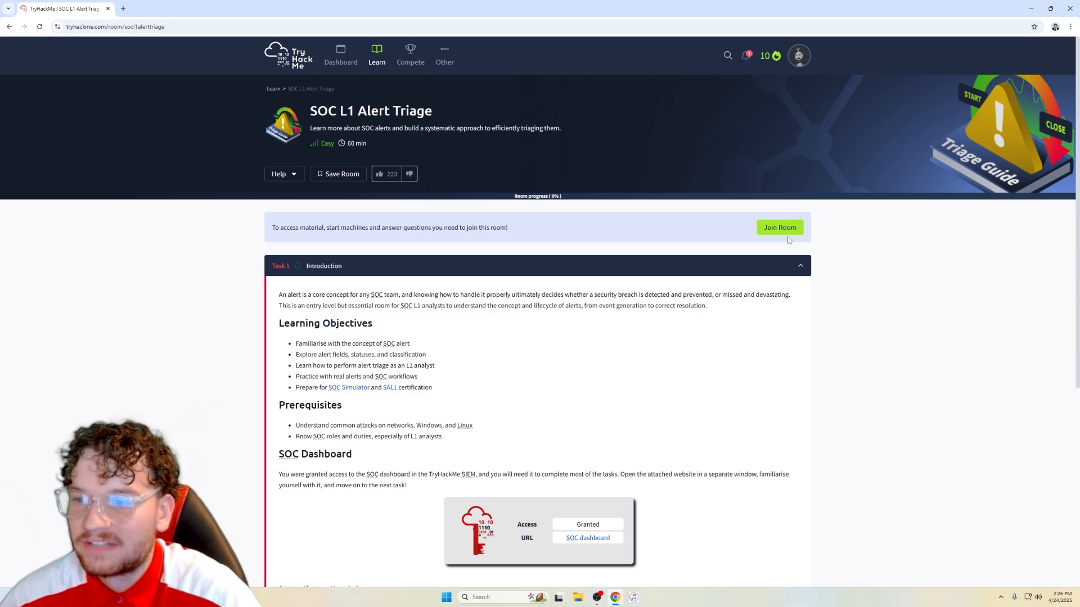
Step: Join the SOC L1 Alert Triage room and read down Task 1 Introduction to the SOC dashboard link
left_click(778, 227)
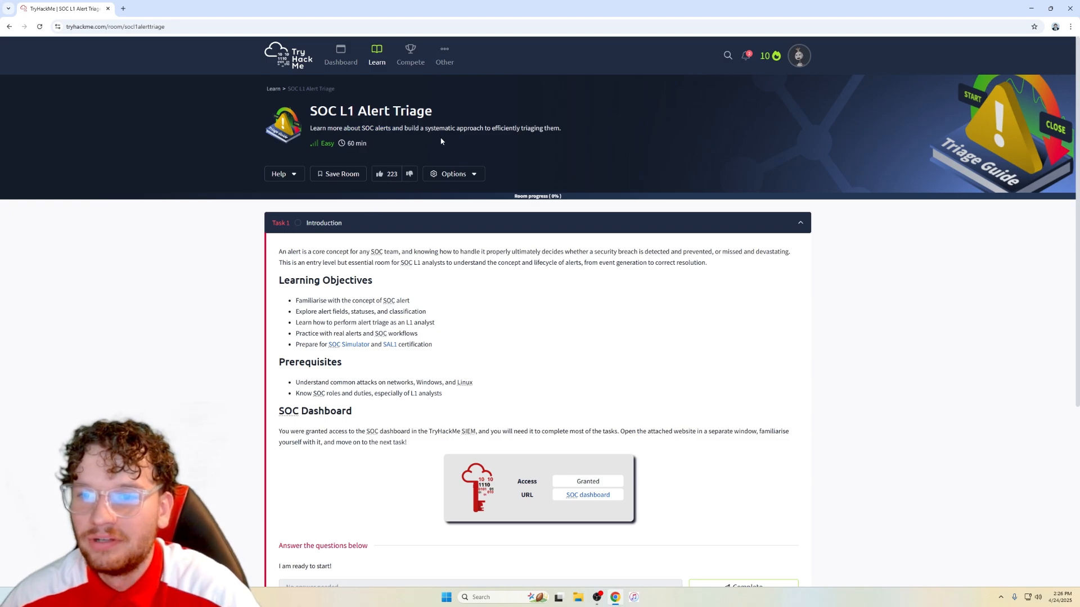
mouse_move(566, 250)
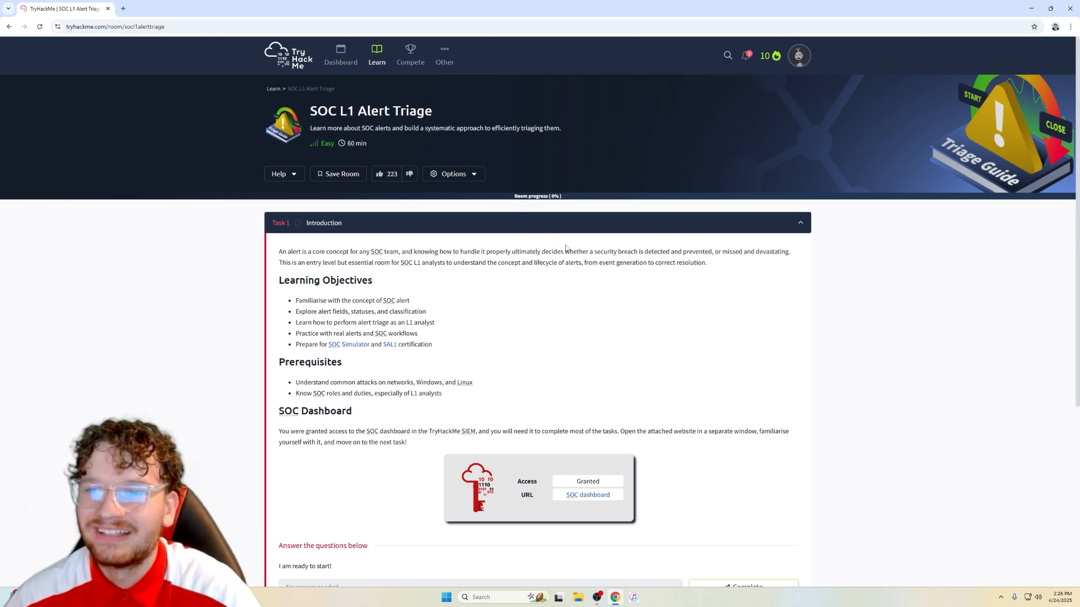
scroll("down", 3)
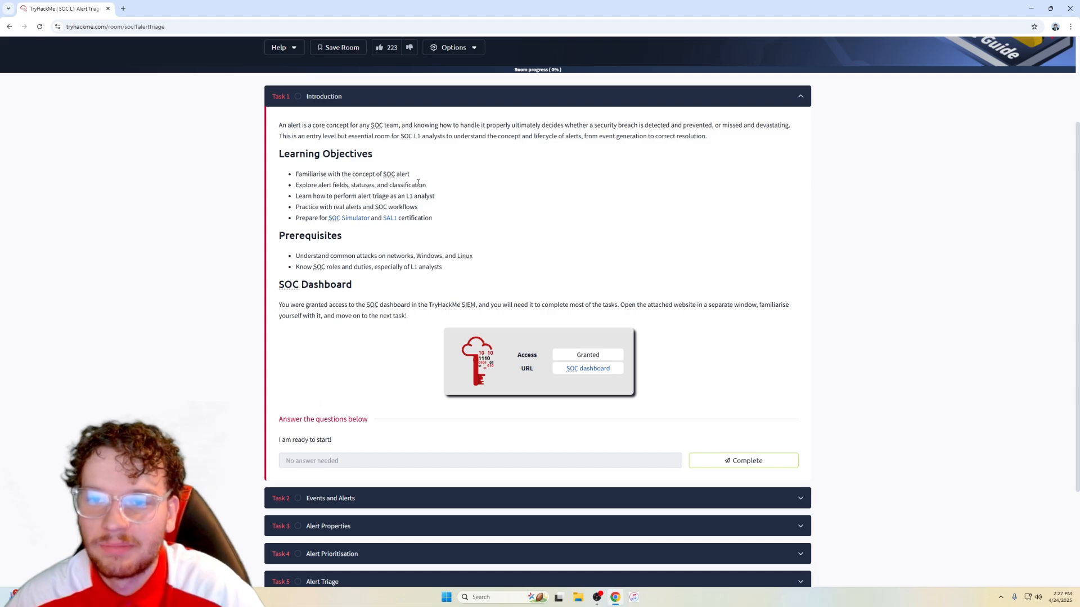
mouse_move(403, 250)
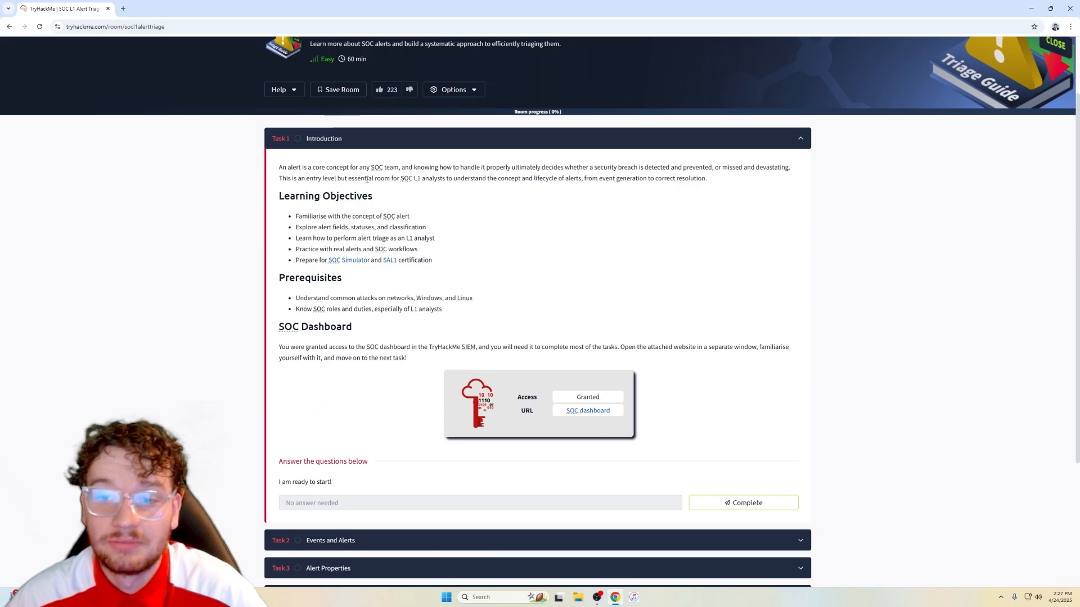
scroll("down", 3)
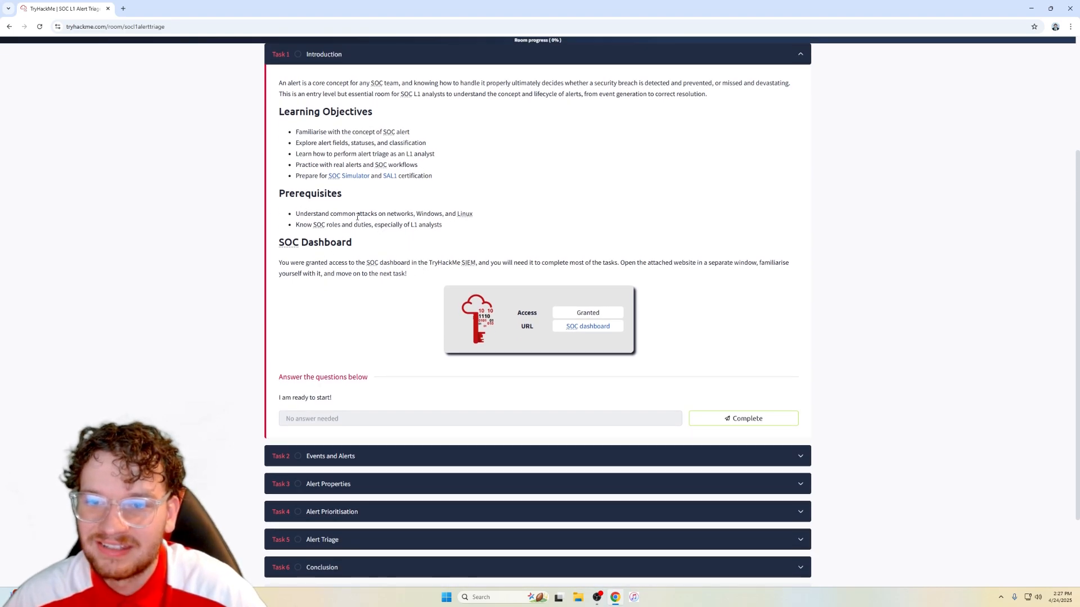
scroll("down", 3)
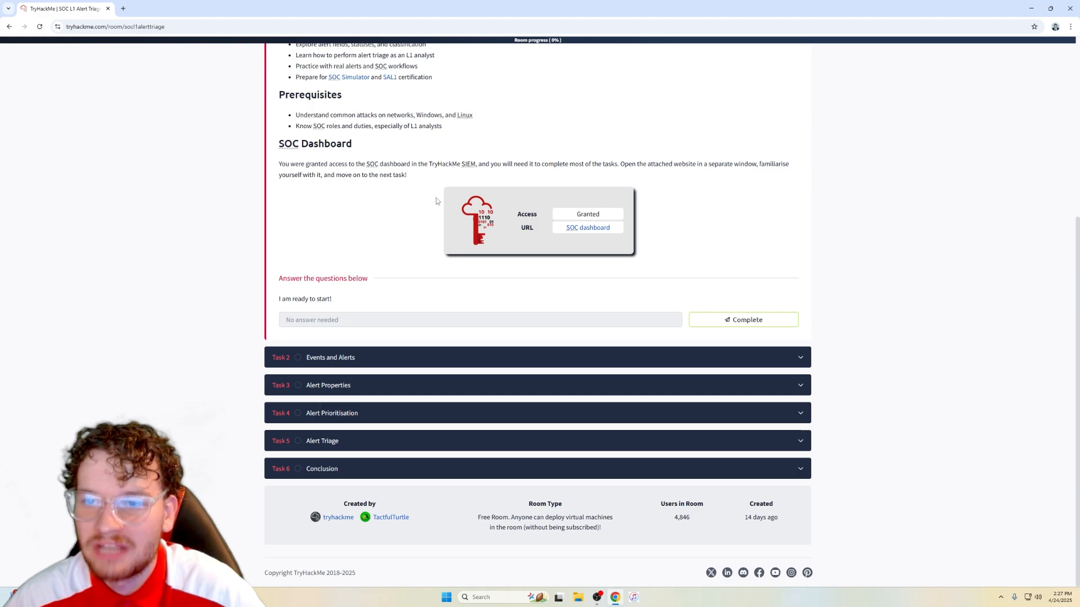
mouse_move(469, 212)
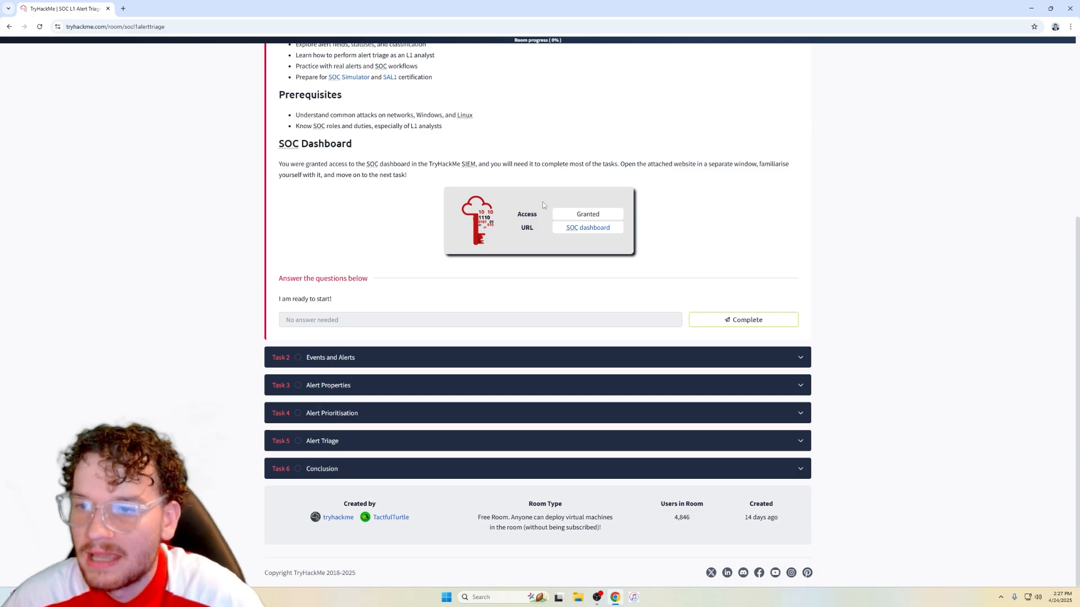
mouse_move(674, 174)
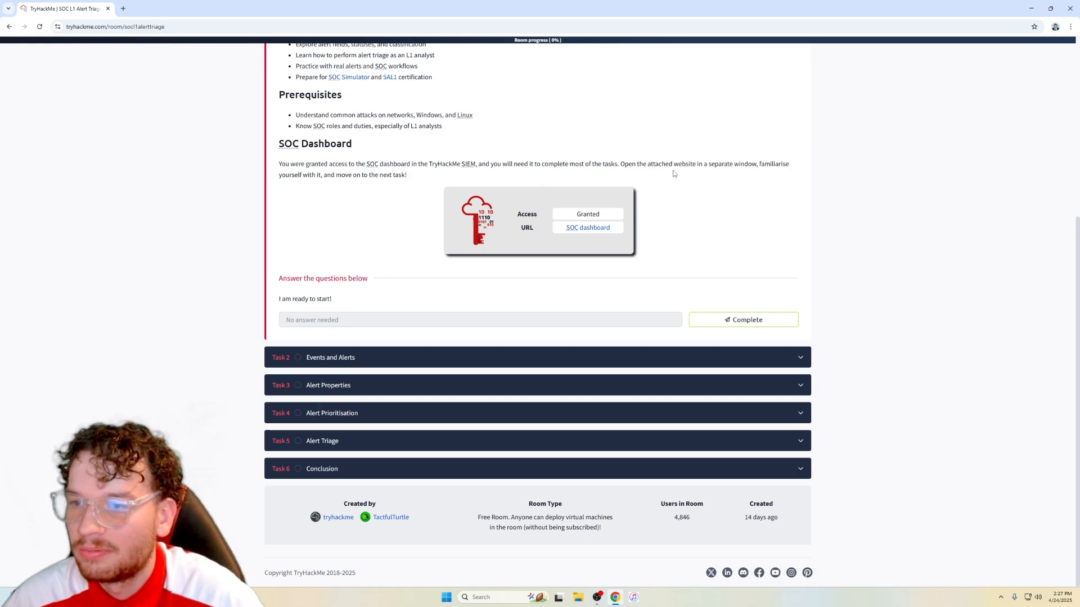
mouse_move(737, 180)
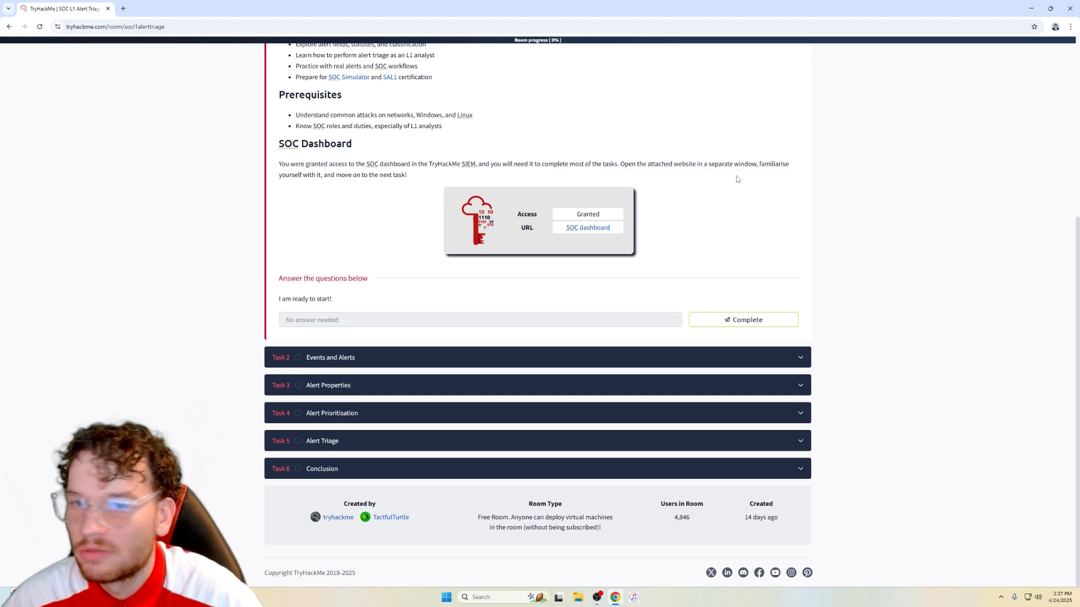
mouse_move(587, 229)
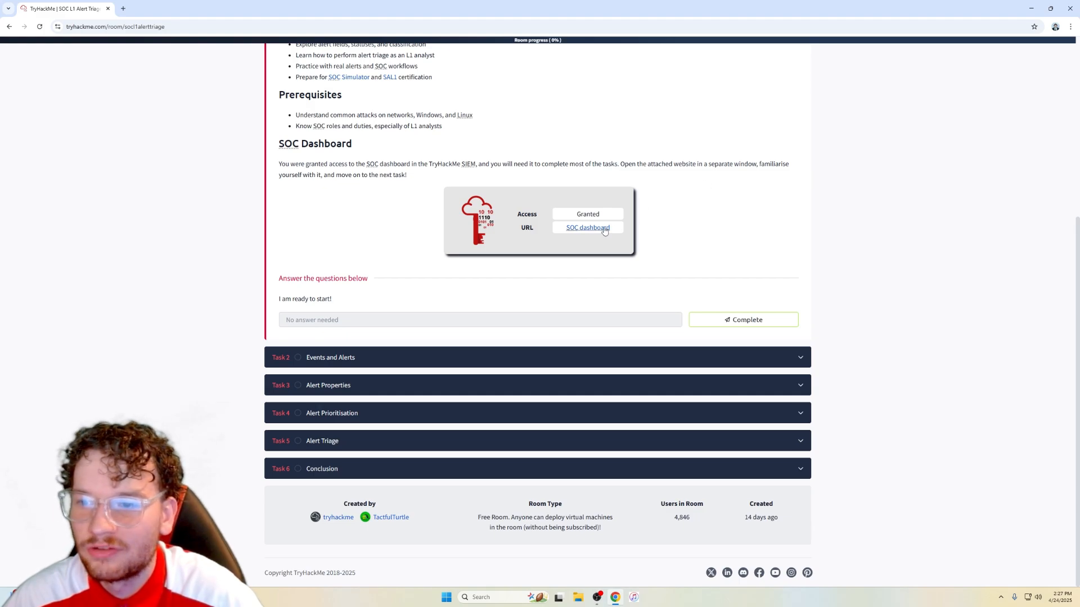
Step: Launch the SOC dashboard in a new tab, check the SIEM, and complete Task 1 Introduction
left_click(587, 228)
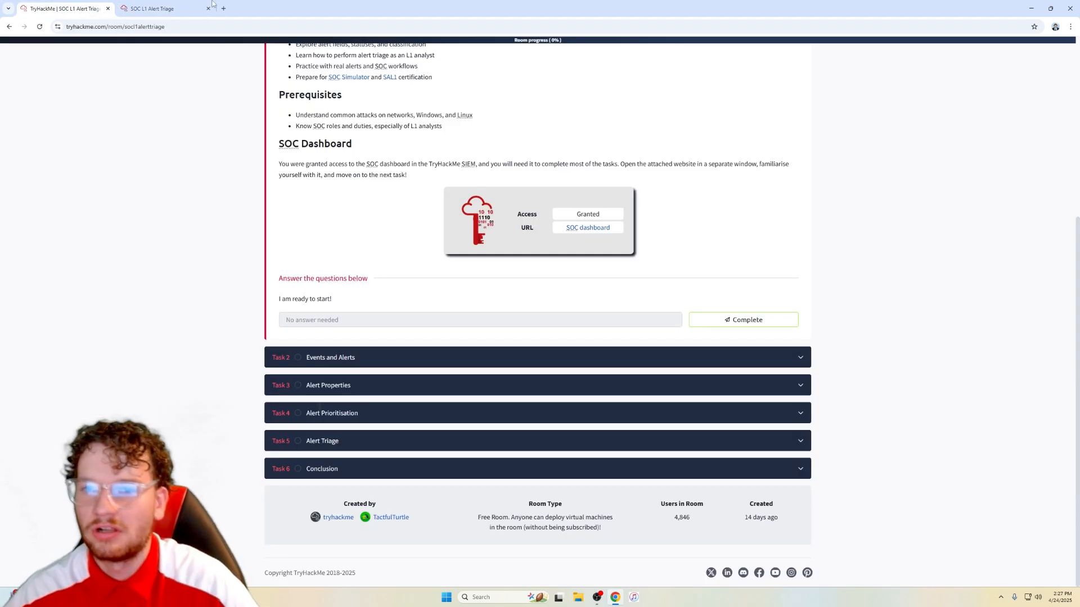
left_click(159, 8)
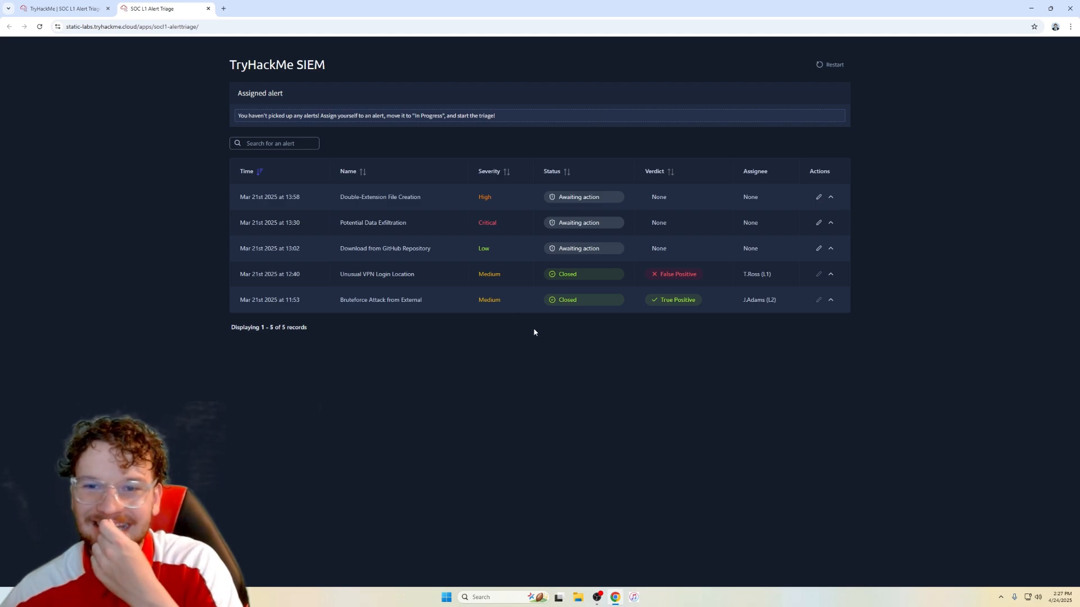
left_click(62, 8)
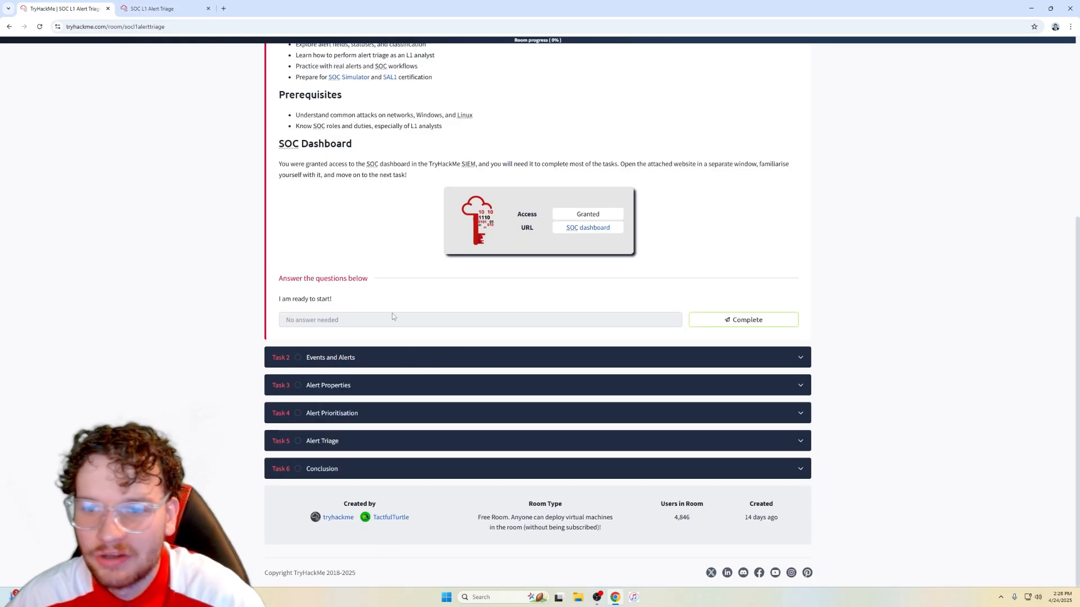
left_click(742, 319)
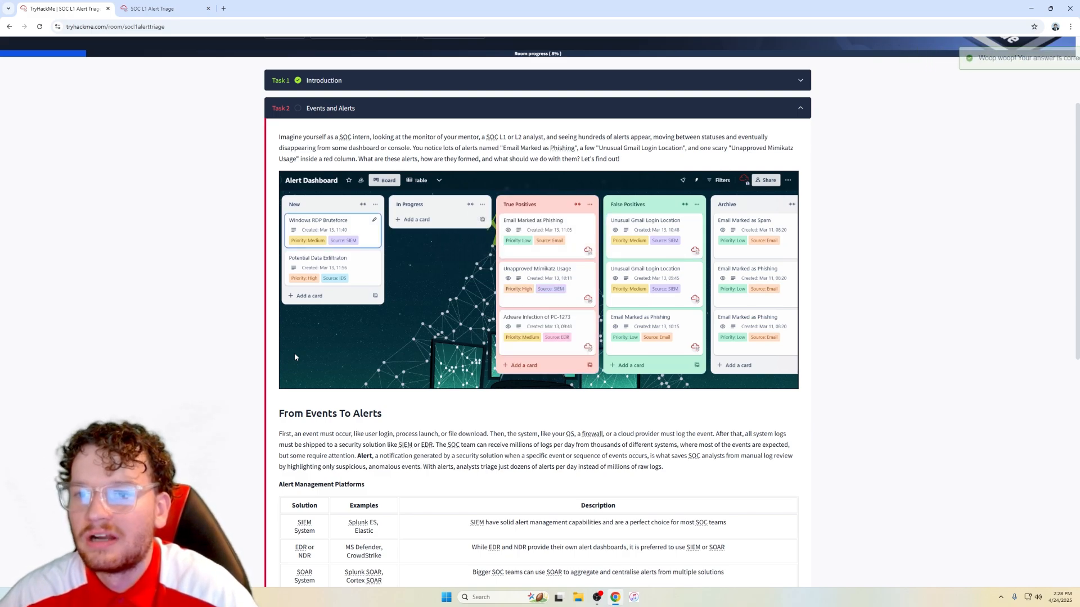
Step: Read through Task 2 Events and Alerts down to its two dashboard questions
left_click_drag(333, 267, 440, 234)
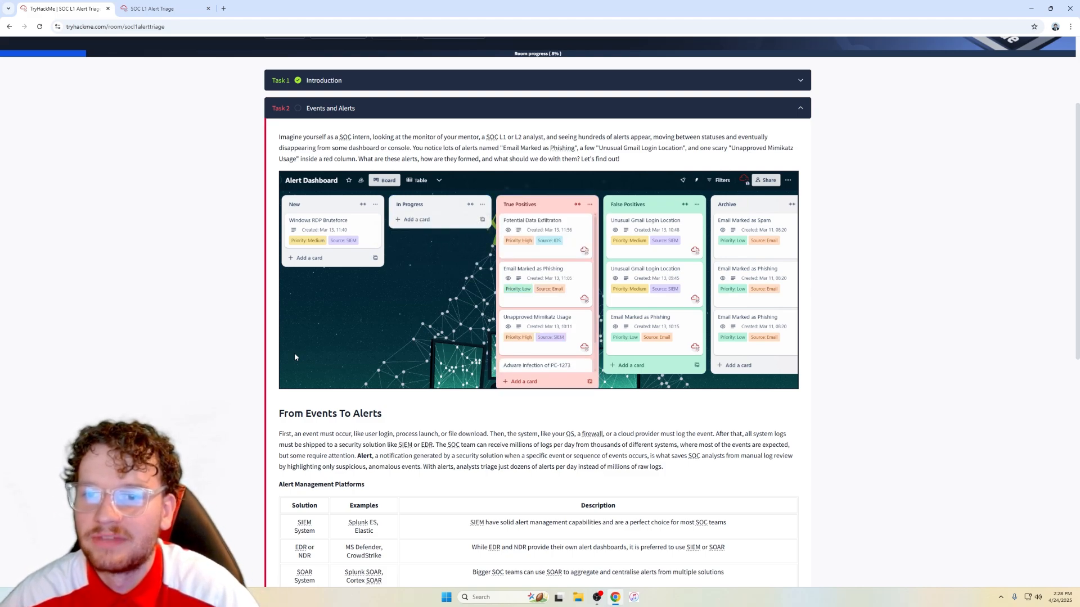
left_click_drag(332, 229, 440, 230)
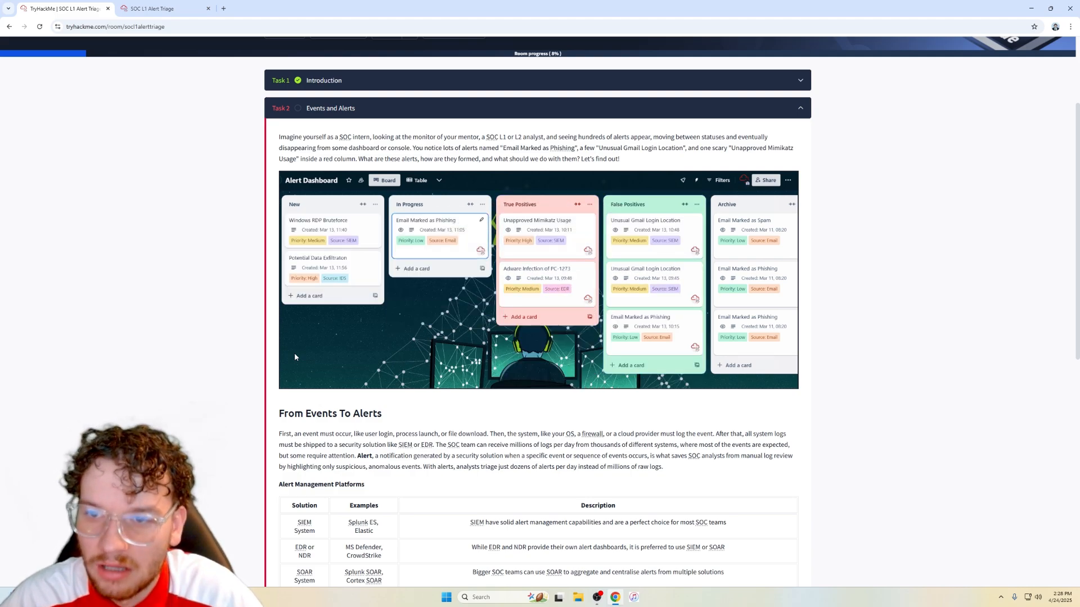
left_click_drag(438, 231, 547, 230)
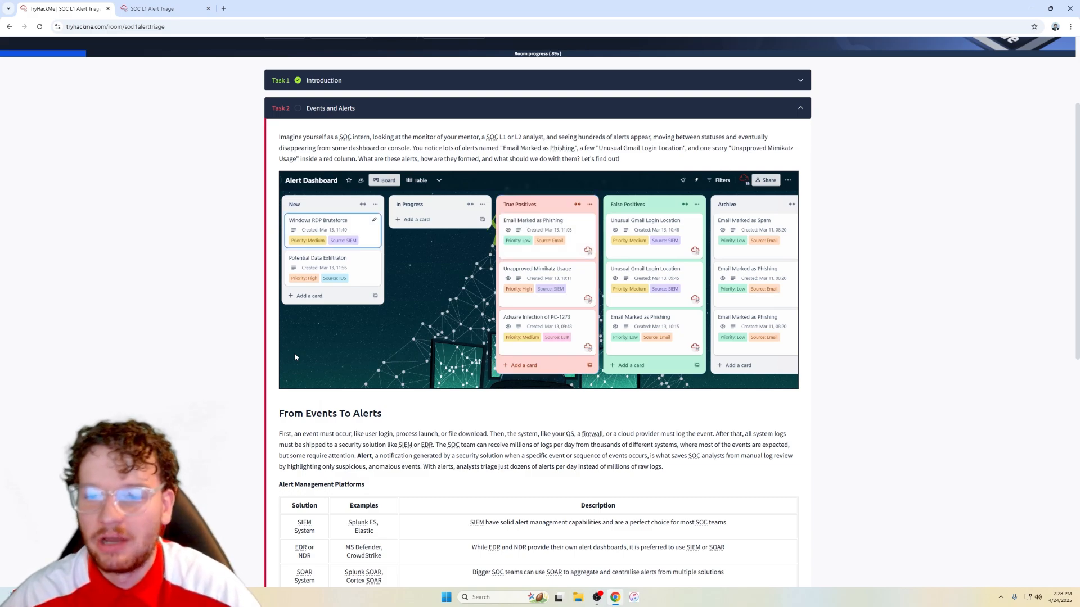
scroll("down", 3)
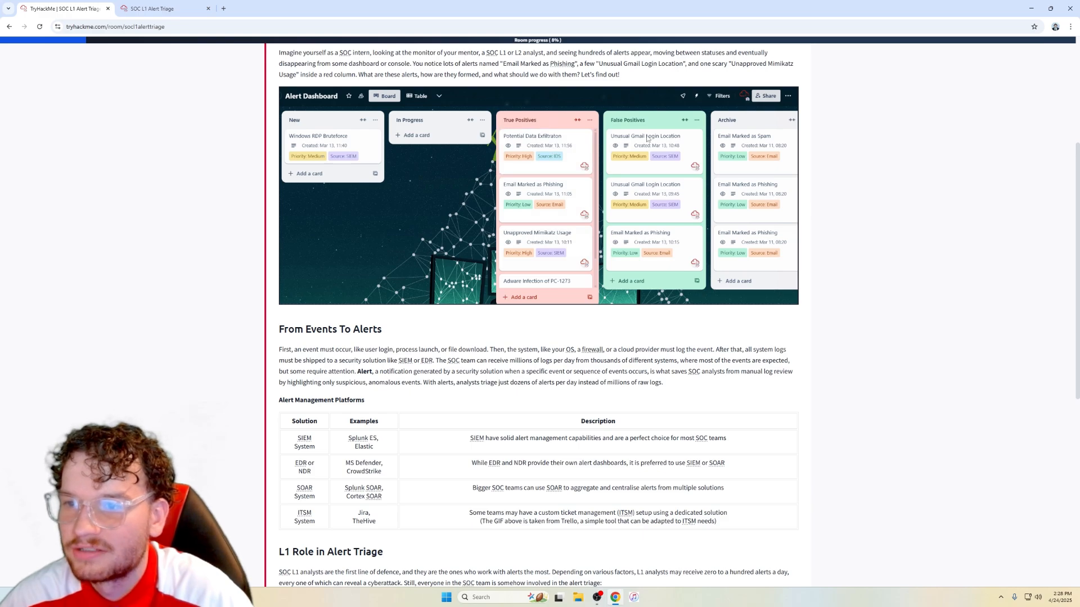
left_click_drag(333, 145, 440, 145)
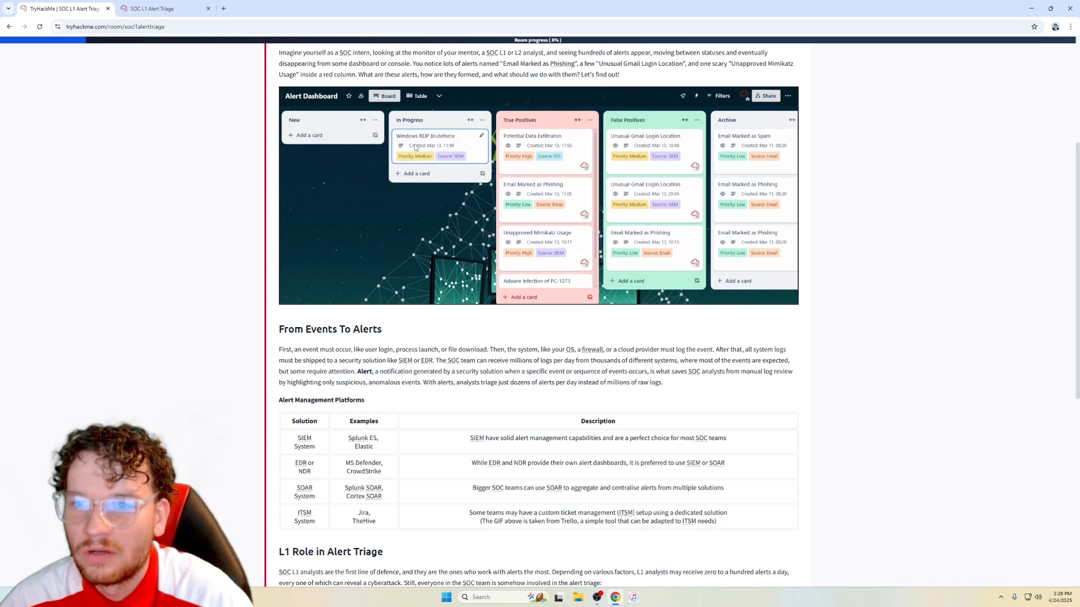
scroll("down", 3)
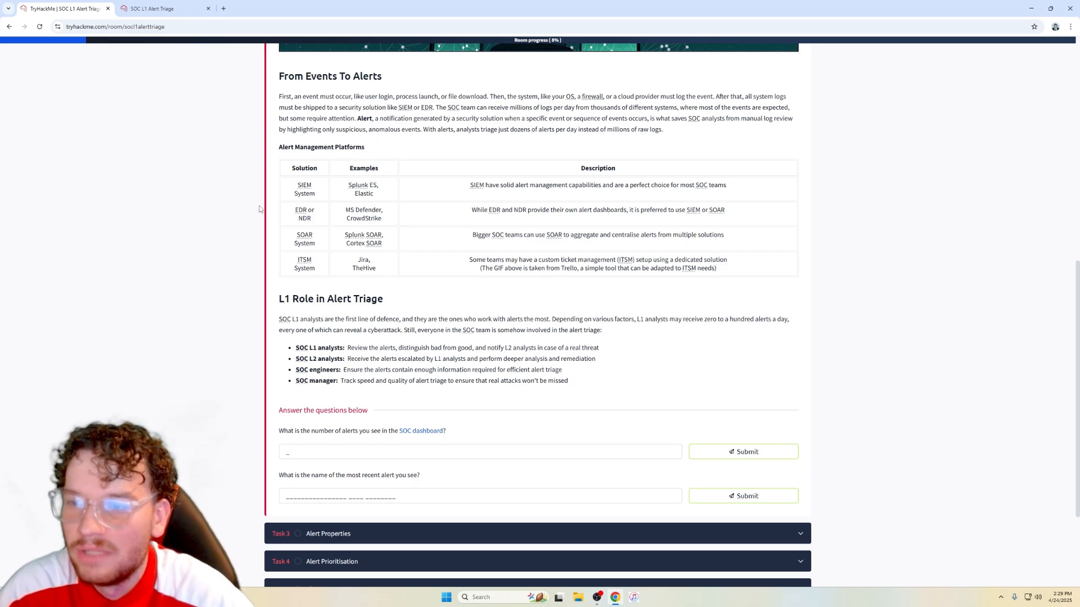
scroll("down", 3)
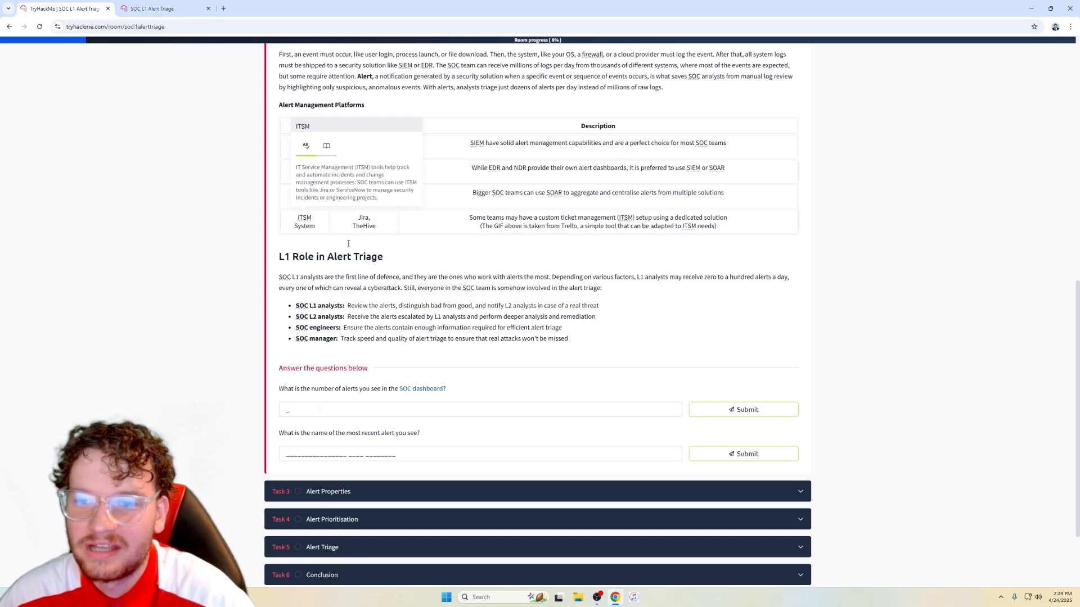
double_click(364, 226)
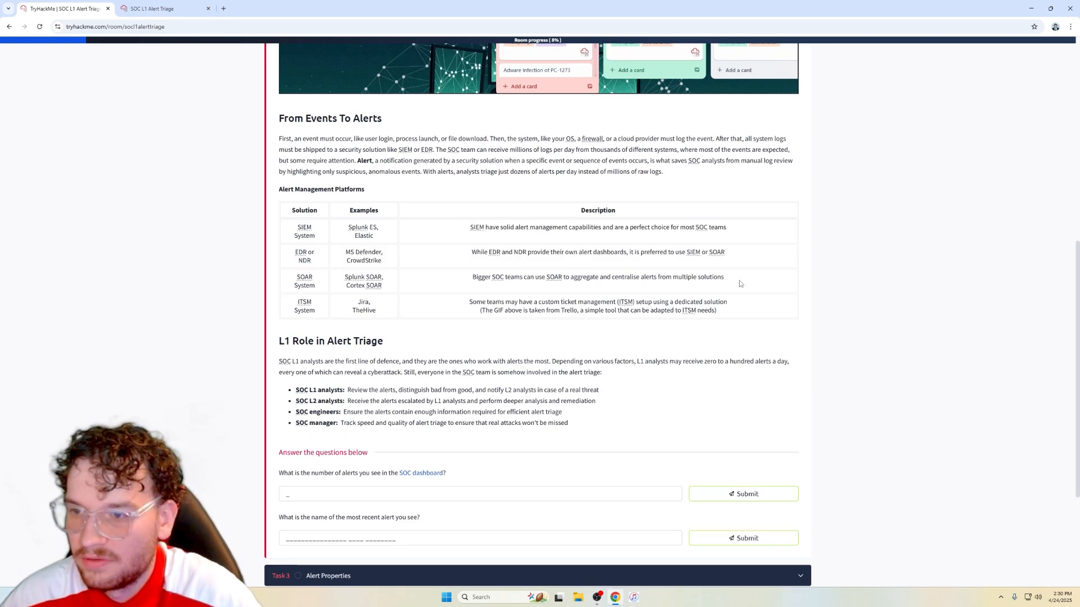
scroll("down", 3)
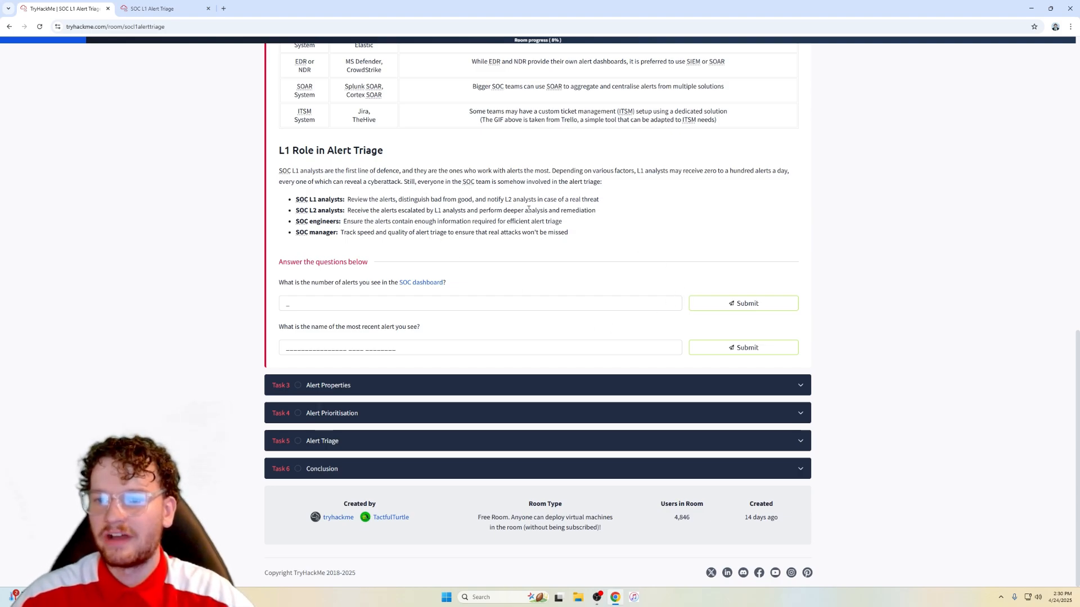
mouse_move(599, 253)
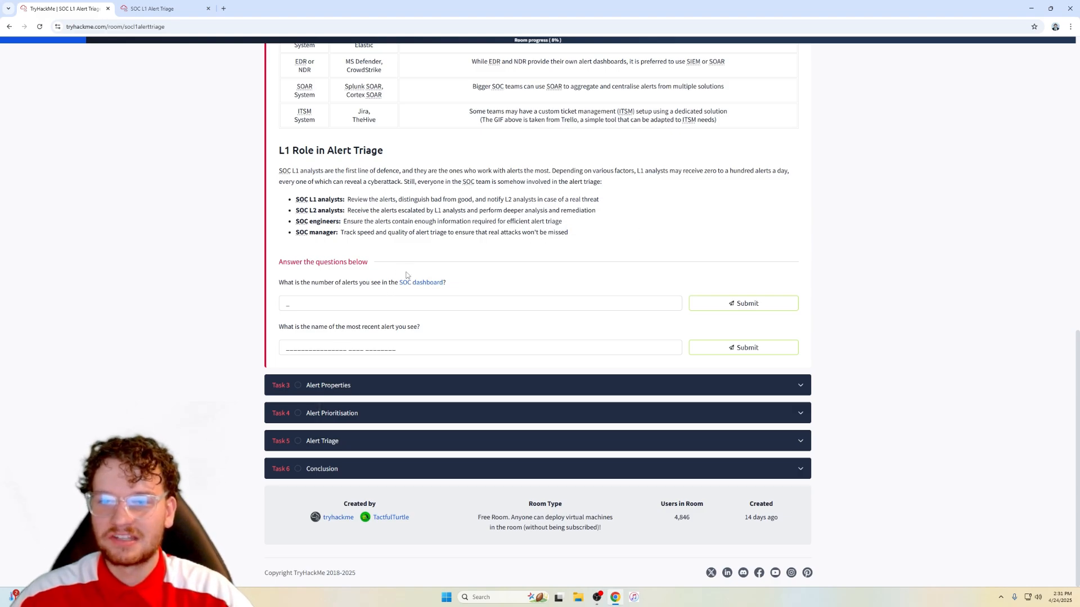
Step: Count the alerts on the SIEM dashboard and submit 5 as the answer
left_click(159, 8)
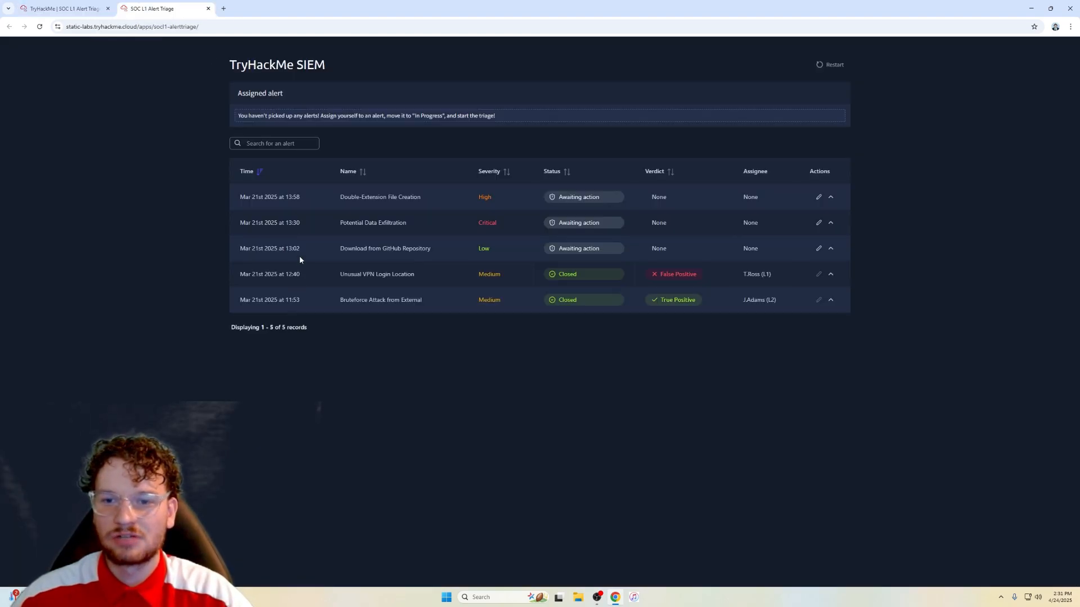
left_click(62, 7)
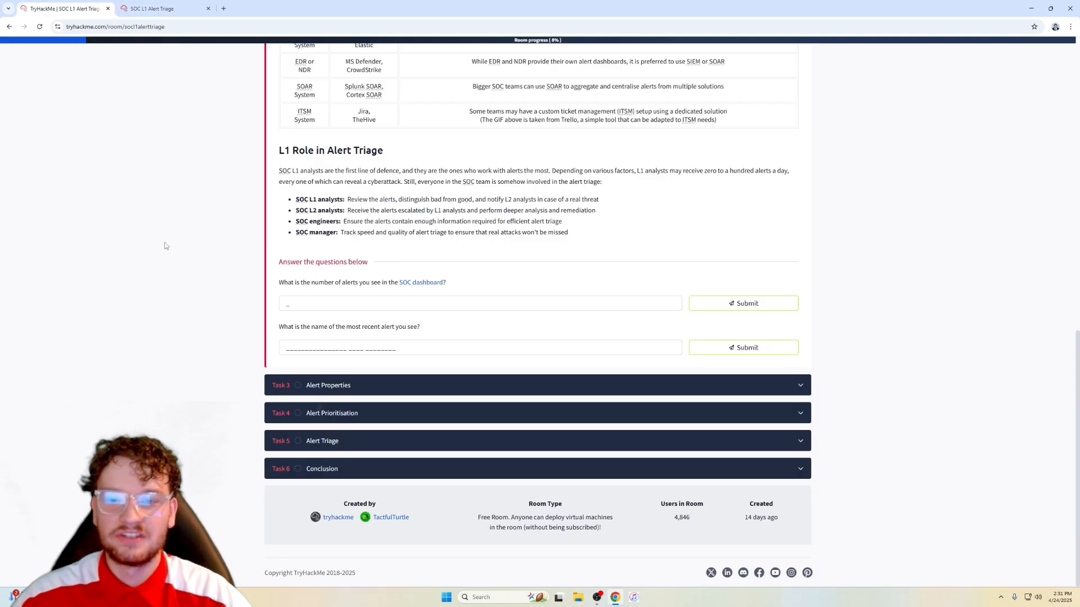
left_click(742, 303)
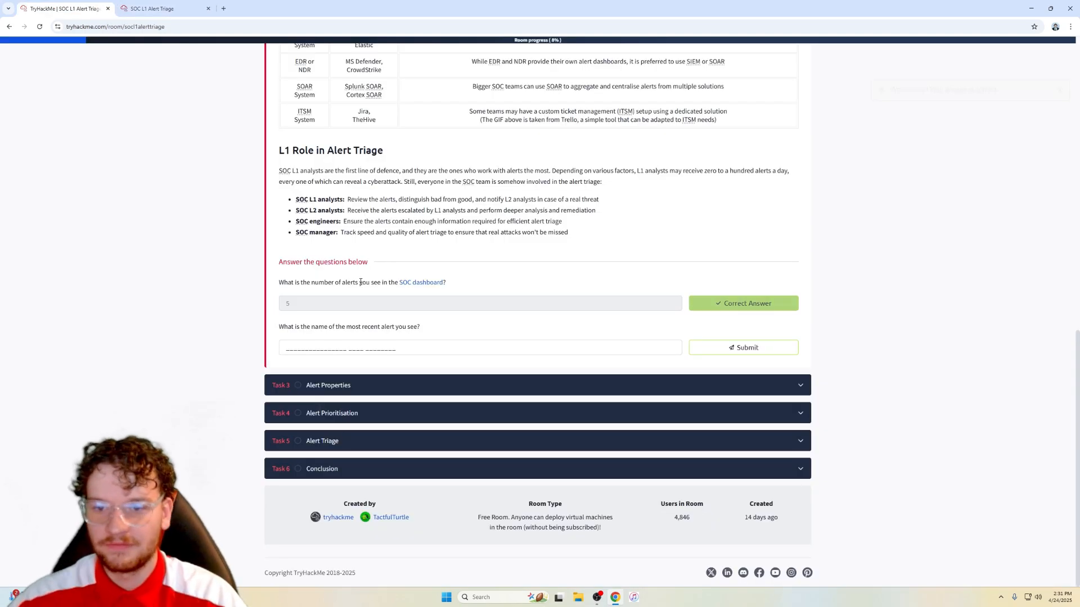
Step: Select the newest alert's name, Double-Extension File Creation, and return to the room to answer
left_click(163, 8)
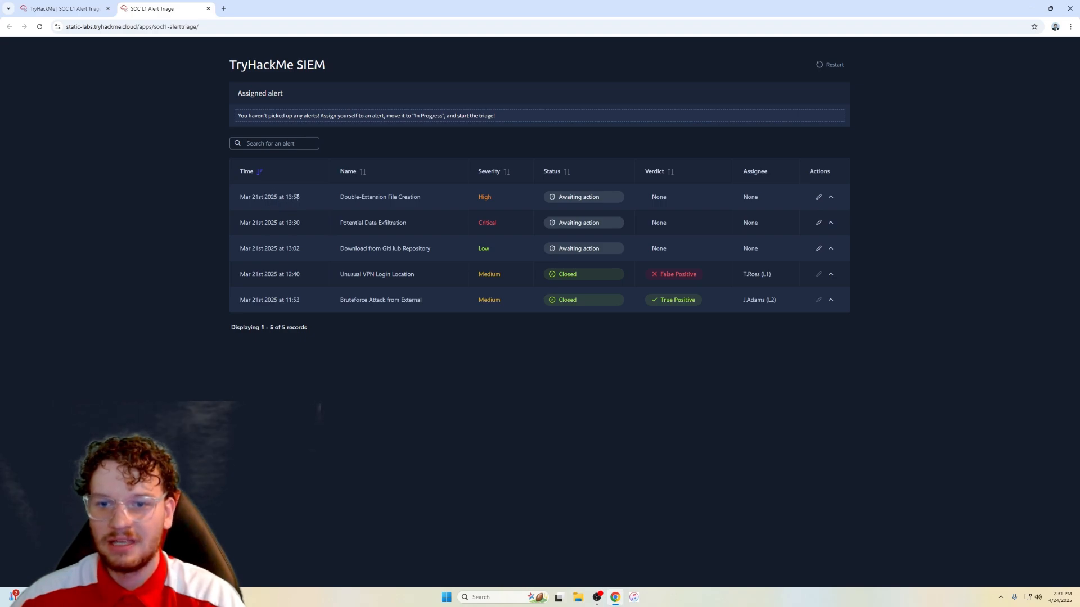
double_click(379, 197)
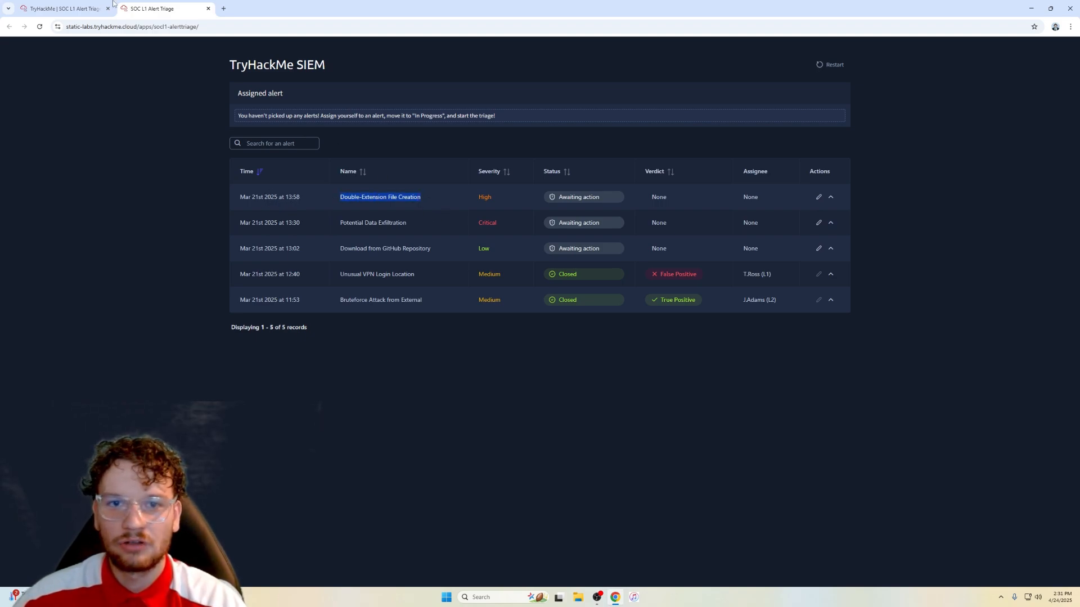
left_click(62, 7)
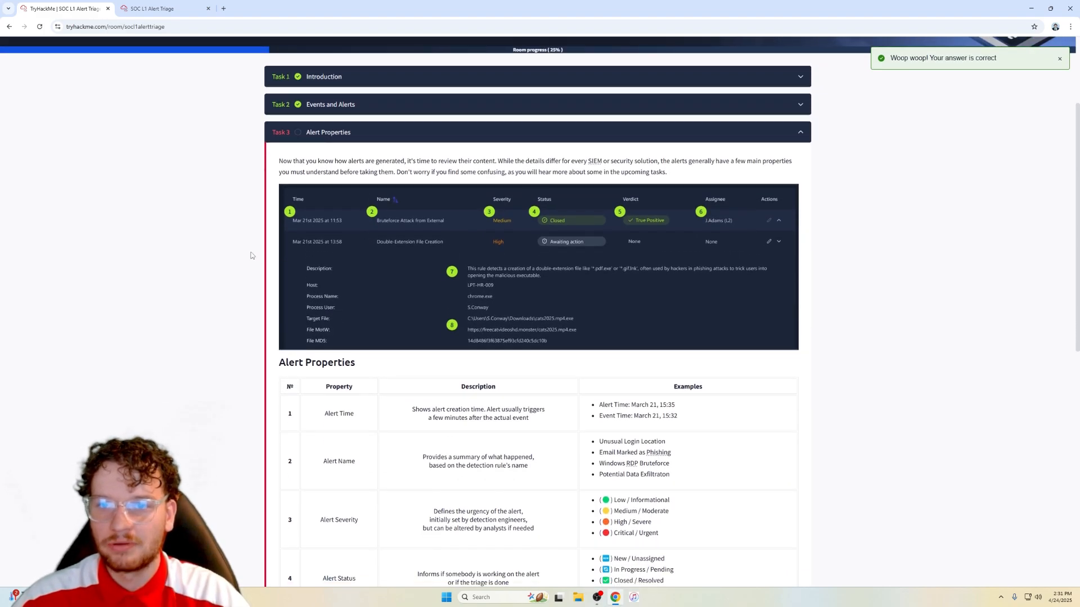
mouse_move(247, 249)
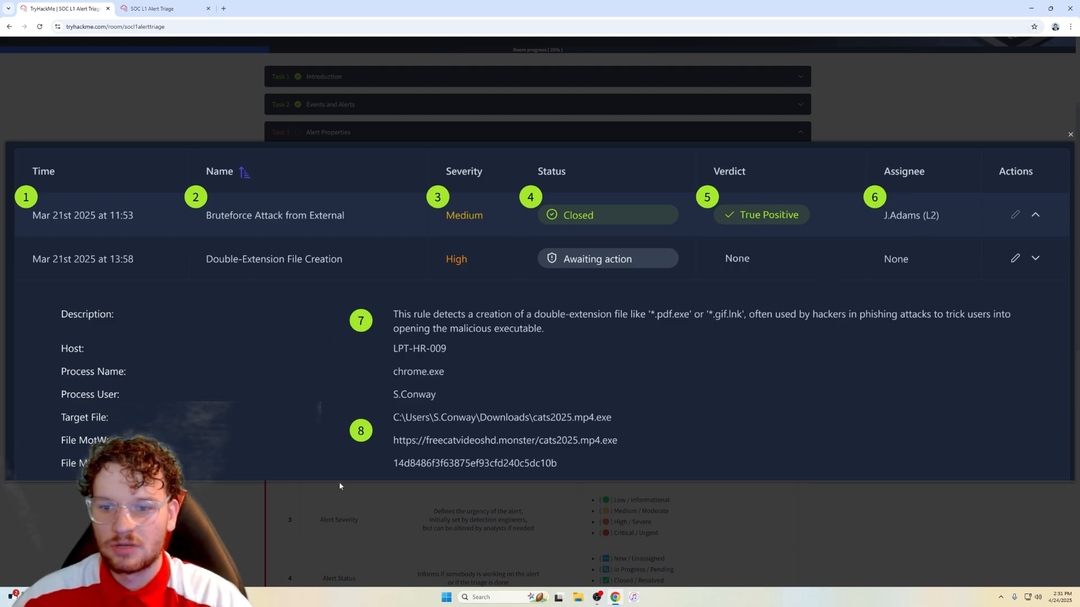
mouse_move(475, 351)
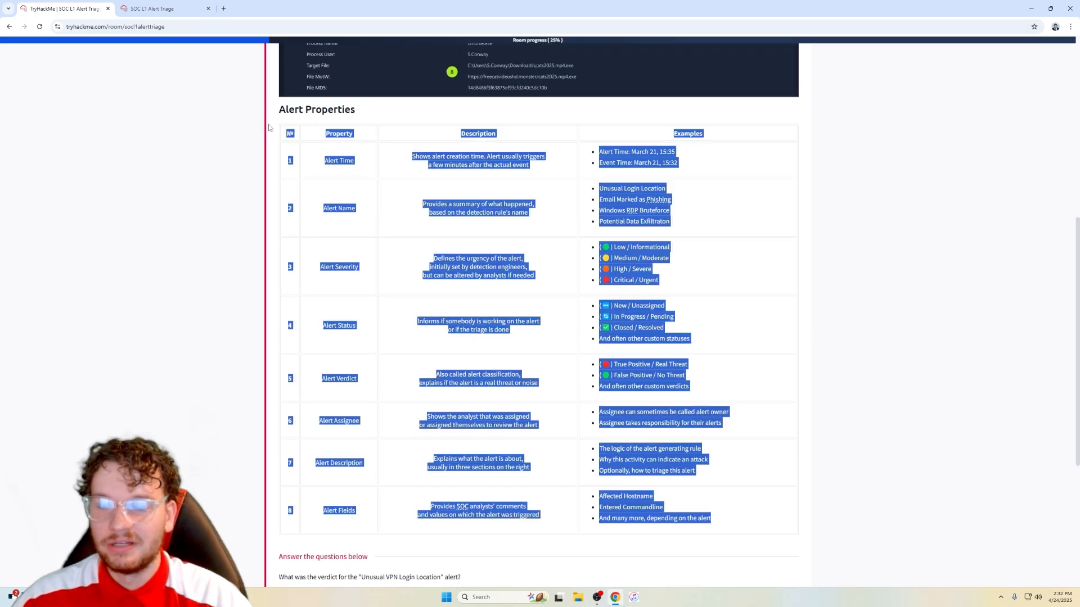
Step: Read the Alert Properties table and move down to the two Unusual VPN Login Location questions
left_click(384, 366)
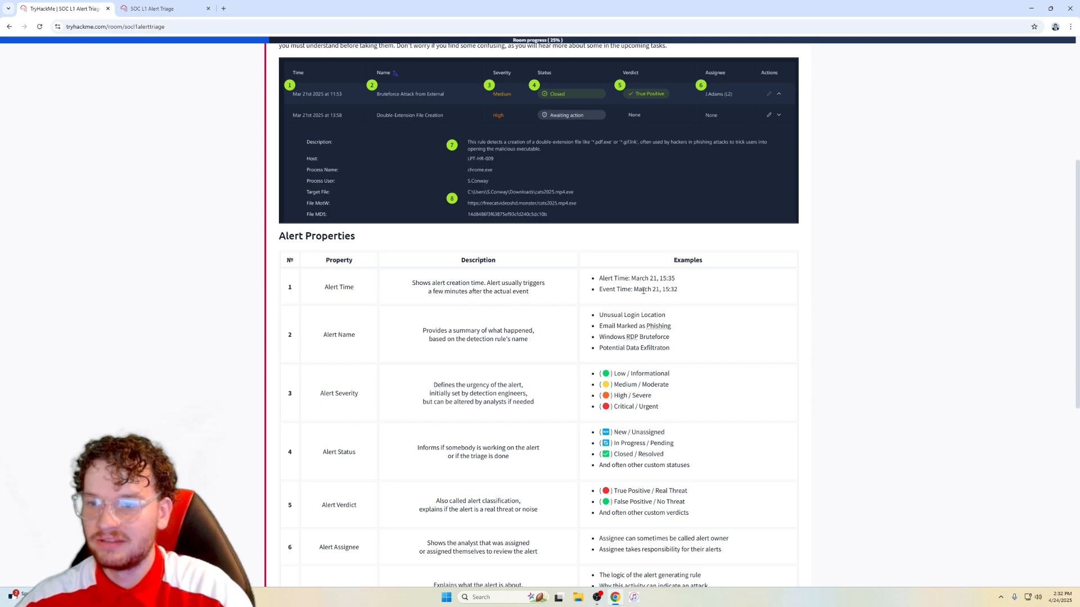
scroll("down", 3)
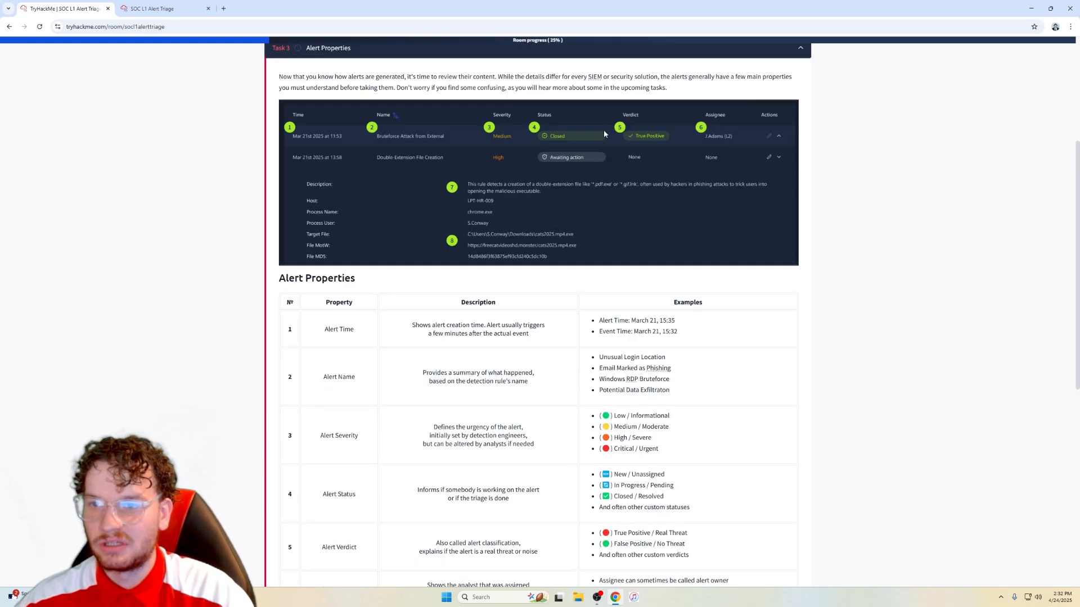
scroll("down", 3)
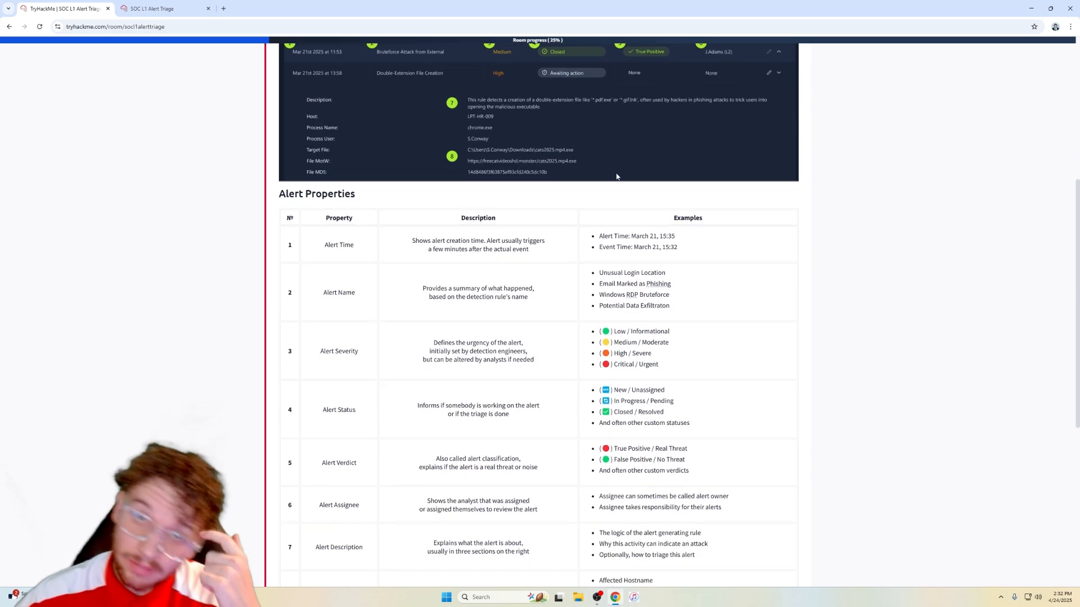
scroll("down", 3)
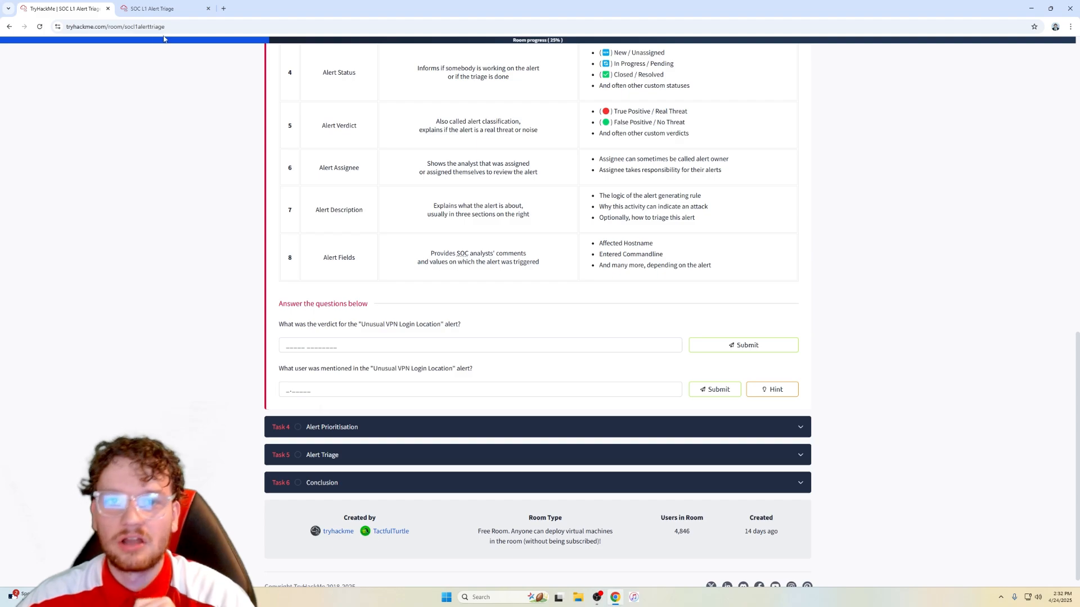
Step: Submit the False Positive verdict, then expand the Unusual VPN Login Location alert and copy its Source User
left_click(162, 8)
type("False Positive")
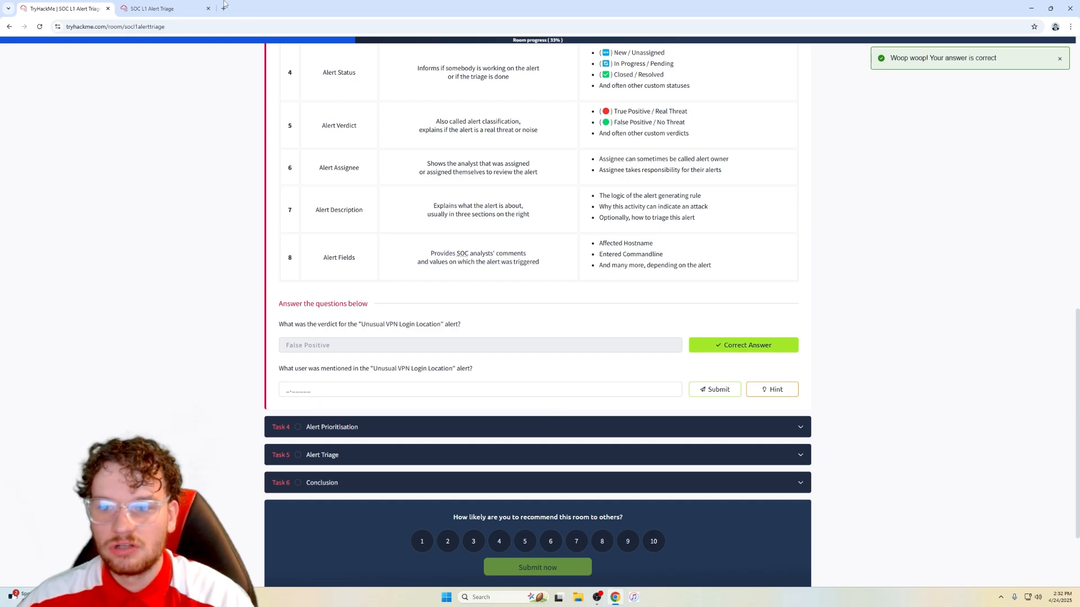
left_click(149, 8)
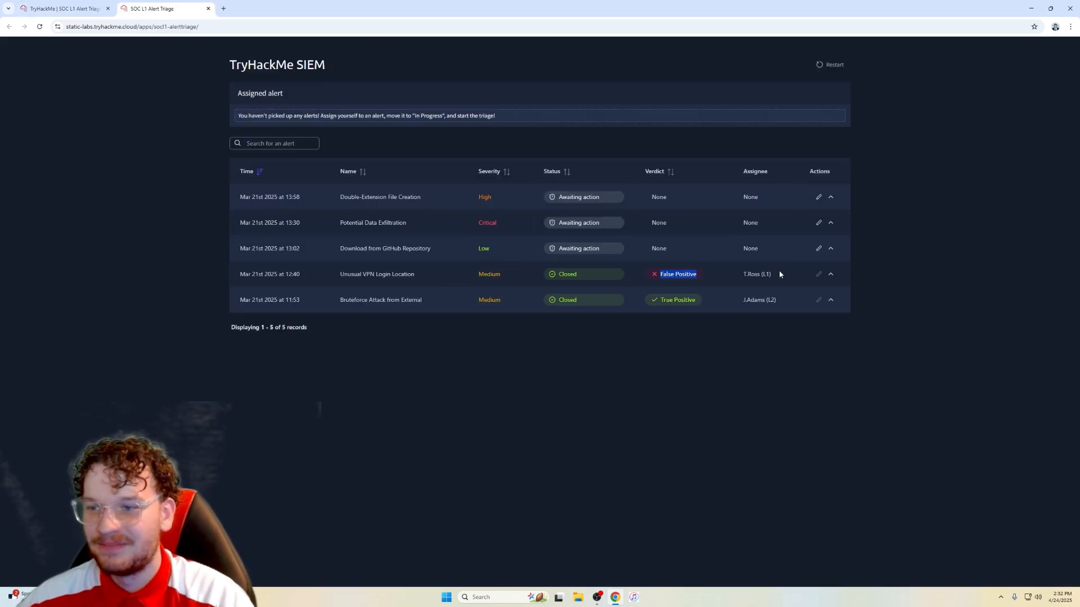
left_click(830, 274)
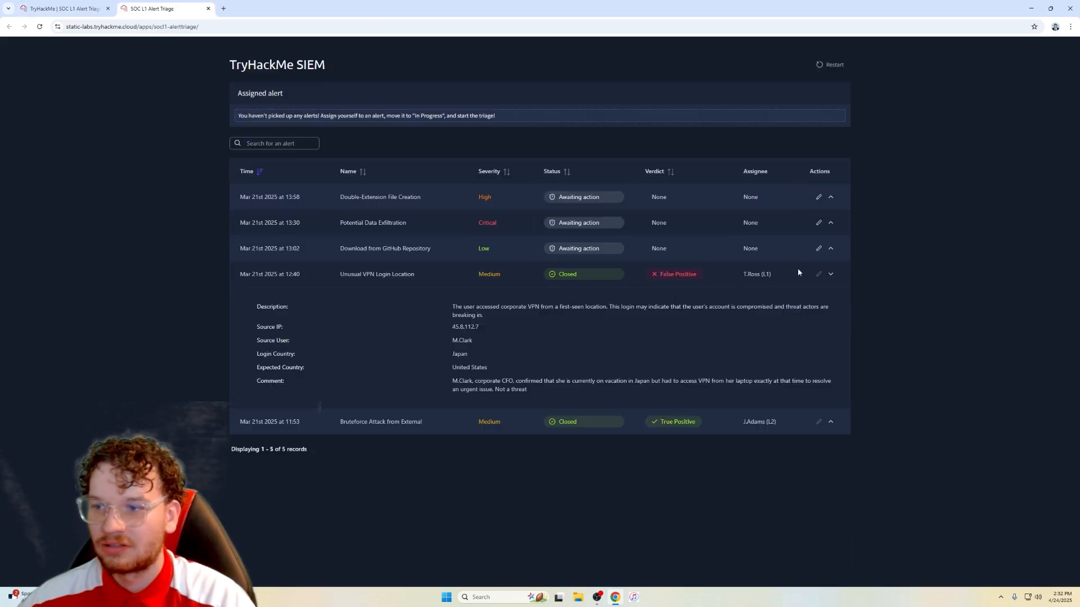
mouse_move(388, 342)
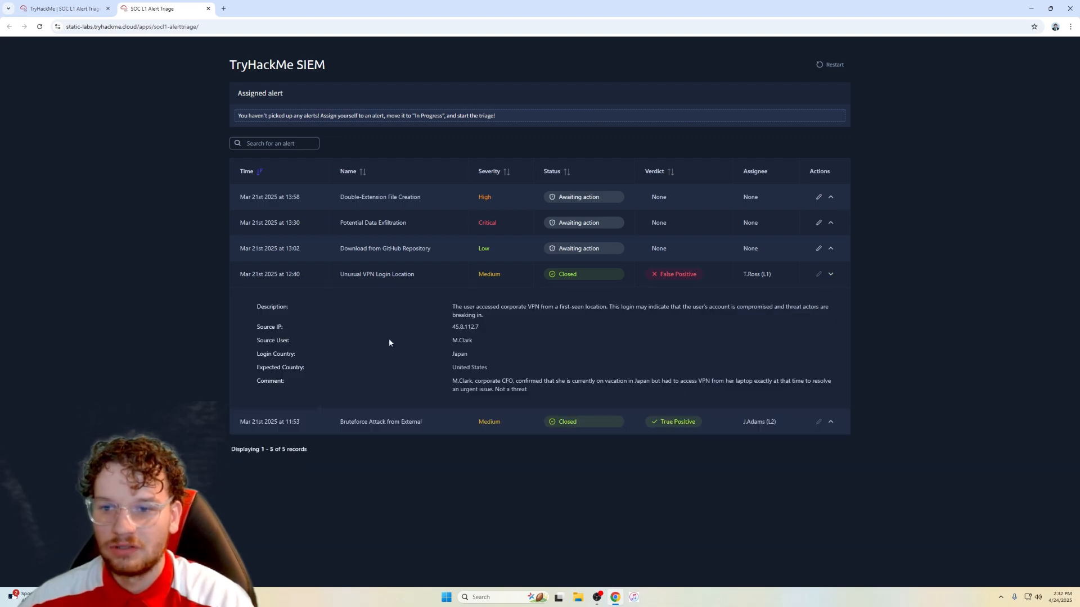
double_click(461, 340)
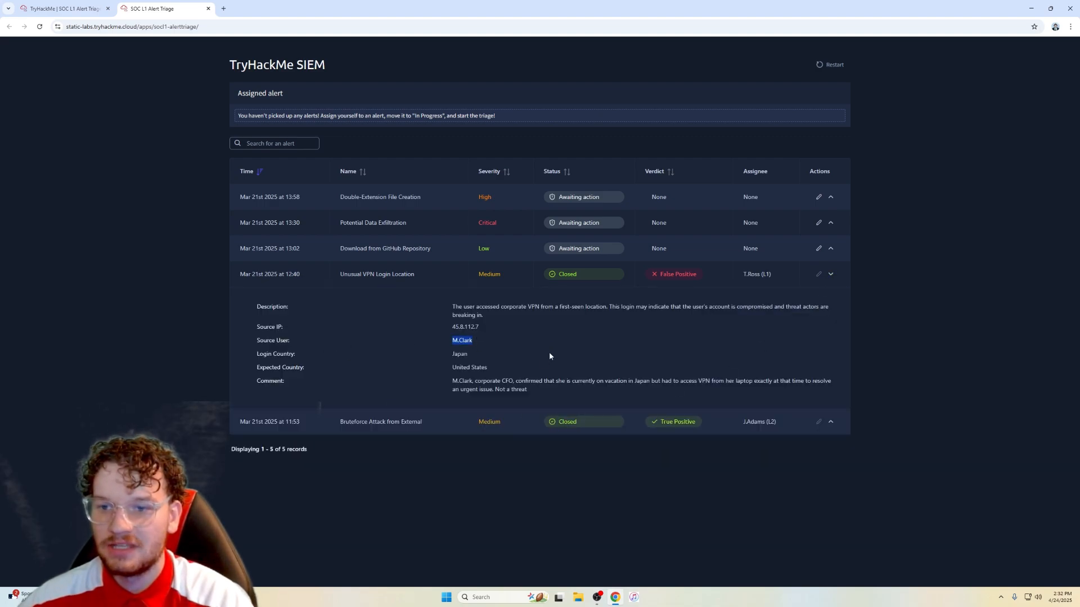
double_click(461, 381)
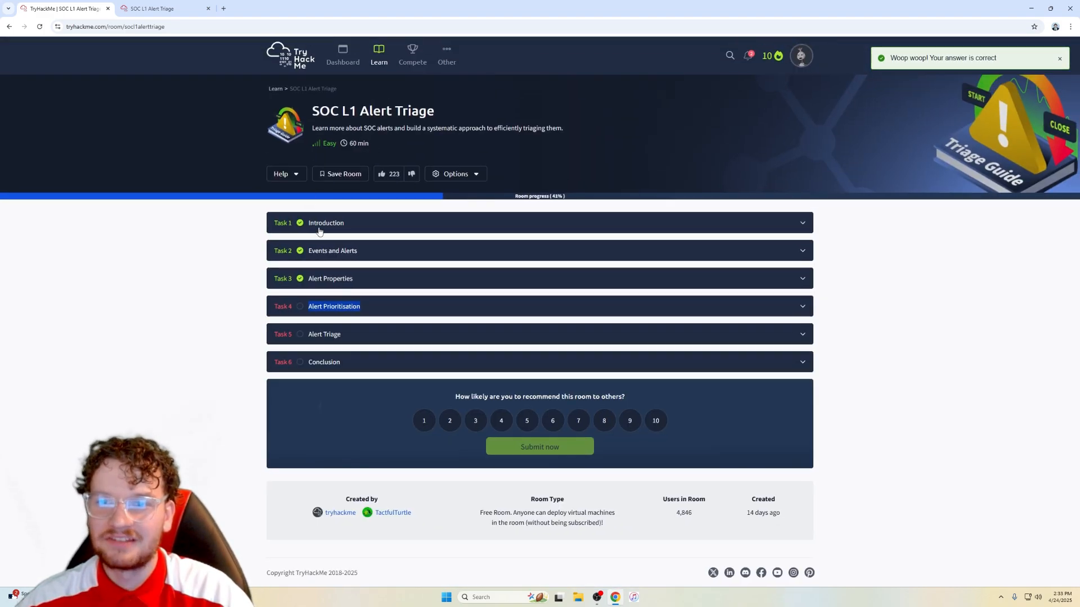
Step: Expand Task 4 Alert Prioritisation and enlarge its three-doors illustration
left_click(539, 306)
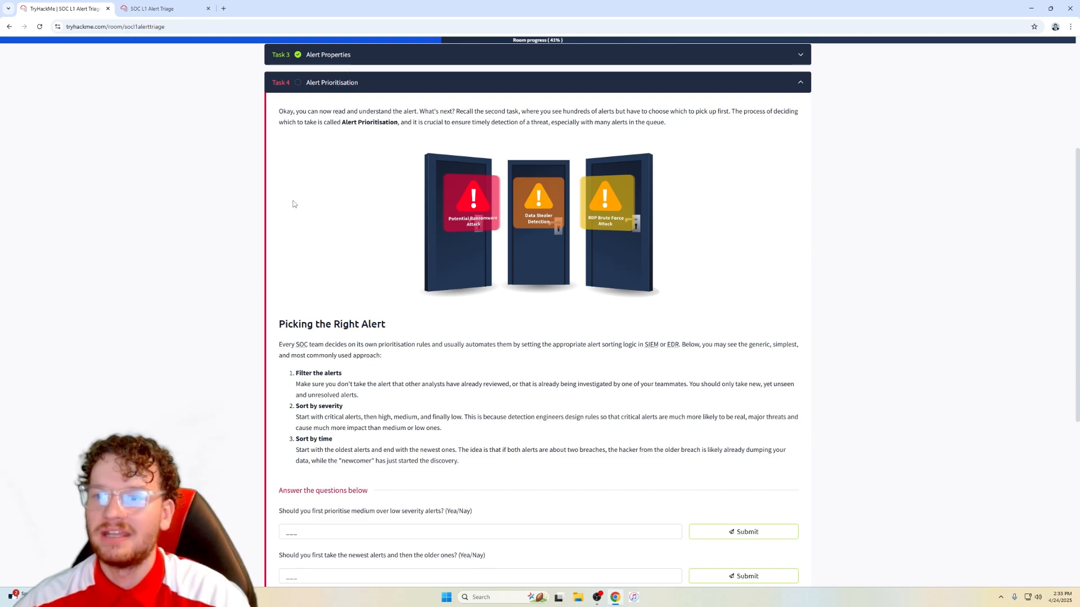
left_click(538, 224)
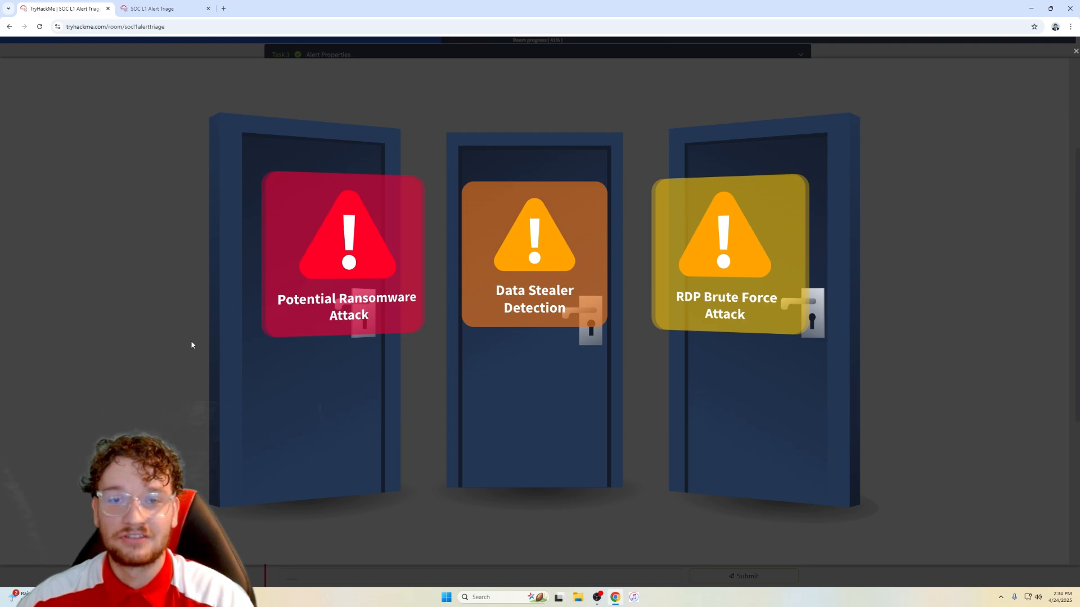
Step: Answer Yea to prioritising medium over low severity alerts and submit it
scroll("down", 3)
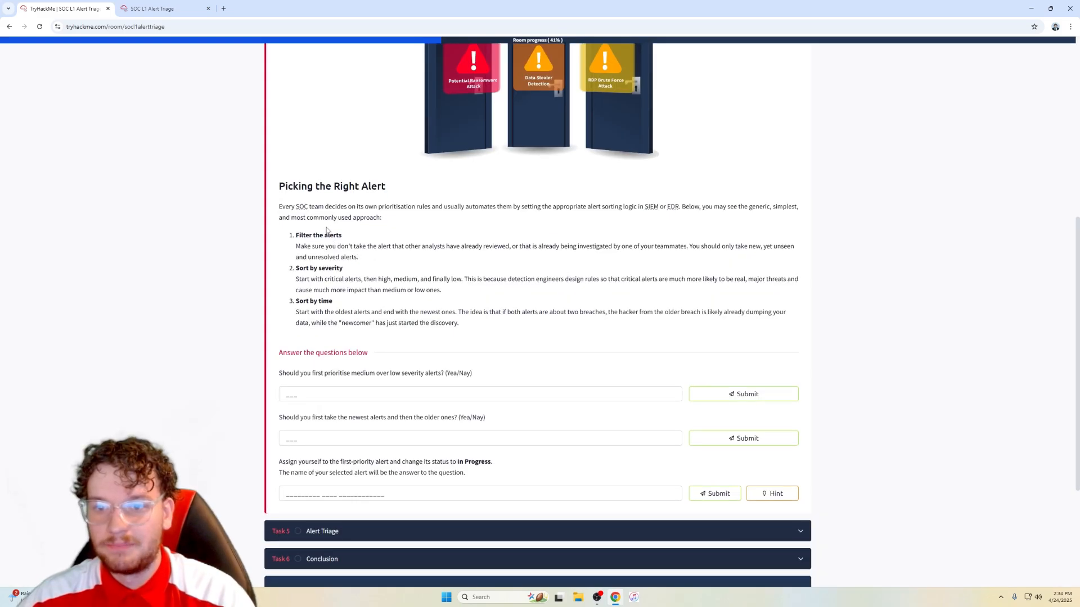
mouse_move(279, 211)
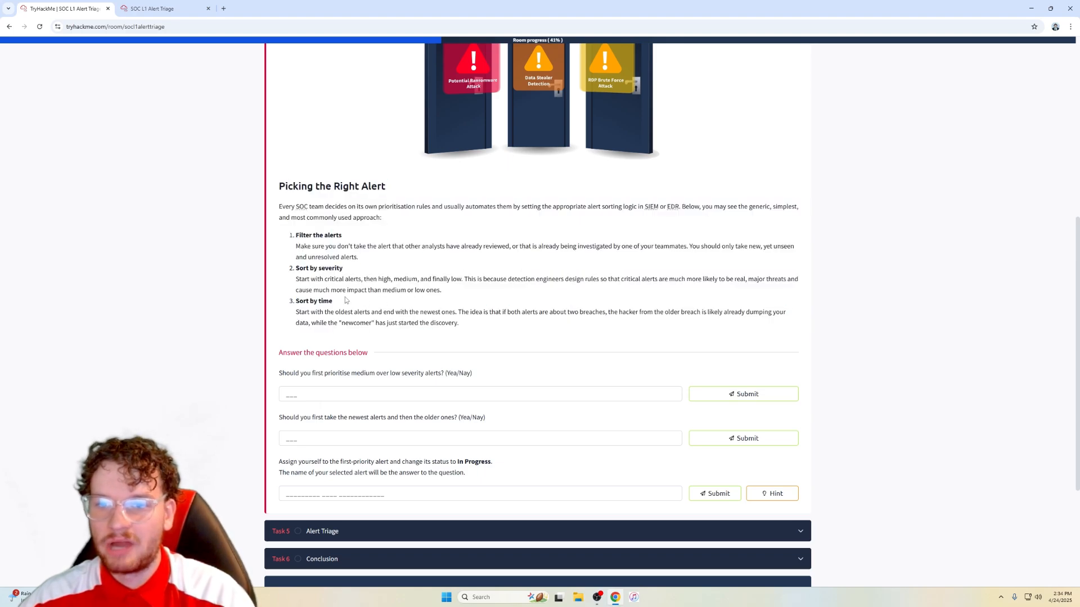
left_click_drag(322, 279, 369, 279)
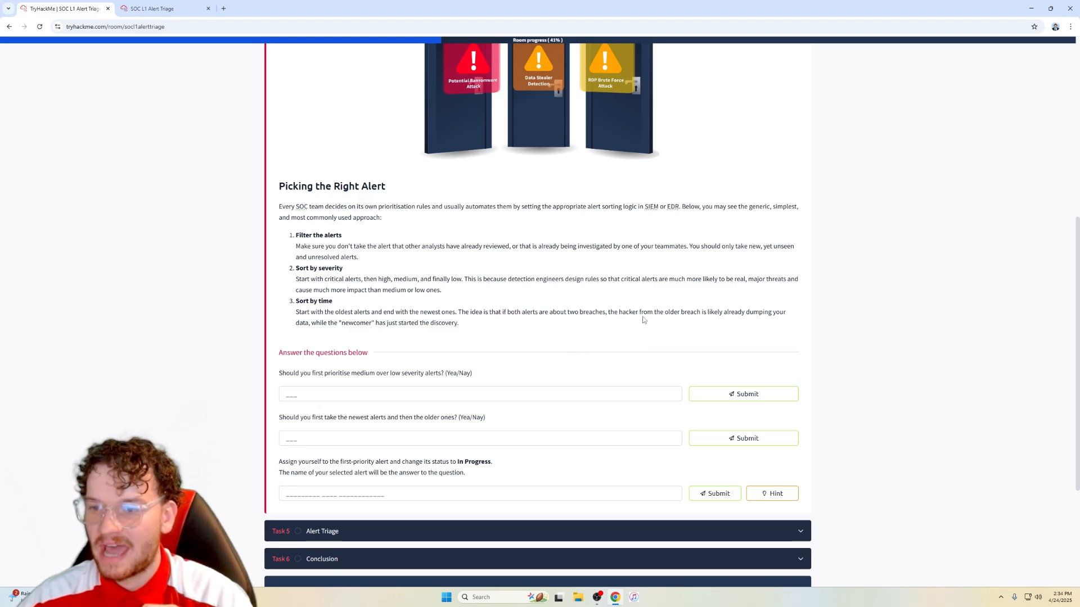
mouse_move(408, 346)
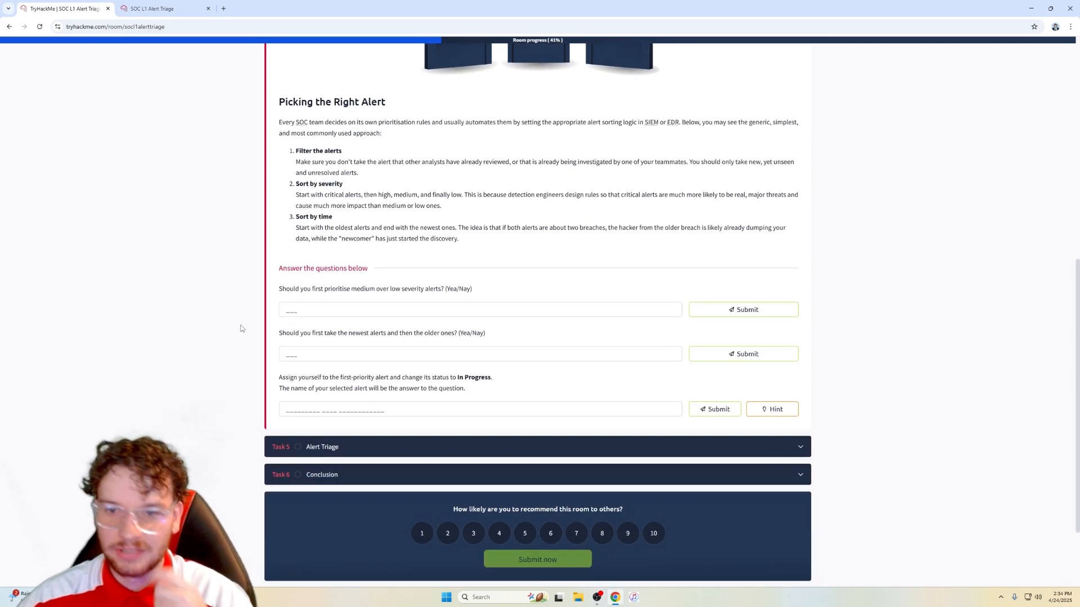
mouse_move(395, 324)
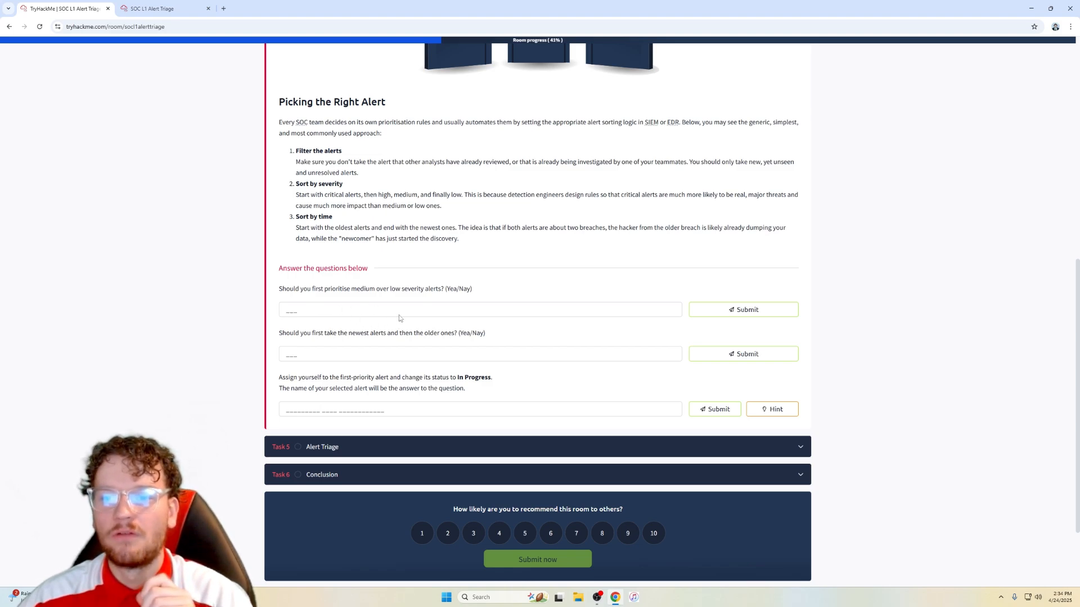
type("yea")
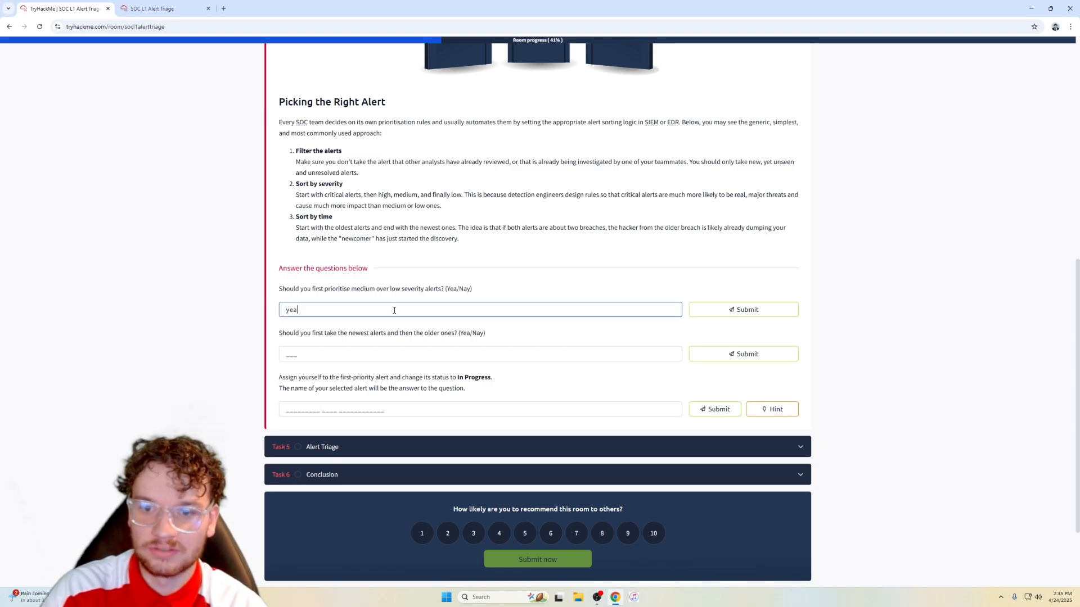
left_click(742, 310)
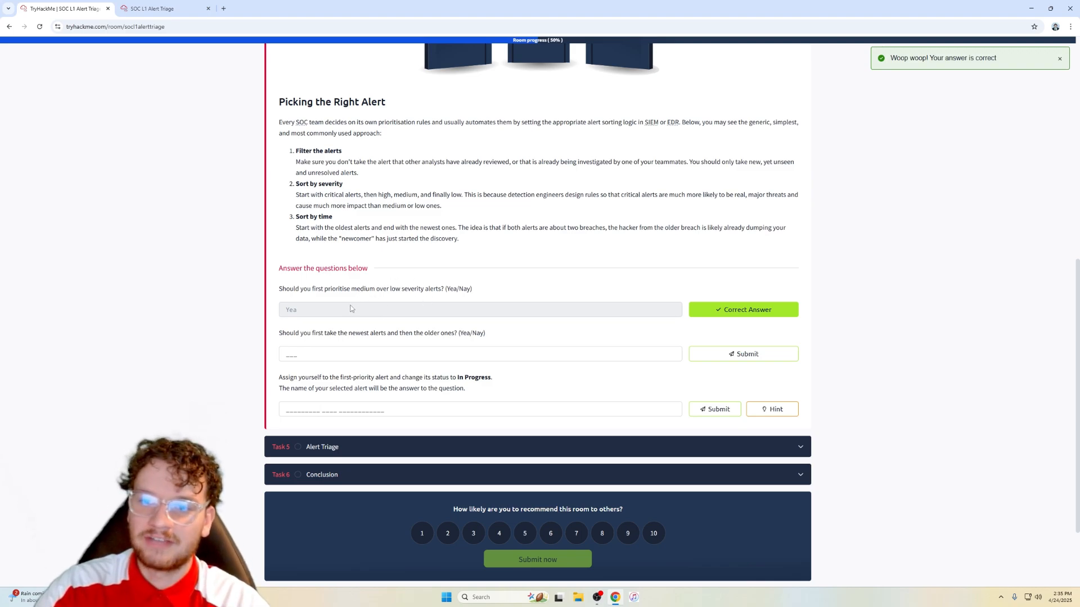
Step: Answer Nay to the newest-alerts-first question, highlighting the newcomer breach passage while explaining
left_click(480, 354)
type("Nay")
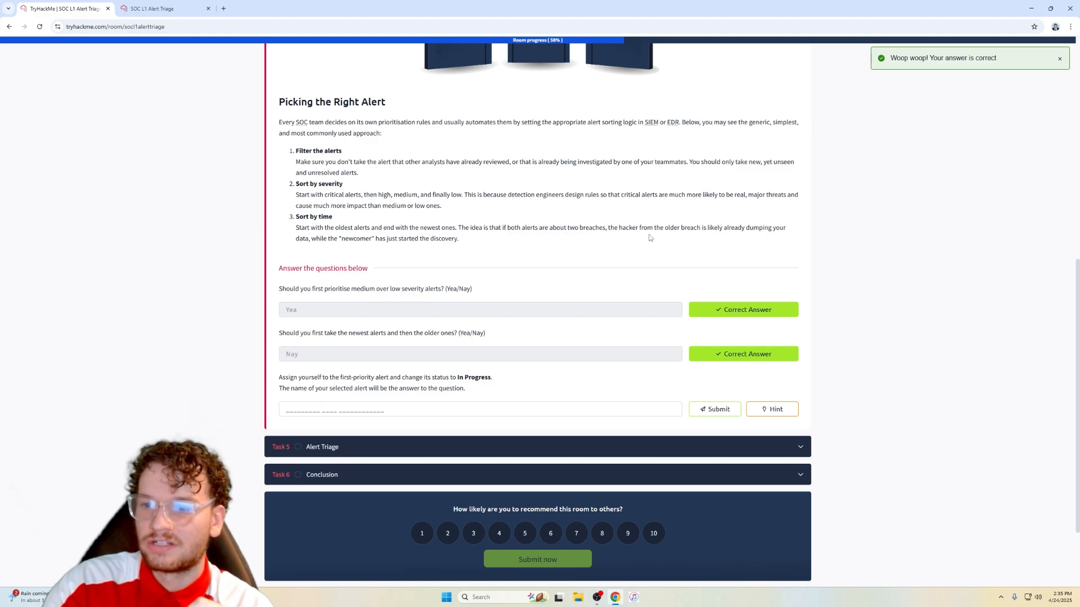
left_click_drag(621, 229, 688, 229)
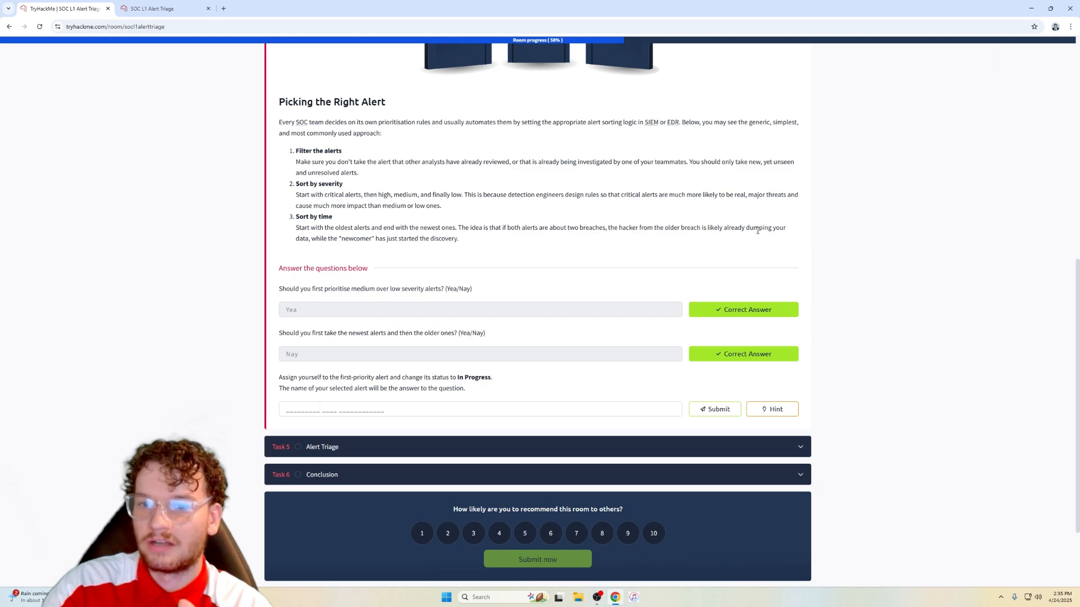
double_click(301, 238)
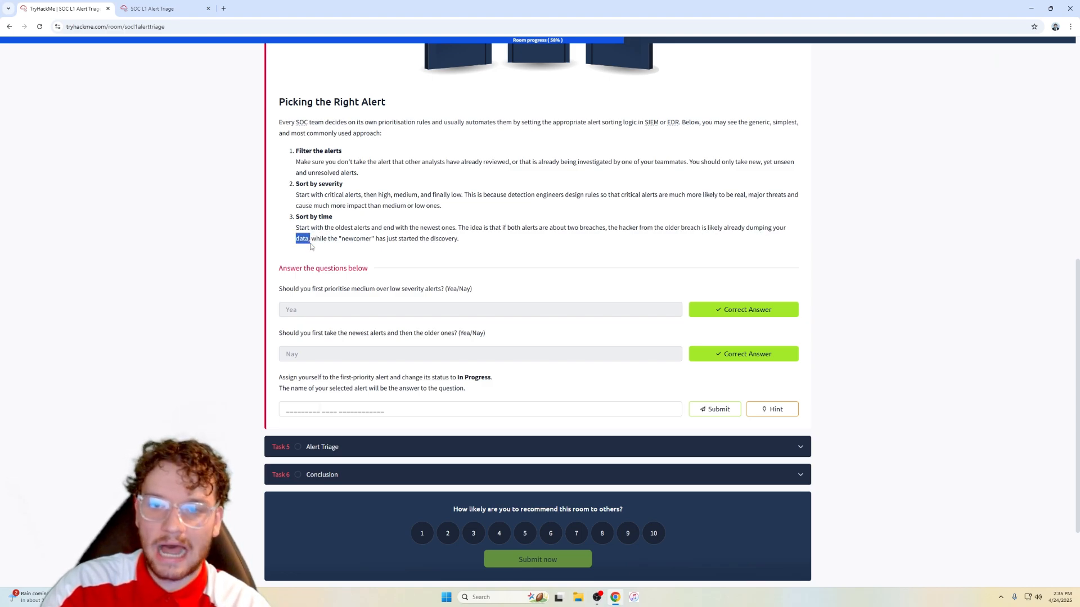
left_click_drag(309, 239, 363, 238)
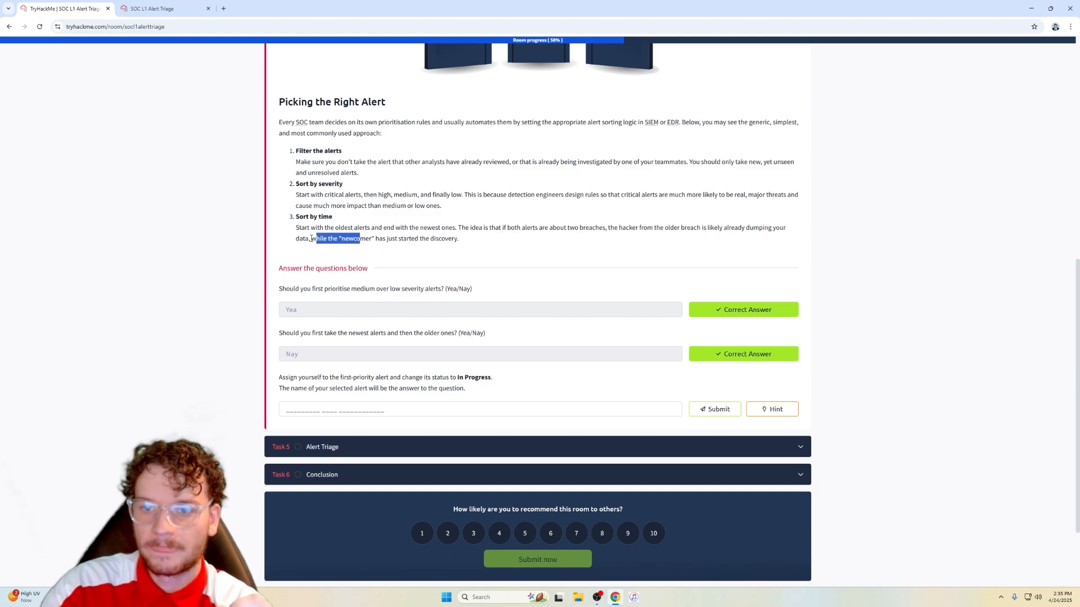
left_click(334, 239)
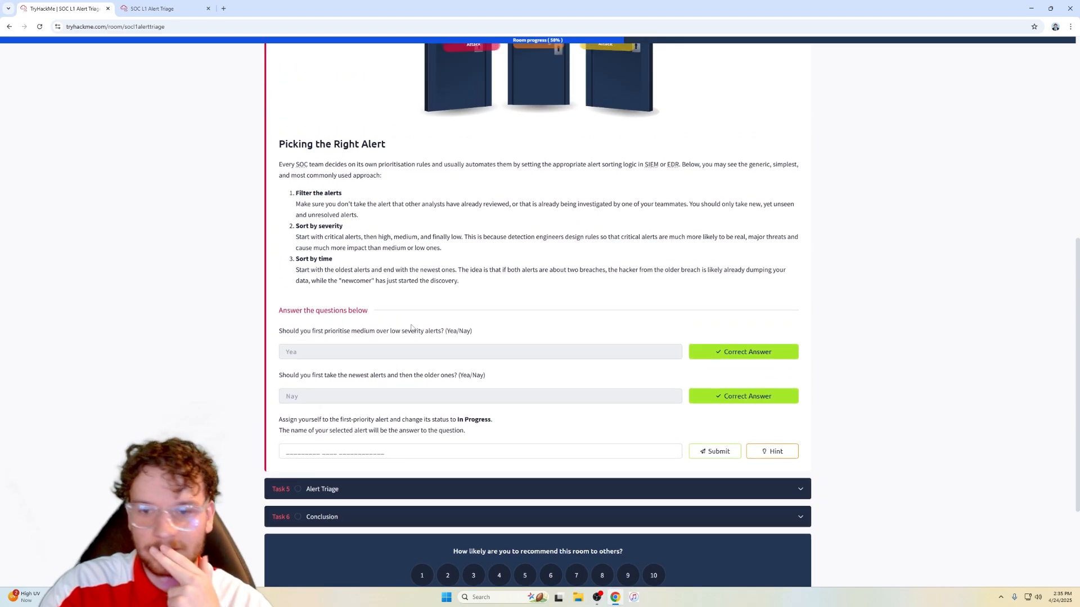
Step: Assign the Potential Data Exfiltration alert to yourself and submit its name as the first-priority answer
scroll("down", 3)
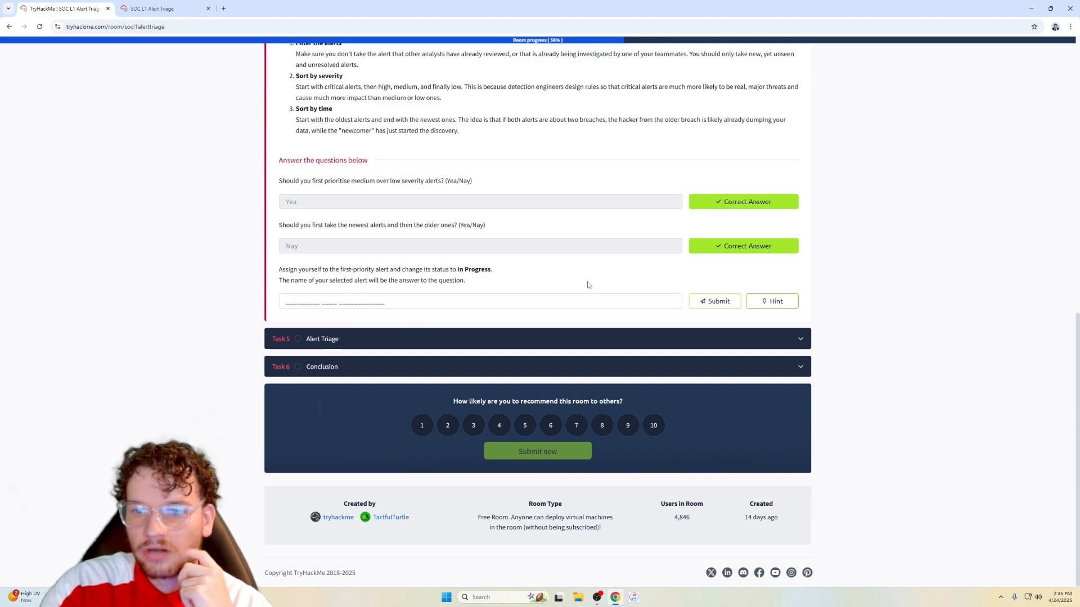
mouse_move(583, 290)
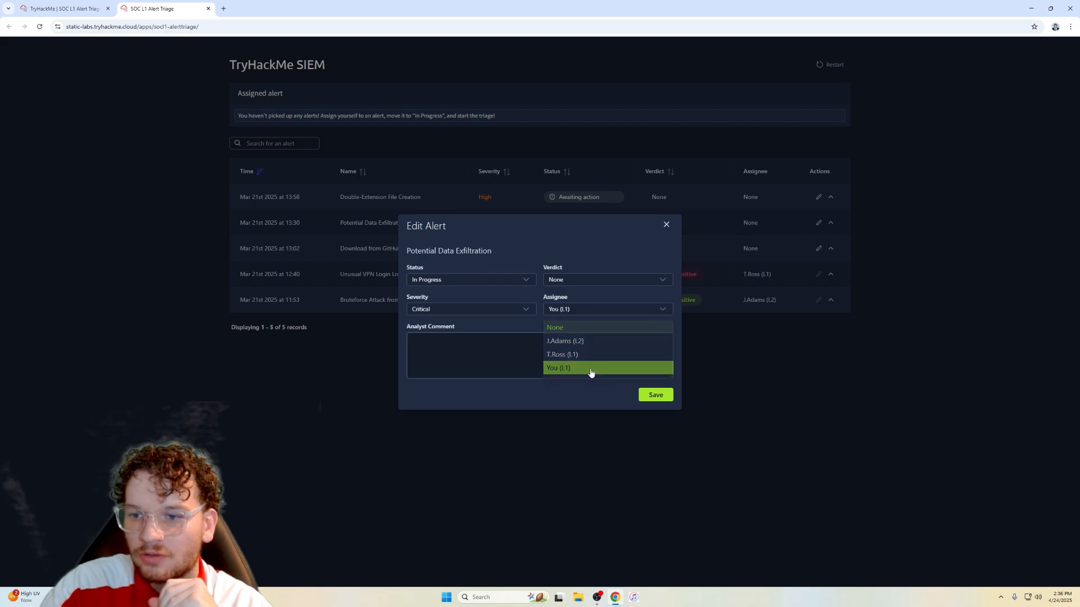
left_click(653, 394)
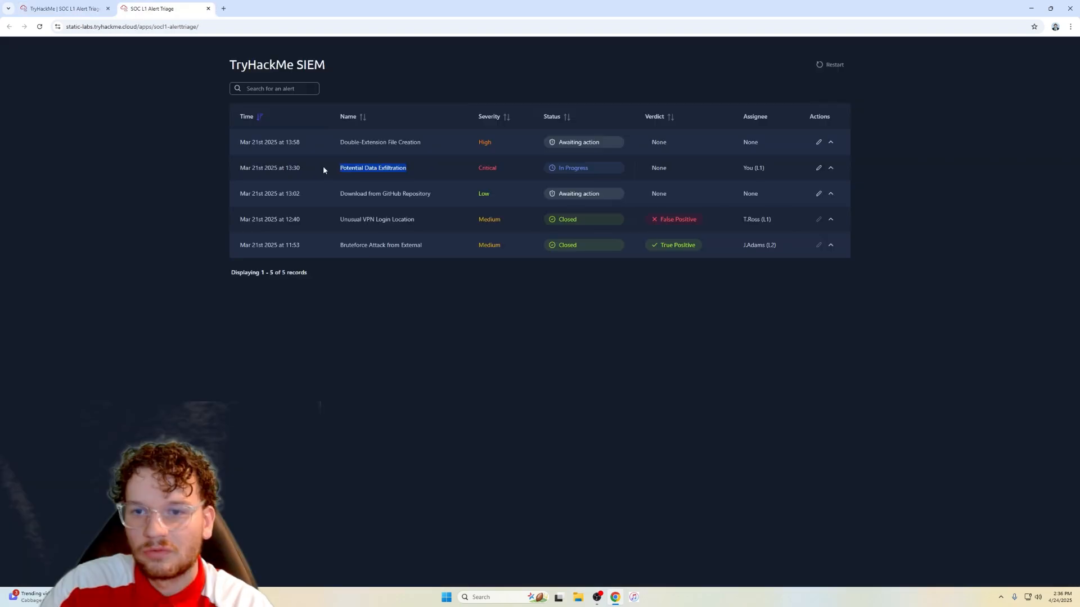
left_click(62, 8)
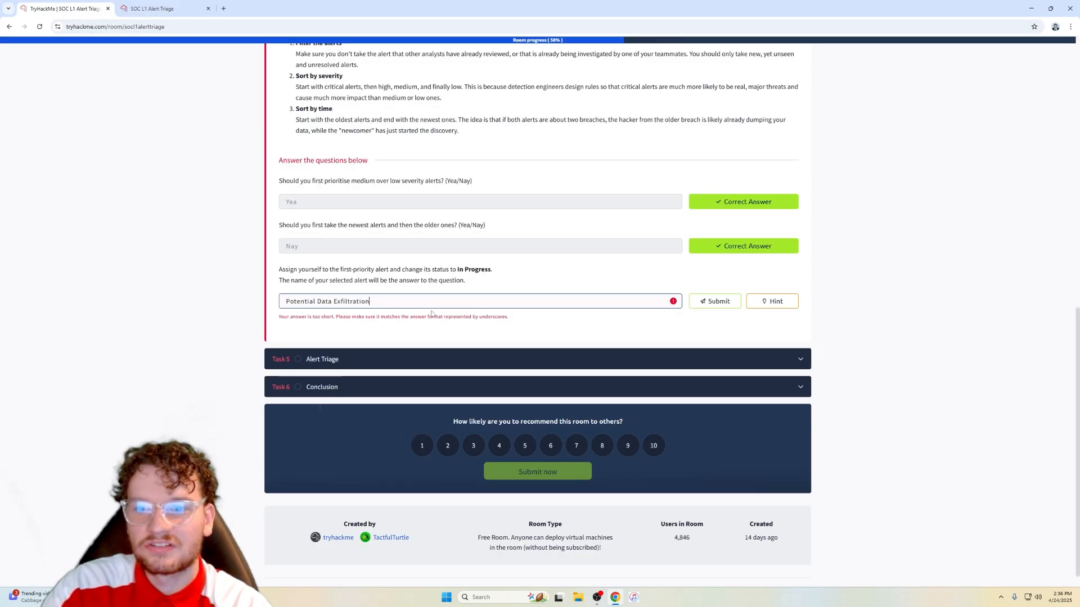
left_click(714, 301)
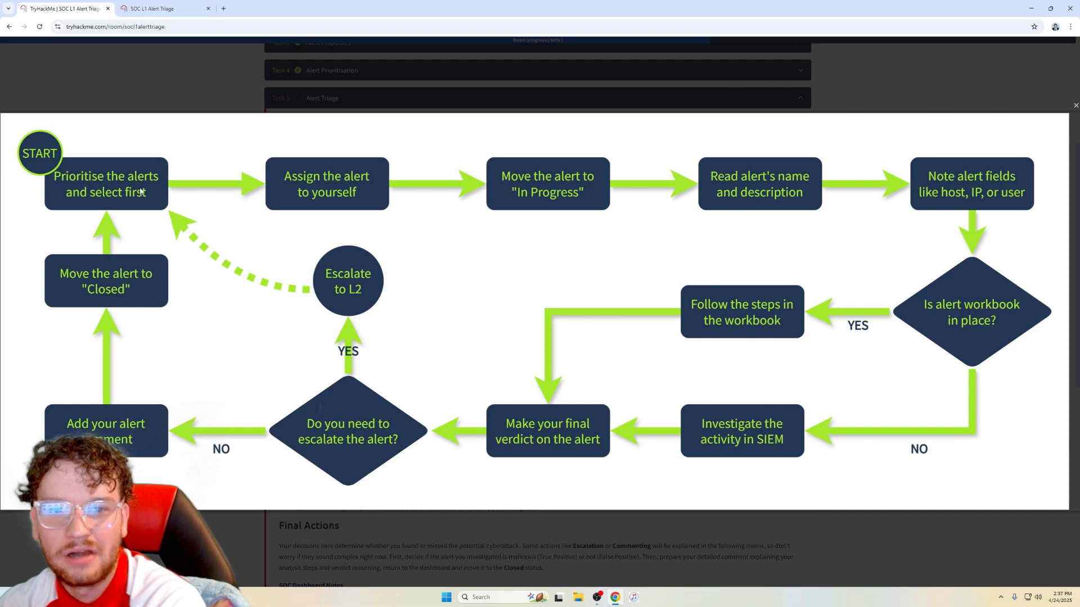
mouse_move(246, 200)
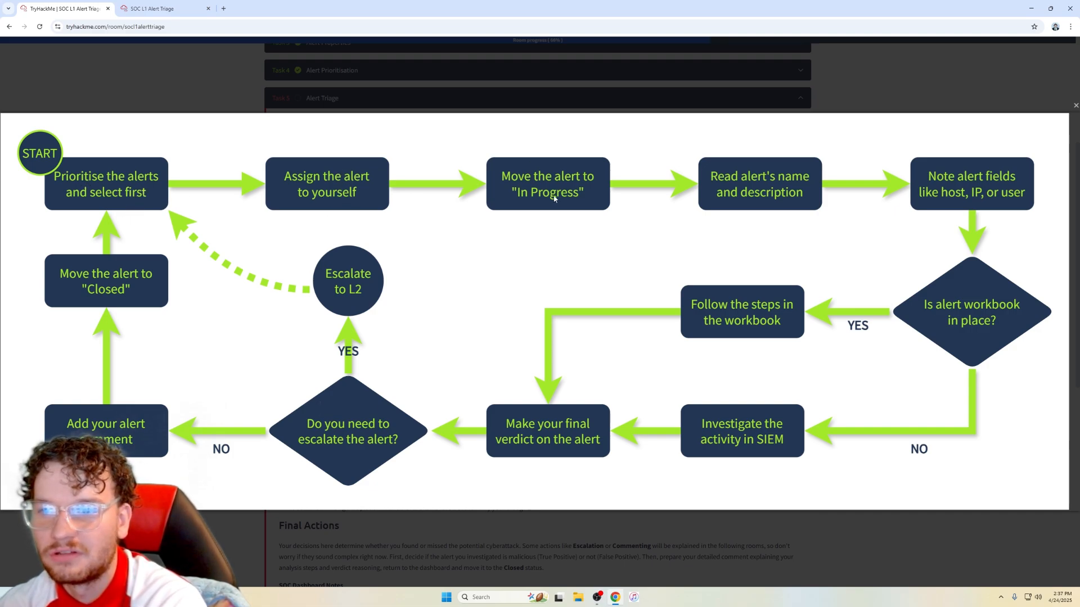
mouse_move(749, 195)
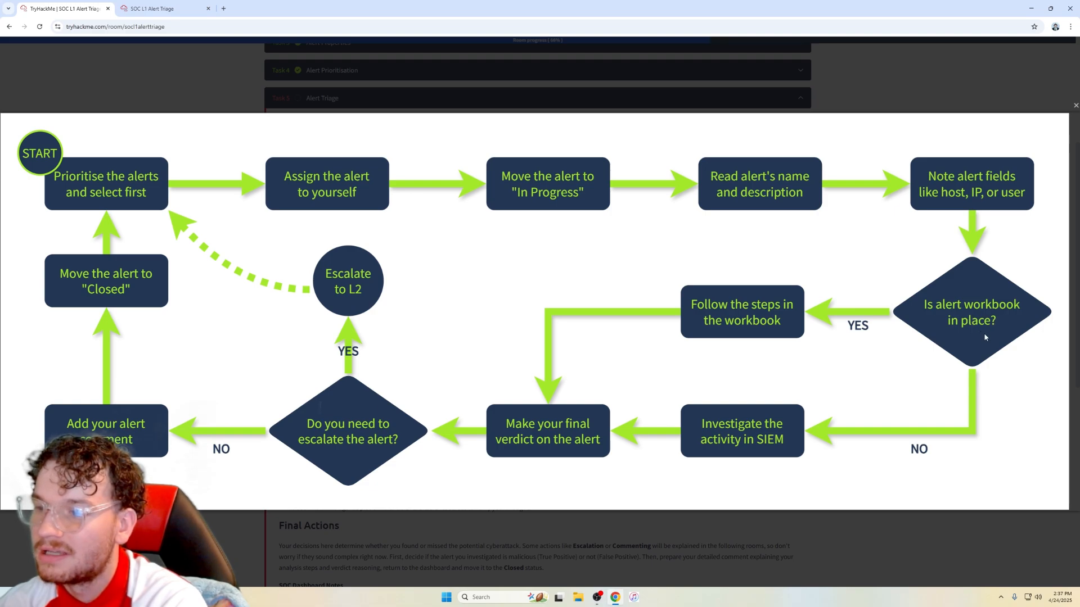
mouse_move(964, 308)
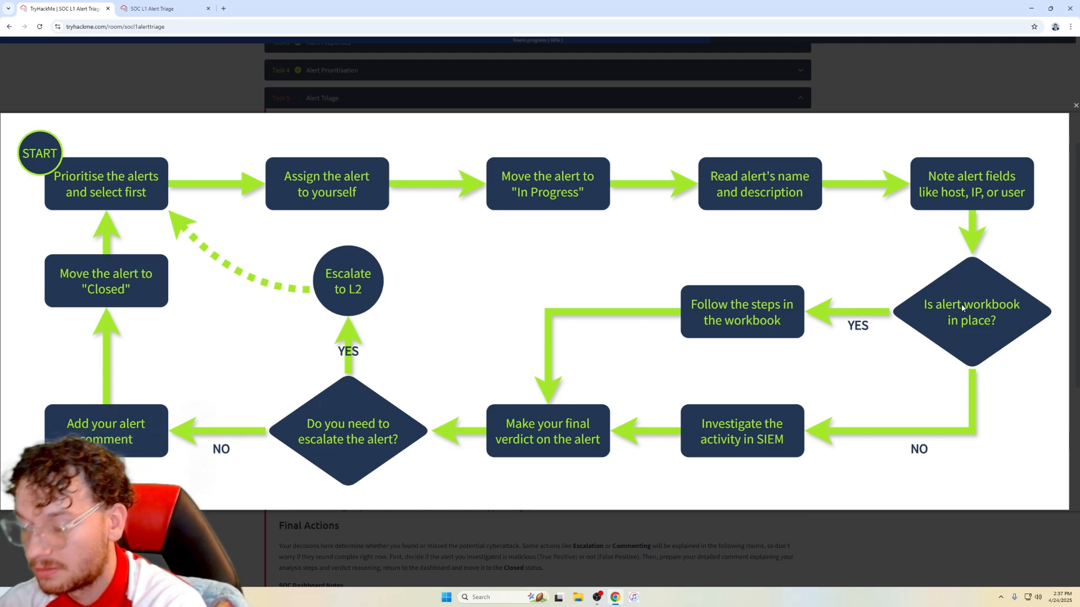
mouse_move(777, 376)
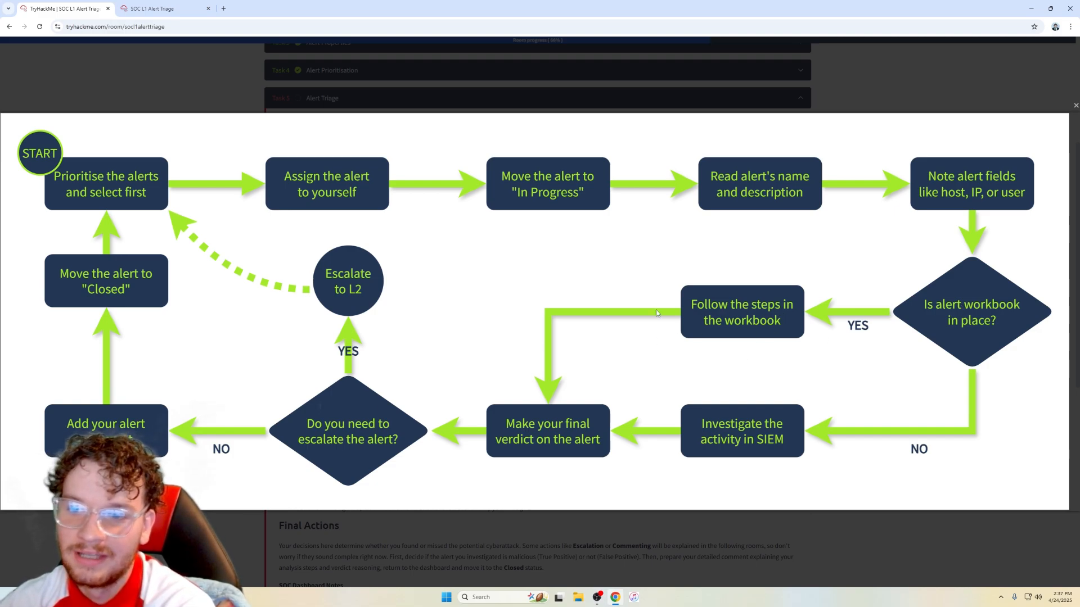
mouse_move(778, 459)
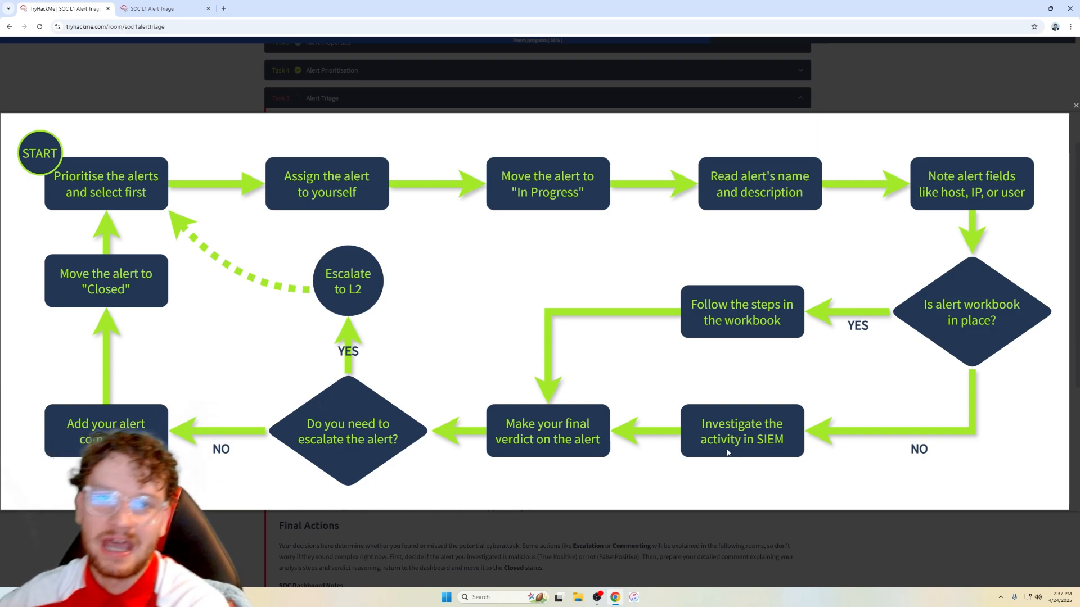
mouse_move(513, 423)
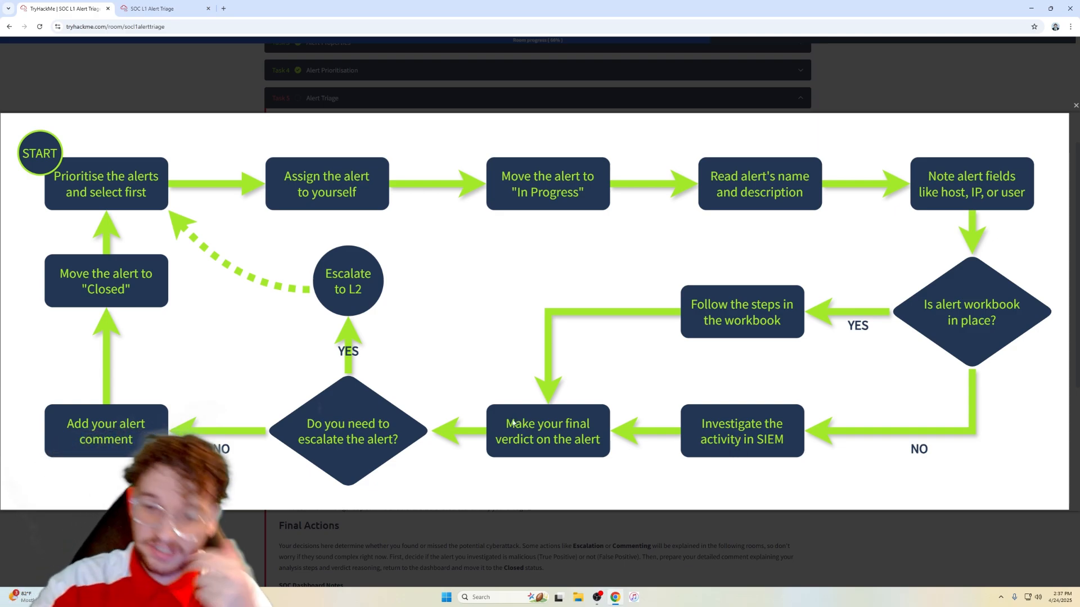
mouse_move(308, 373)
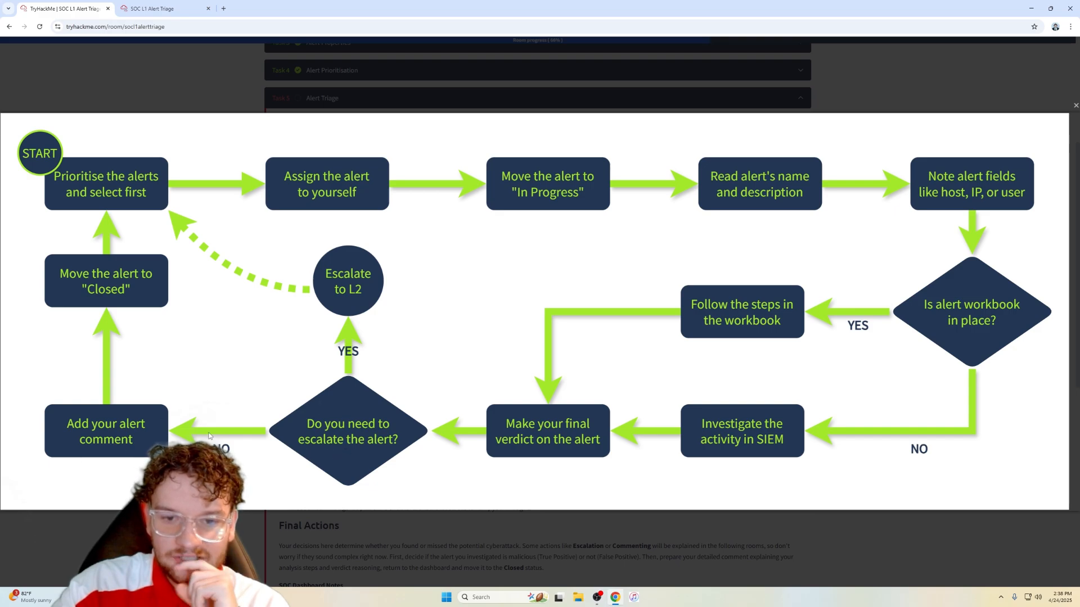
mouse_move(145, 352)
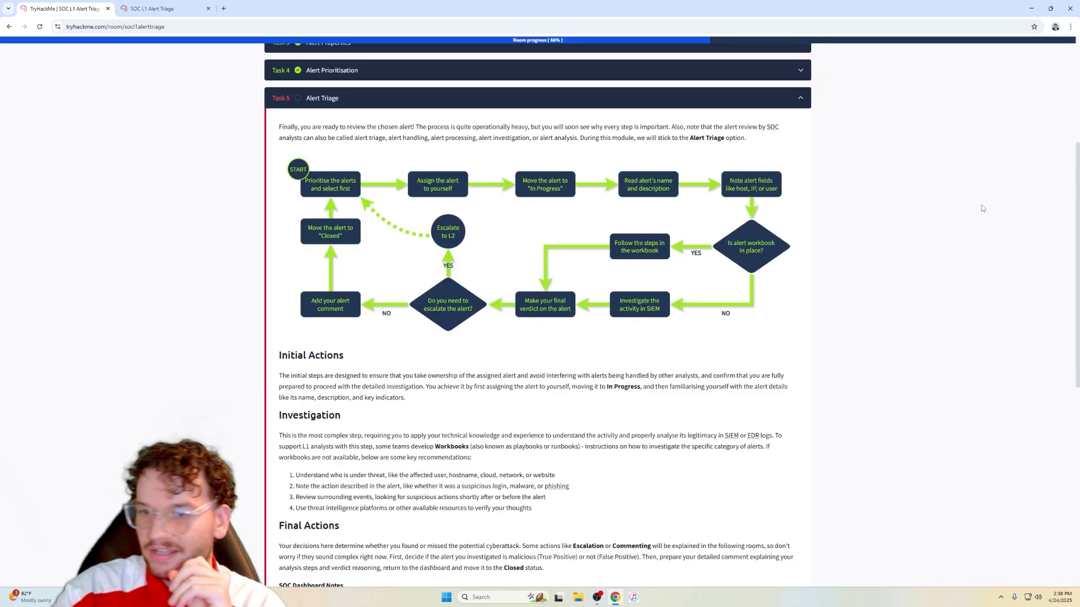
scroll("down", 3)
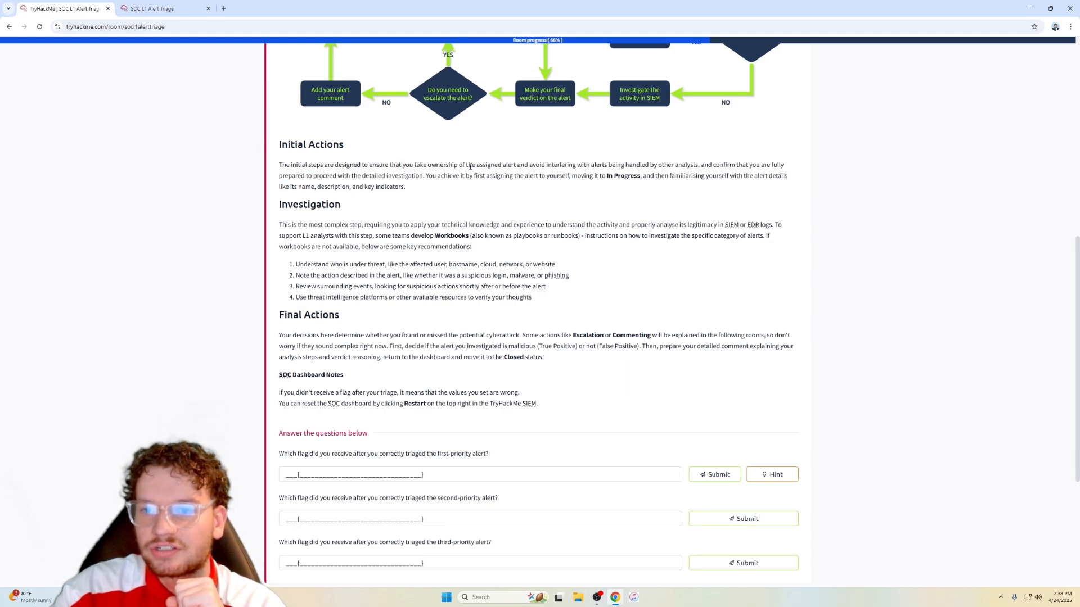
mouse_move(556, 187)
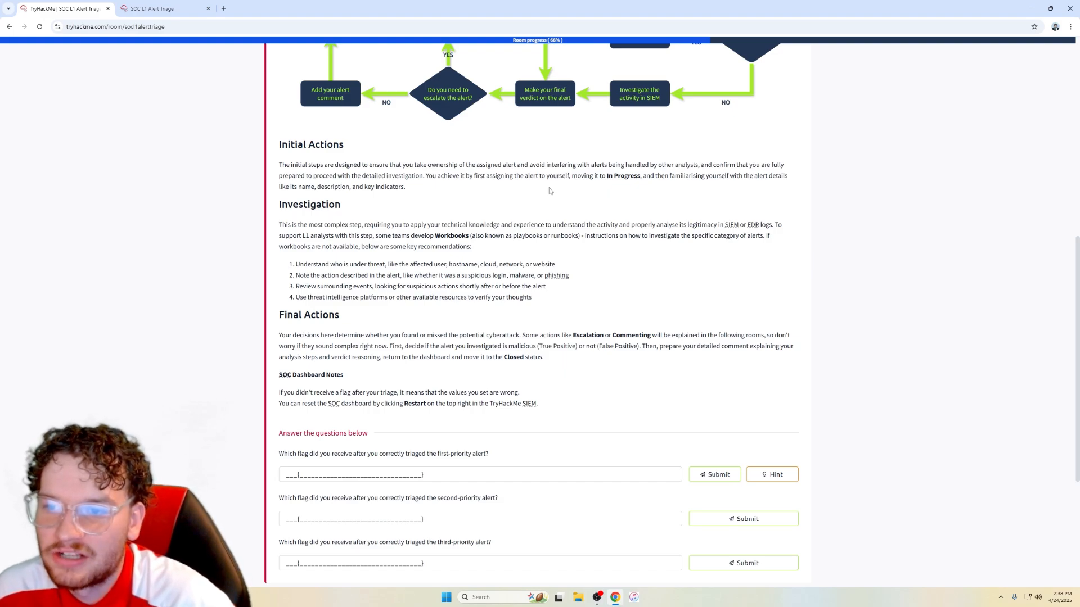
double_click(731, 225)
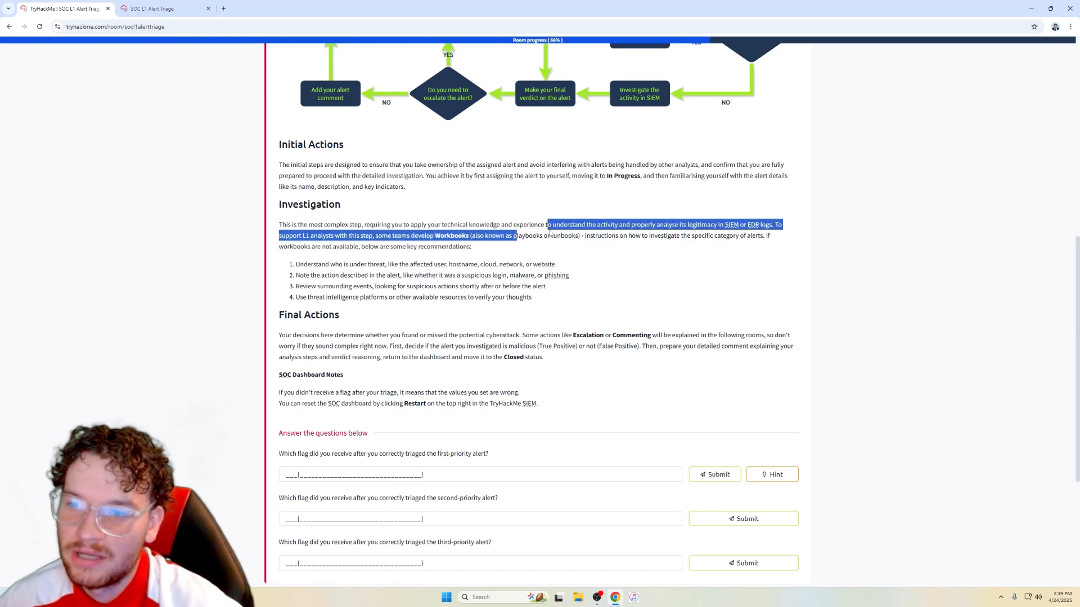
left_click(642, 235)
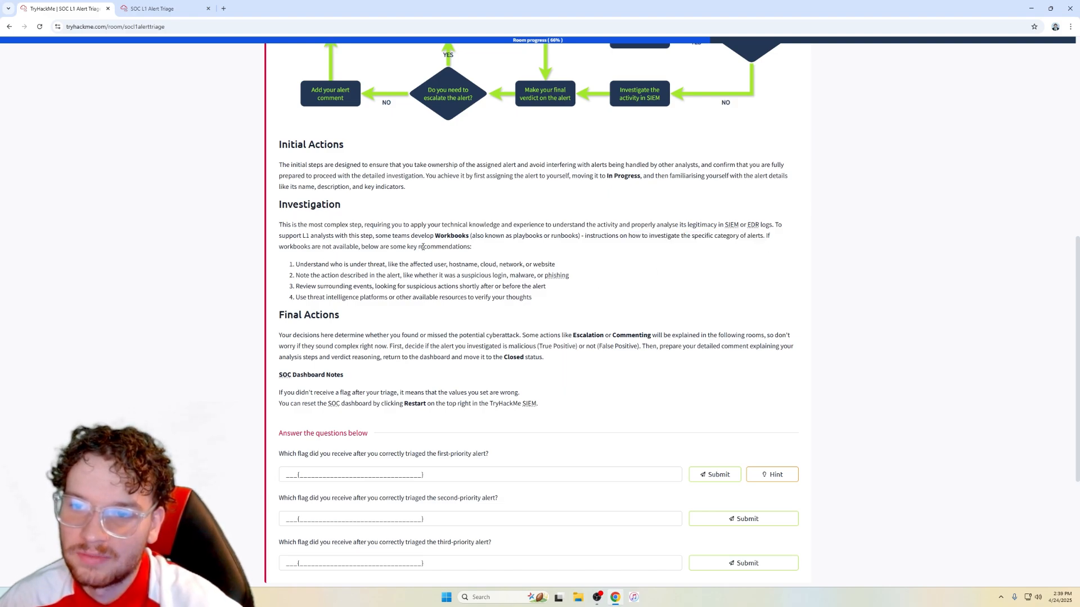
scroll("down", 3)
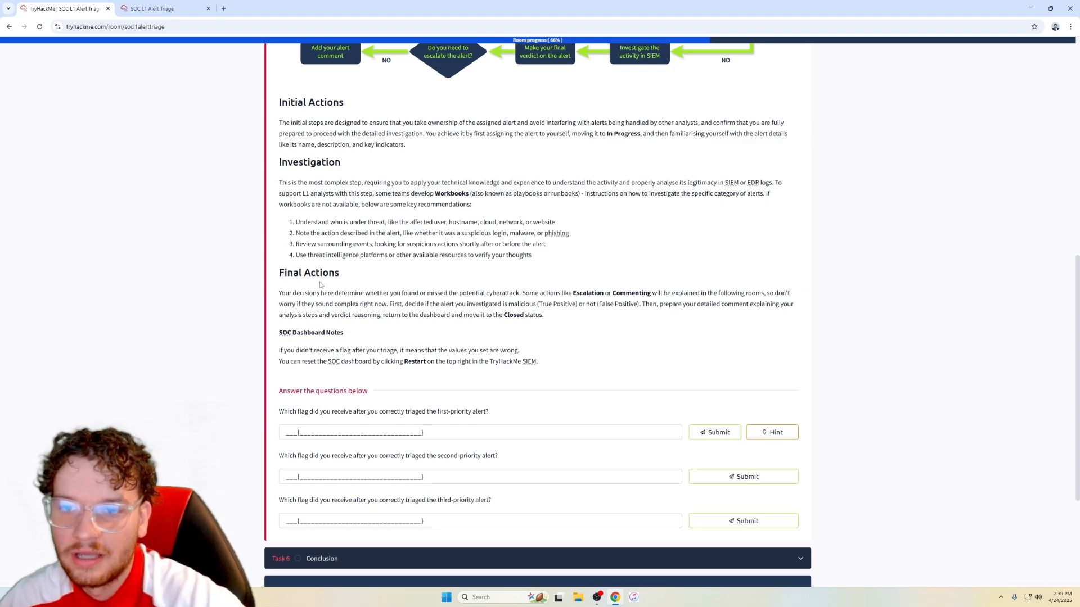
left_click_drag(308, 256, 440, 256)
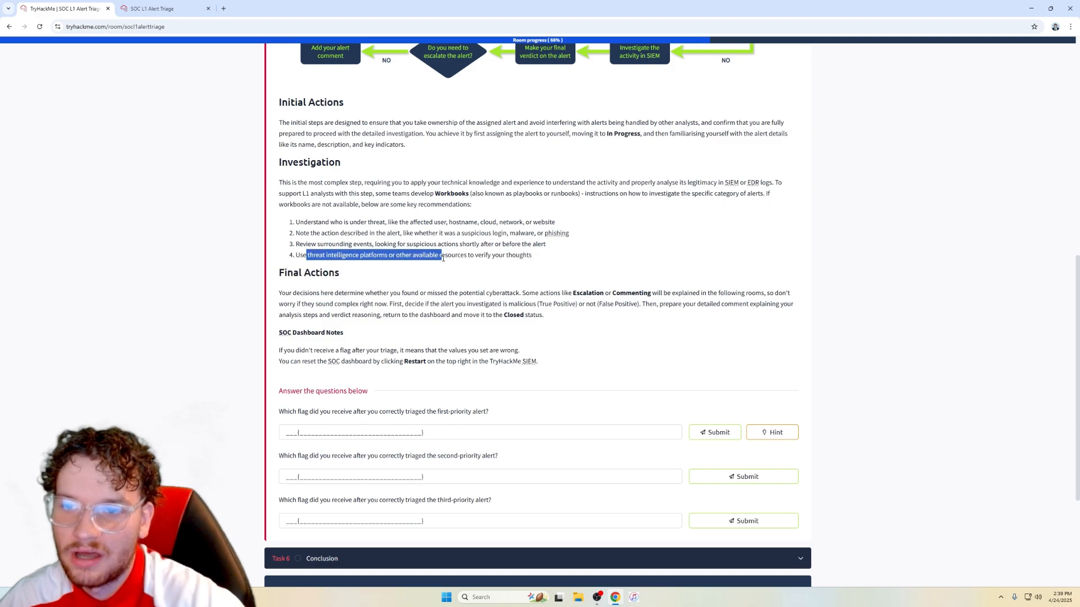
left_click(229, 376)
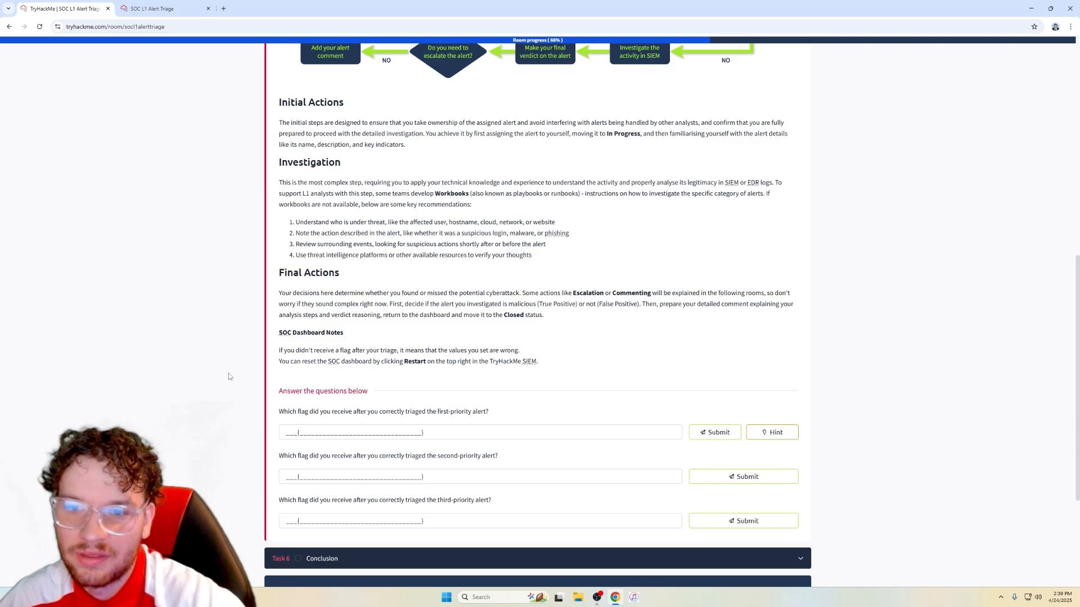
scroll("down", 3)
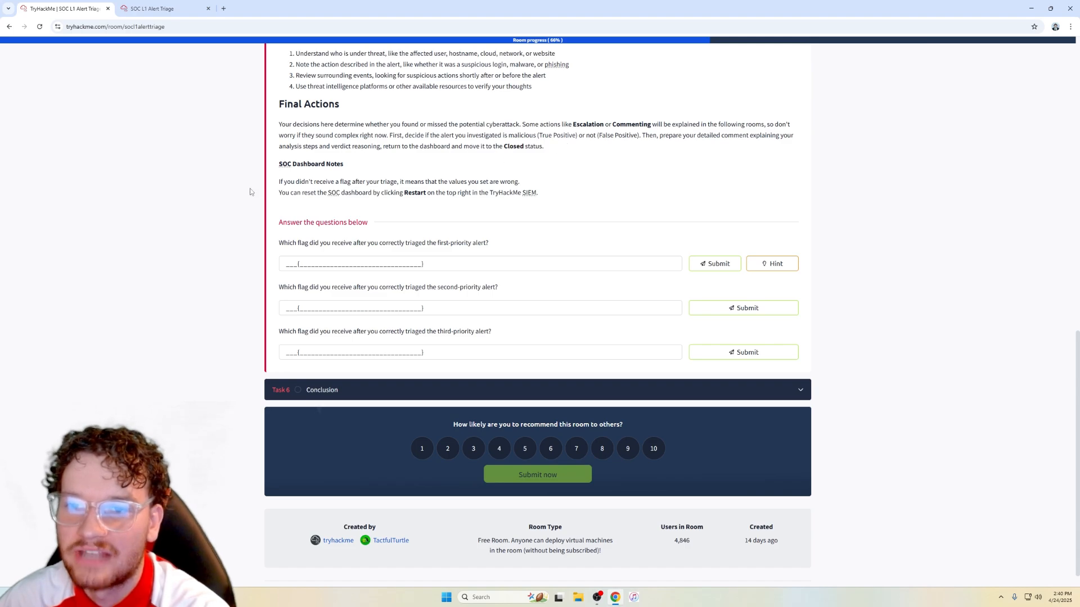
double_click(408, 181)
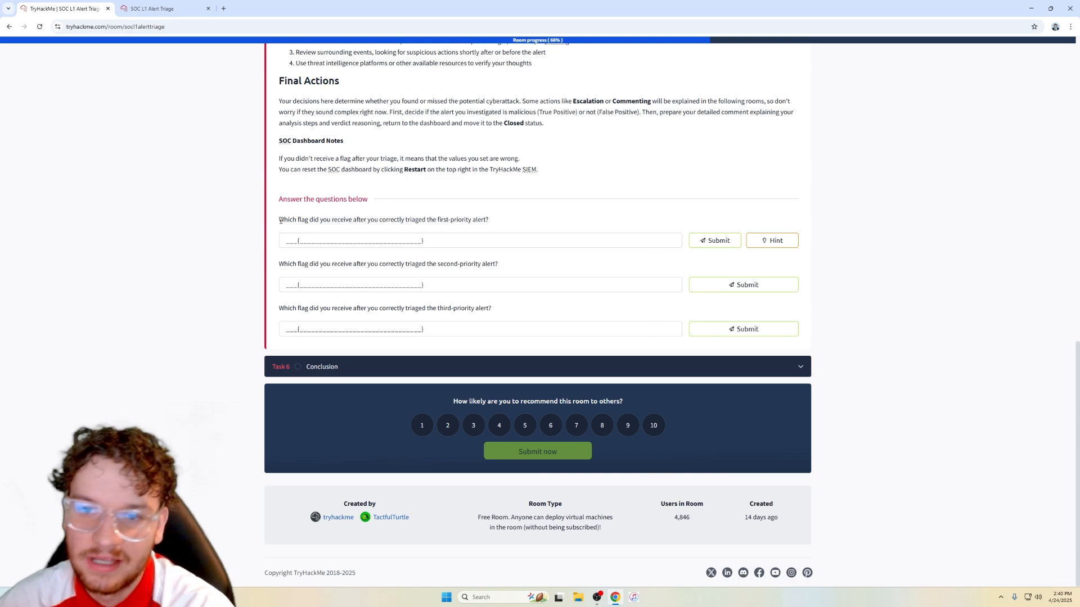
Step: Highlight the first flag question and switch to the SIEM alert dashboard
left_click_drag(279, 219, 388, 219)
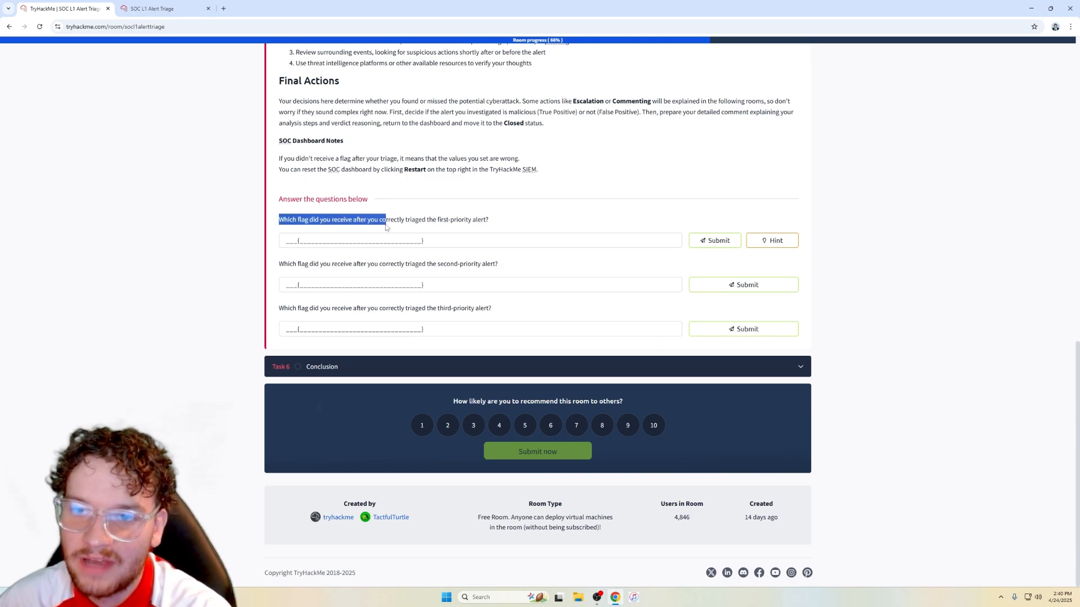
left_click(163, 8)
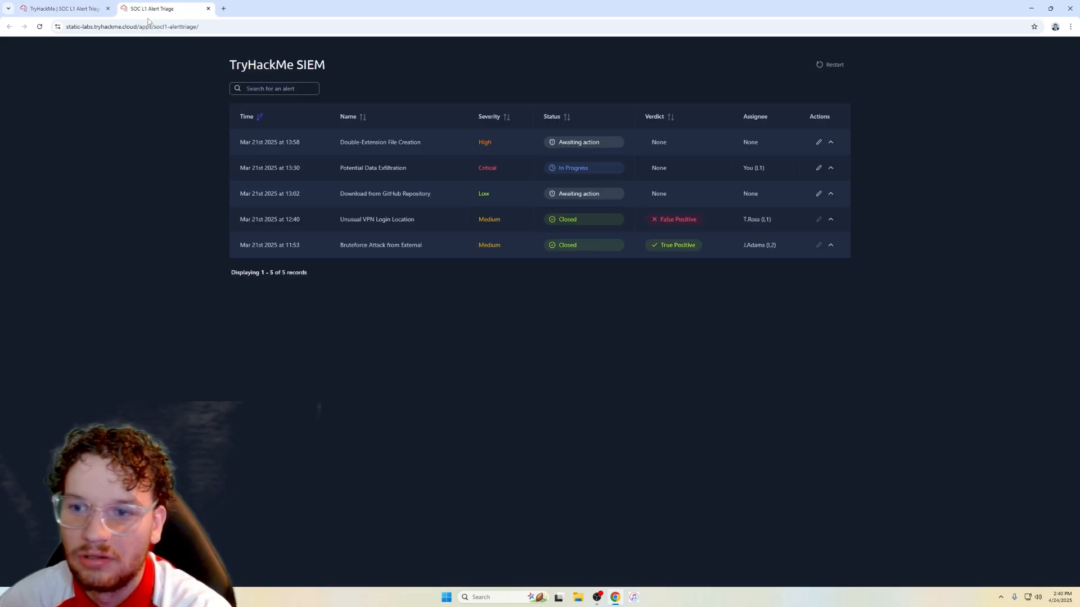
Step: Expand the Potential Data Exfiltration alert showing source IP 192.168.45.66, then start a blank browser tab
left_click(829, 168)
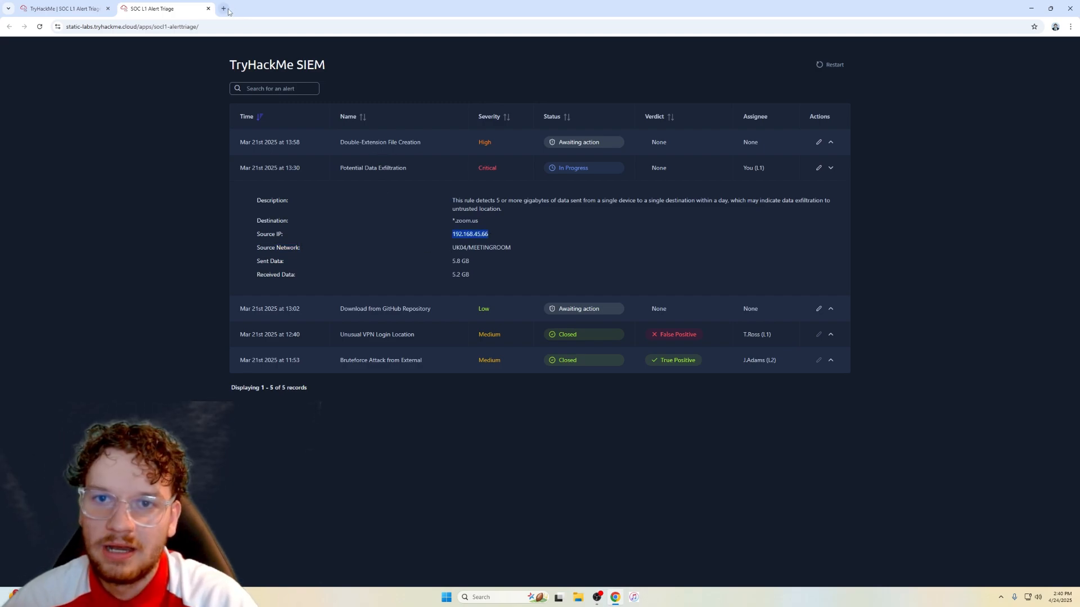
left_click(223, 8)
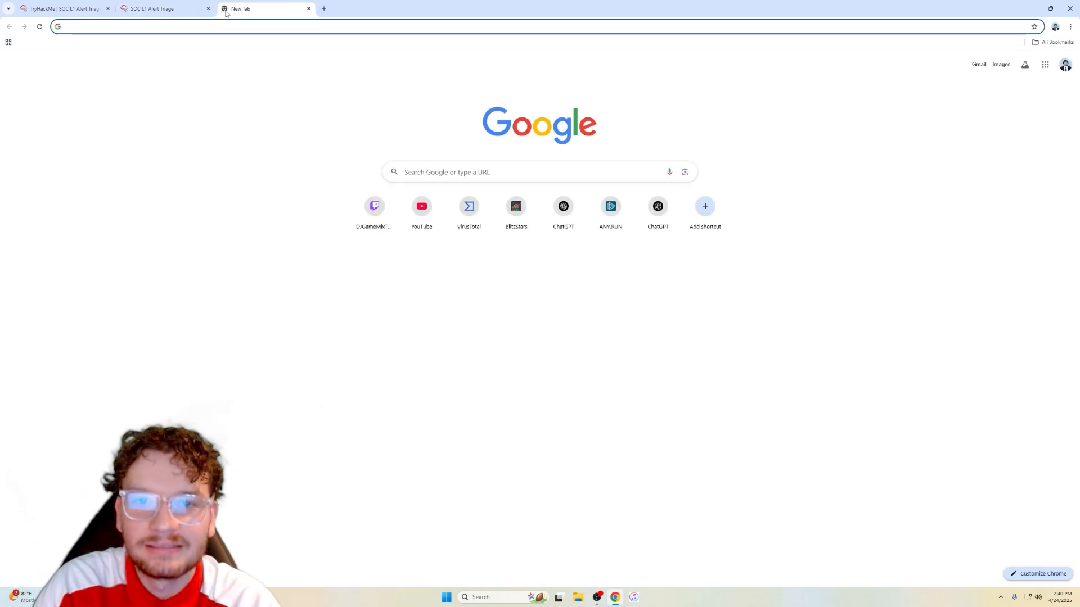
Step: Look up 192.168.45.66 in VirusTotal (0/94 detections, private tag) and move on to a Whois site
left_click(468, 206)
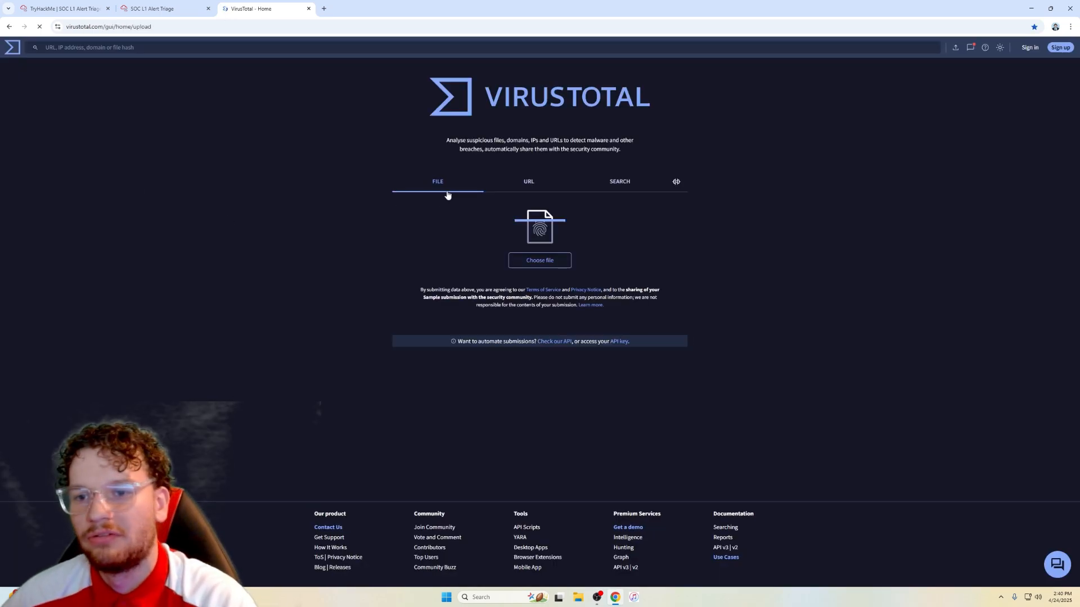
left_click(528, 181)
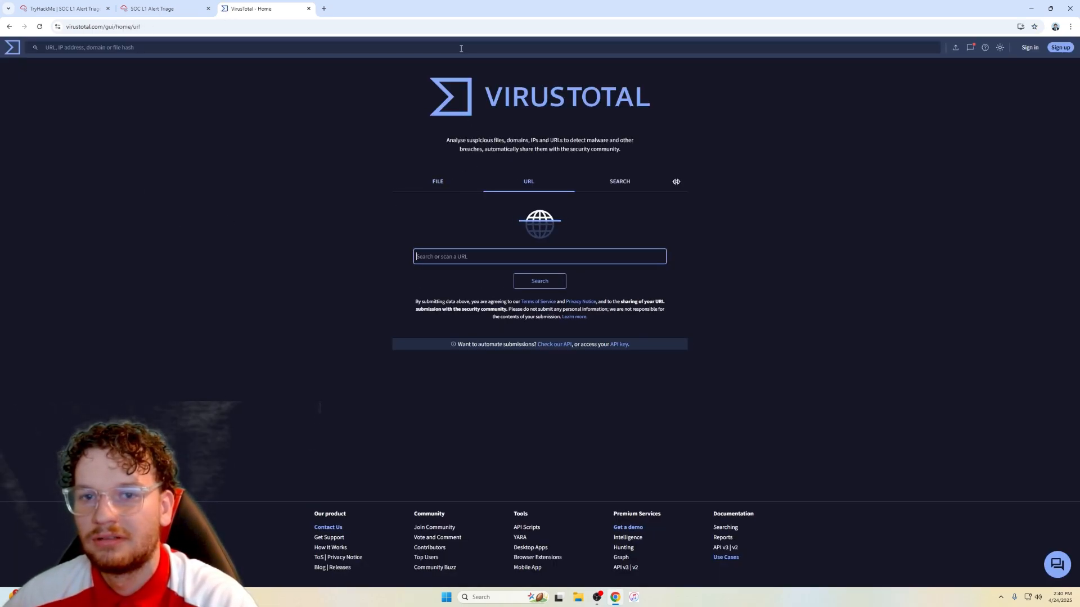
type("192.168.45.66")
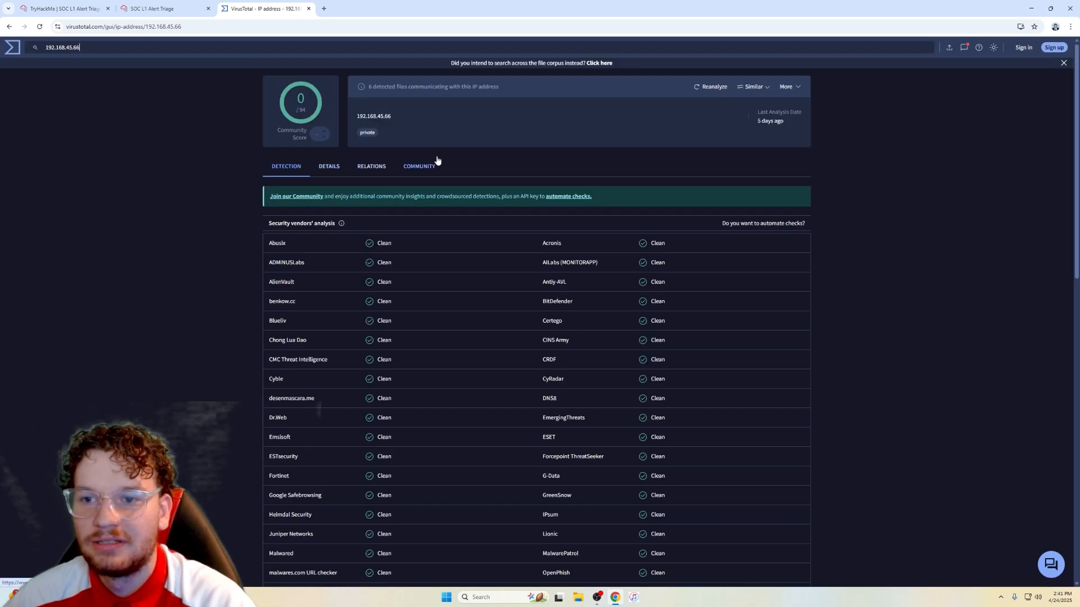
left_click(329, 166)
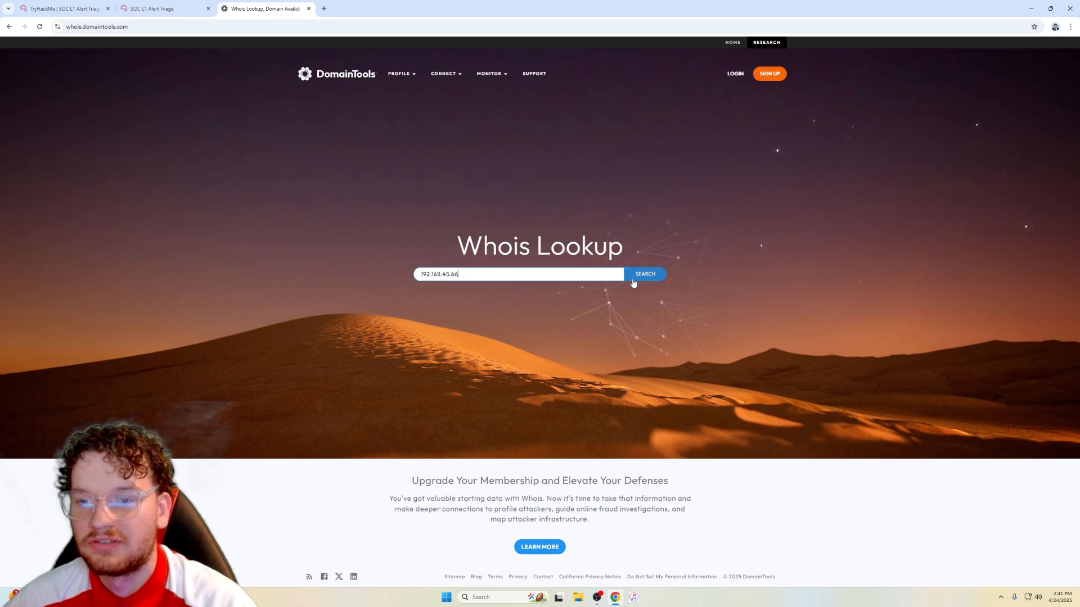
Step: Run the Whois lookup showing 192.168.45.66 as IANA special-use space, then return to the SIEM
left_click(643, 273)
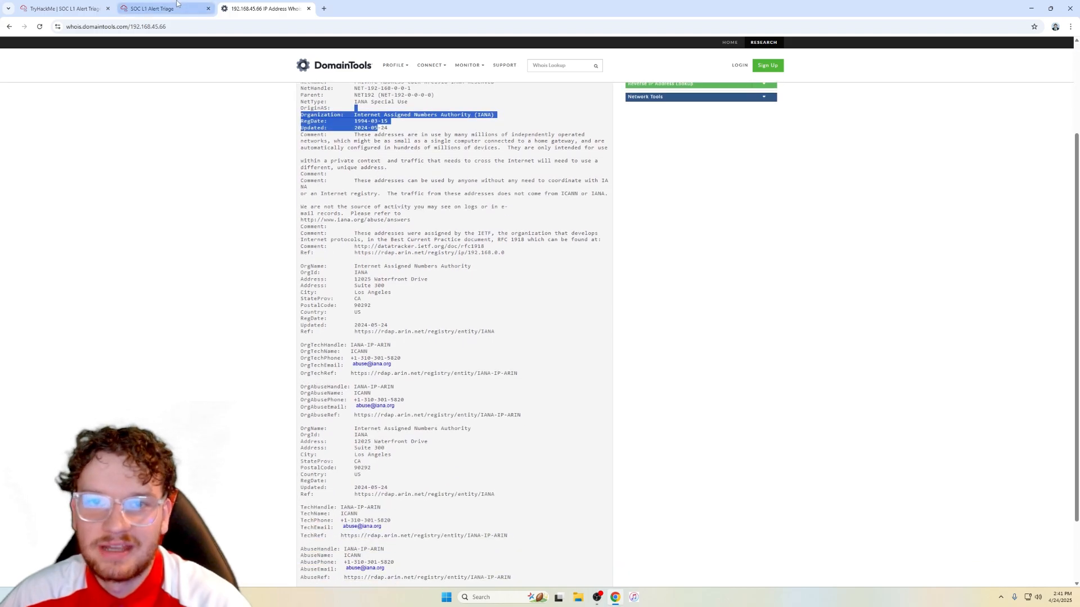
left_click(159, 8)
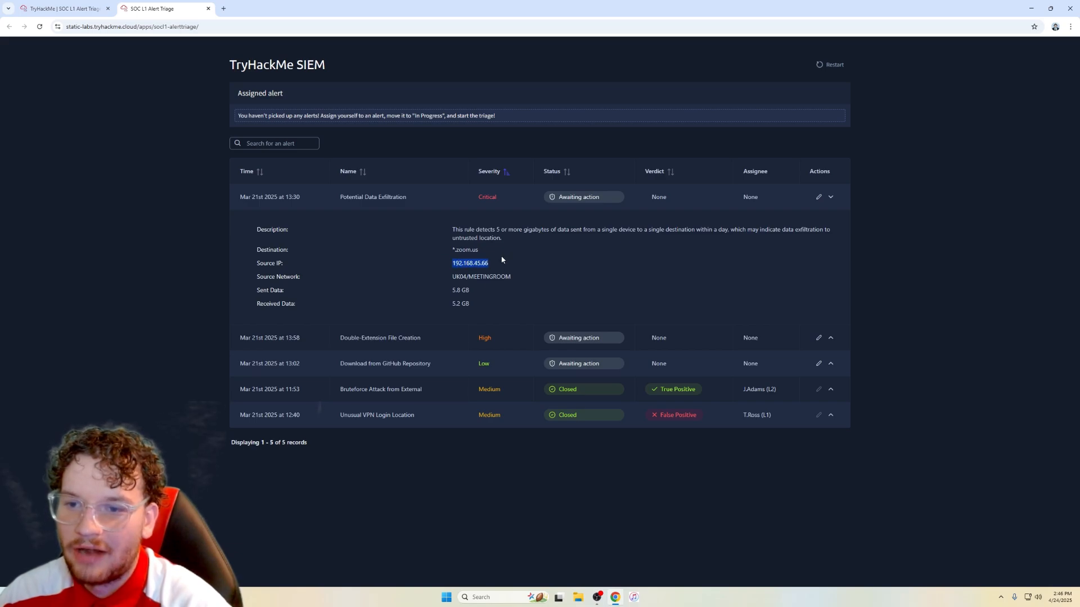
Step: Save the Potential Data Exfiltration alert as Closed, False Positive, Low, assigned to you, with a comment
left_click(62, 8)
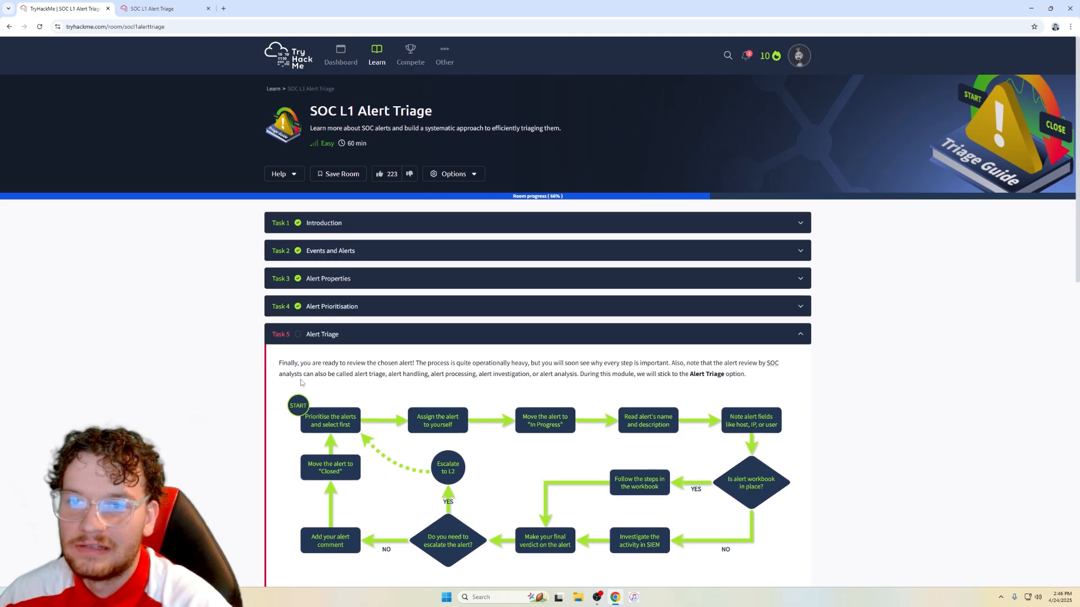
left_click(164, 8)
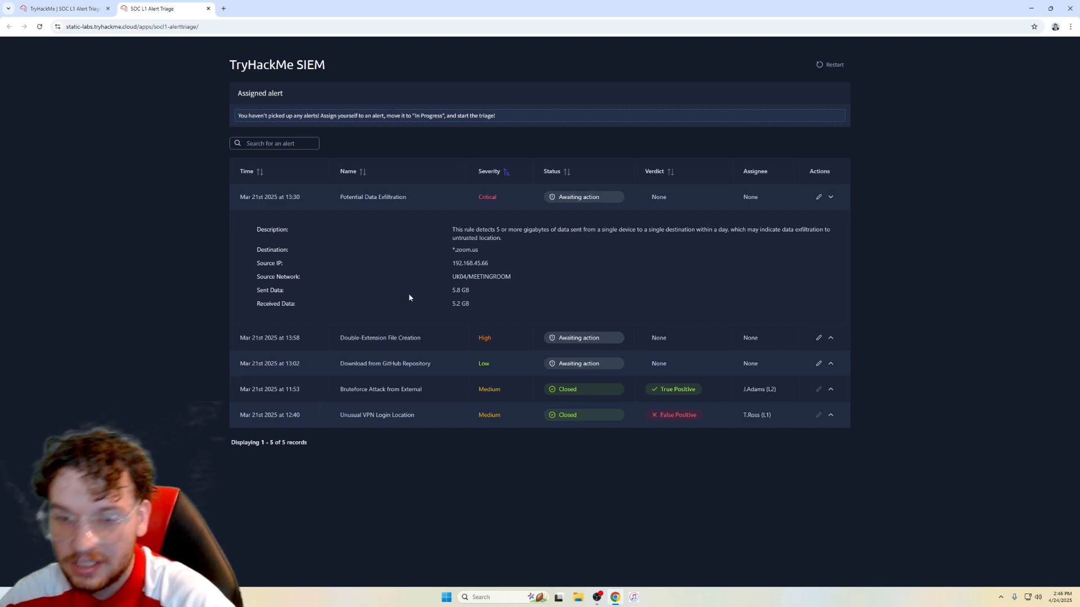
double_click(470, 263)
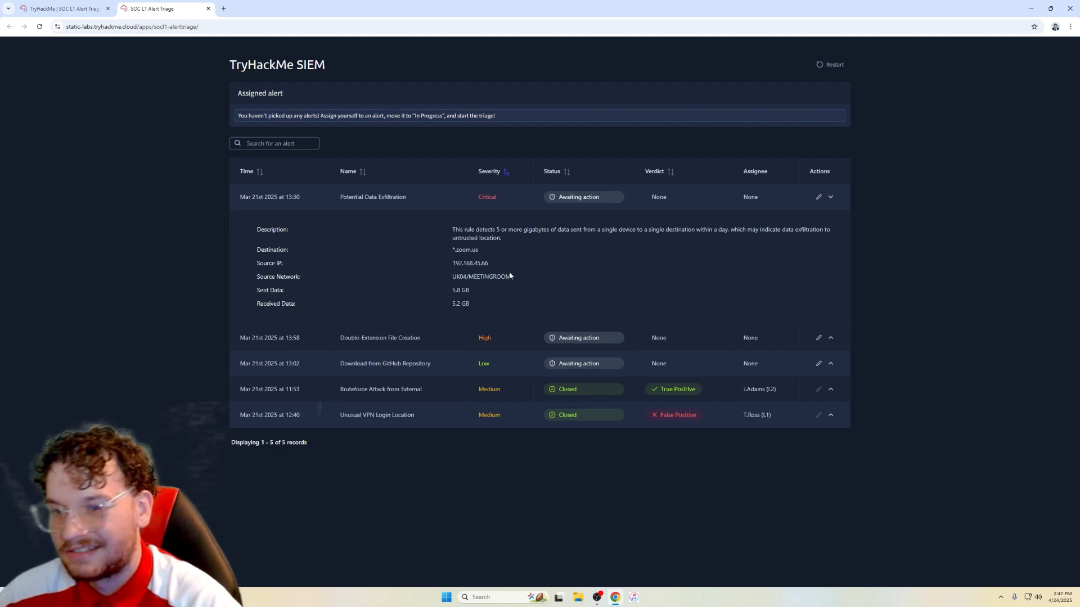
double_click(456, 263)
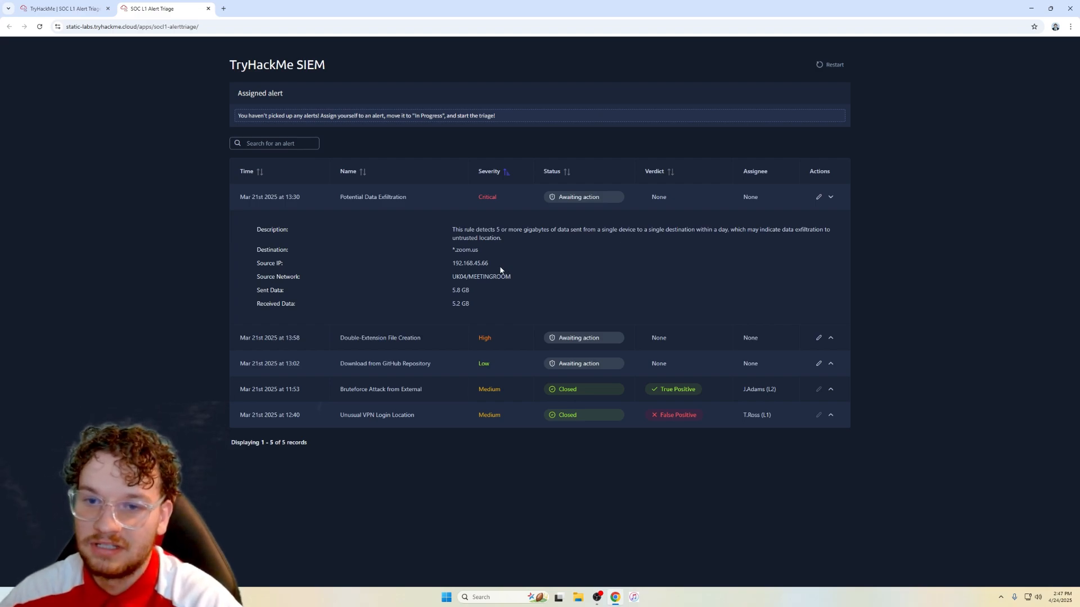
mouse_move(490, 268)
type("adsadadsadadsa")
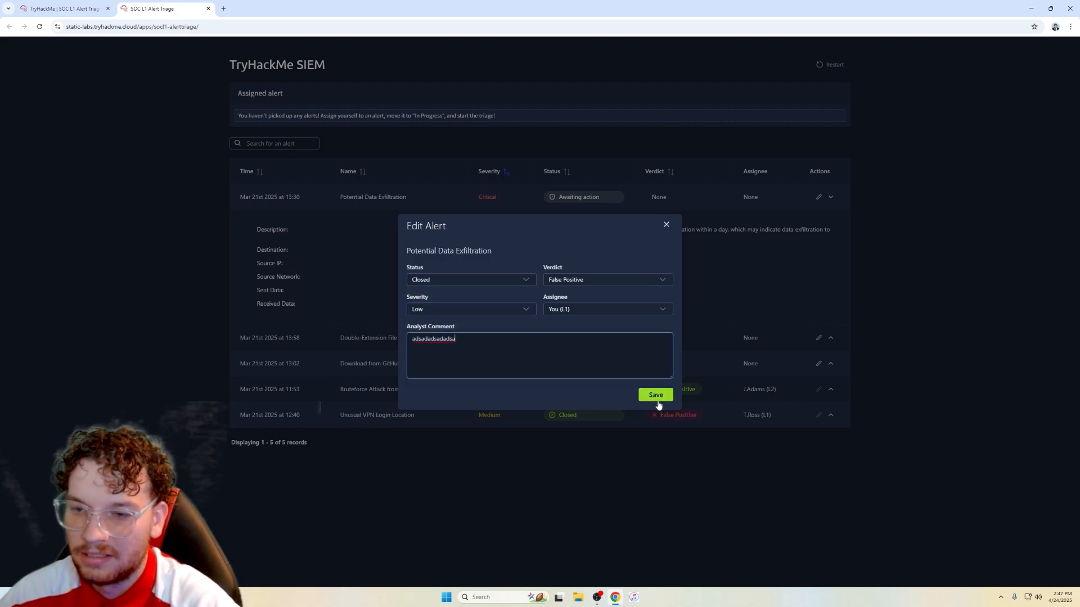
left_click(654, 395)
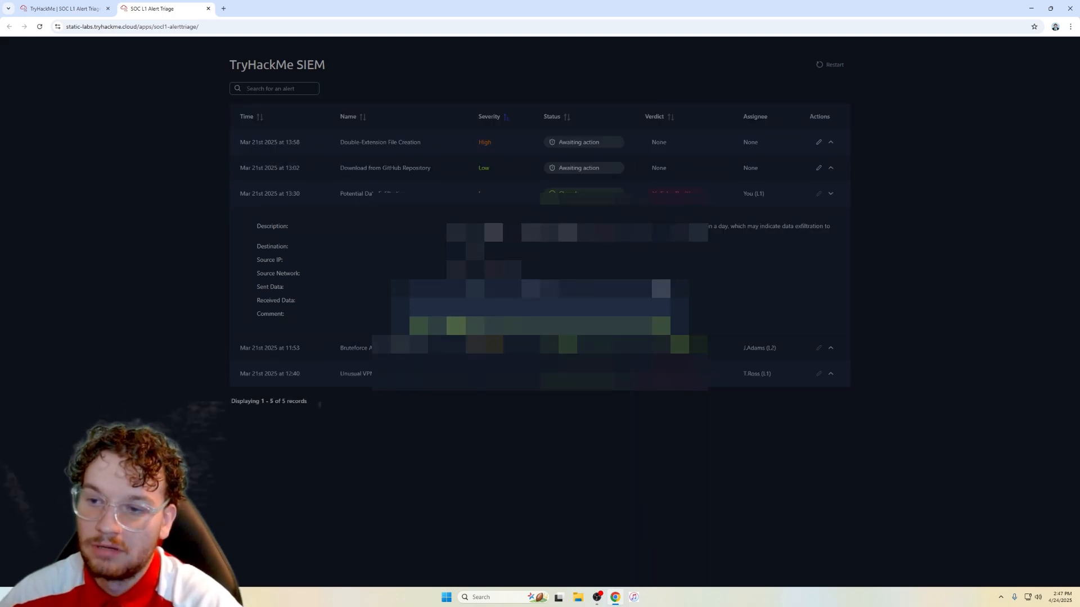
left_click(62, 8)
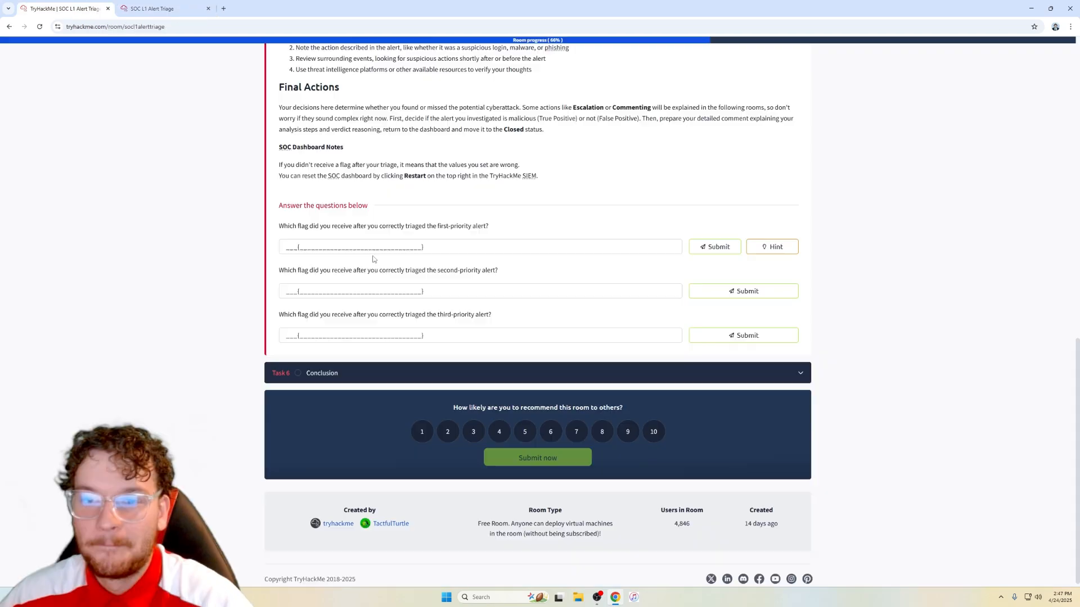
left_click(714, 247)
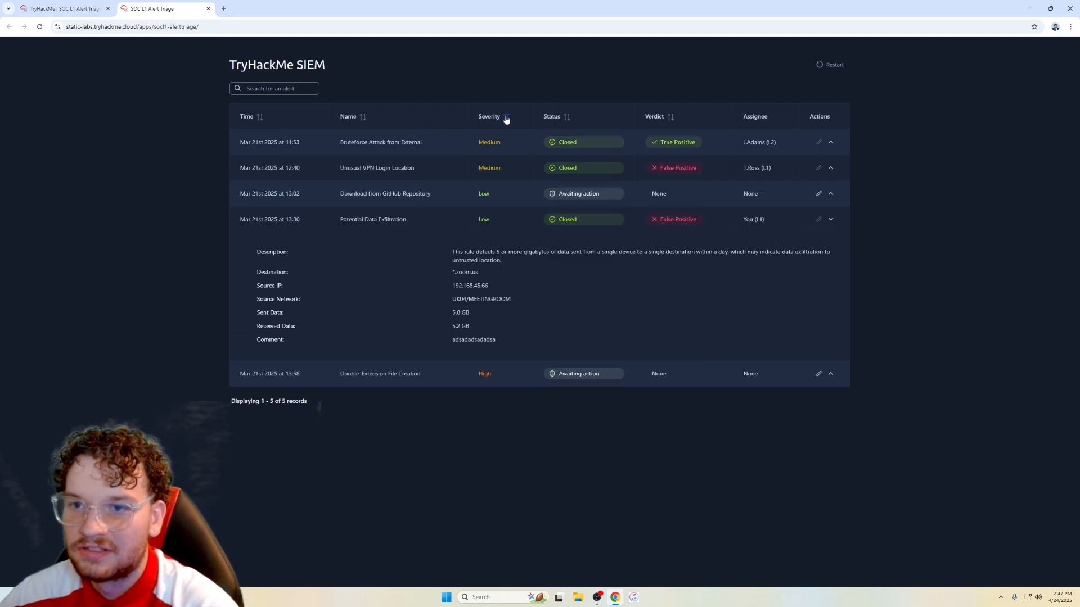
Step: Sort alerts by severity and expand the High Double-Extension File Creation alert's details
left_click(506, 115)
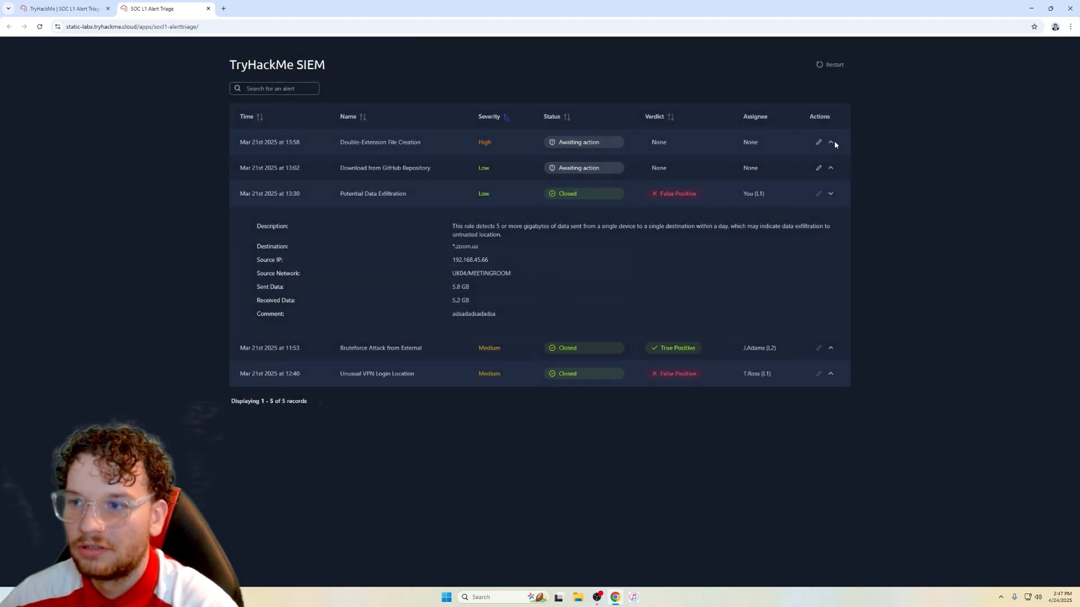
left_click(830, 141)
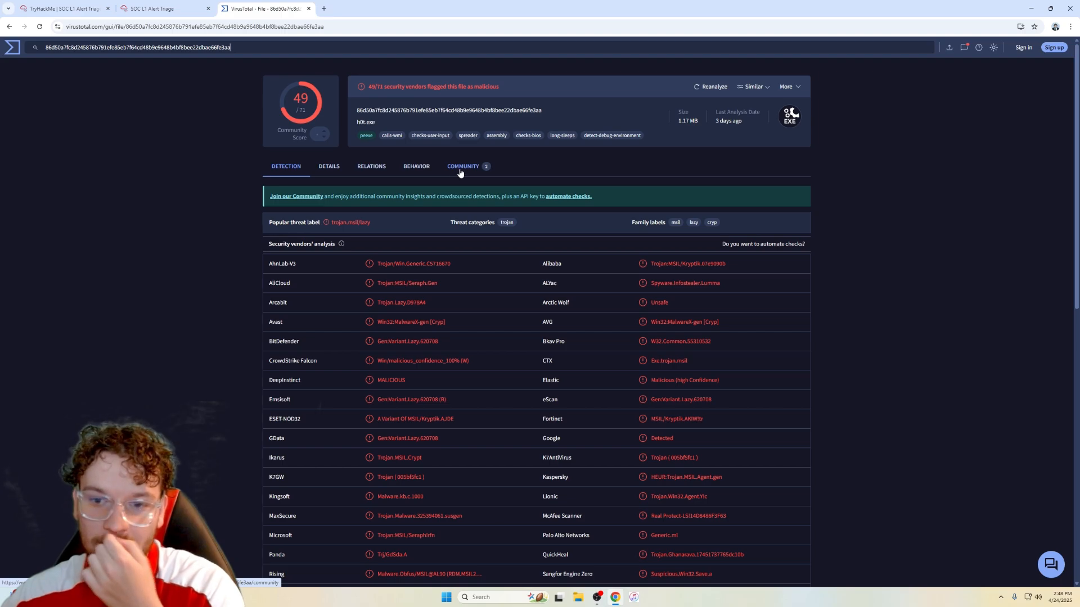
mouse_move(452, 303)
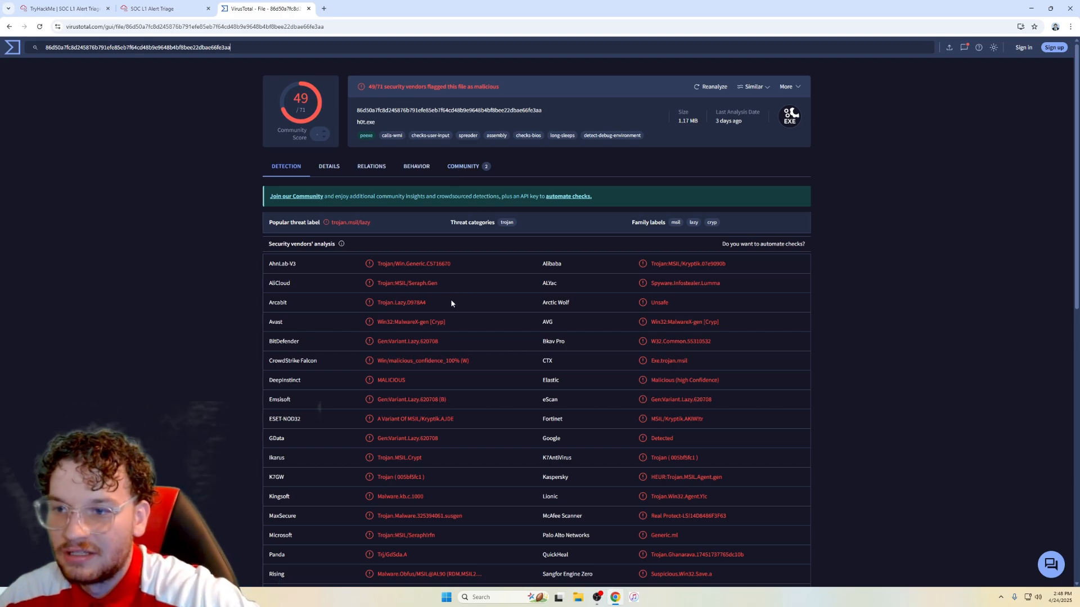
Step: Review hot.exe's 49/71 VirusTotal detections, close the alert as True Positive, High, assigned to you, and submit the flag
left_click(328, 166)
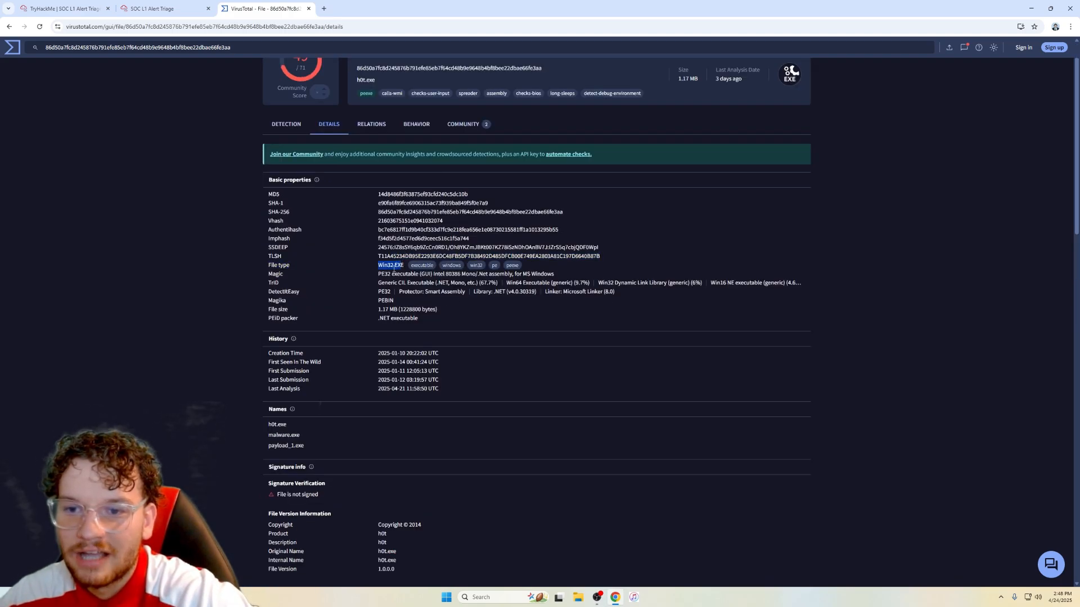
left_click(286, 124)
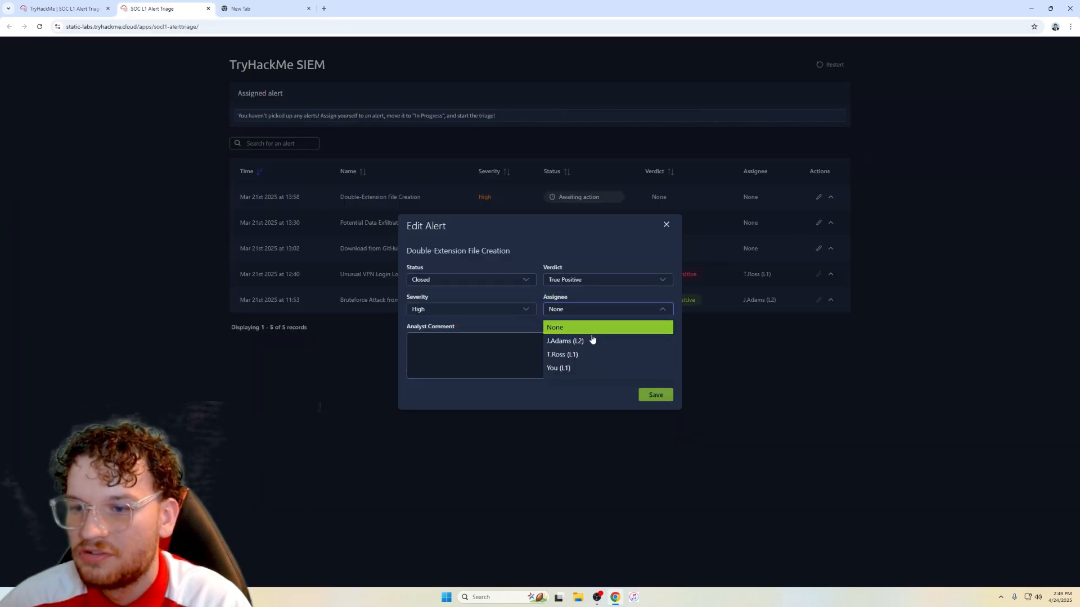
left_click(653, 395)
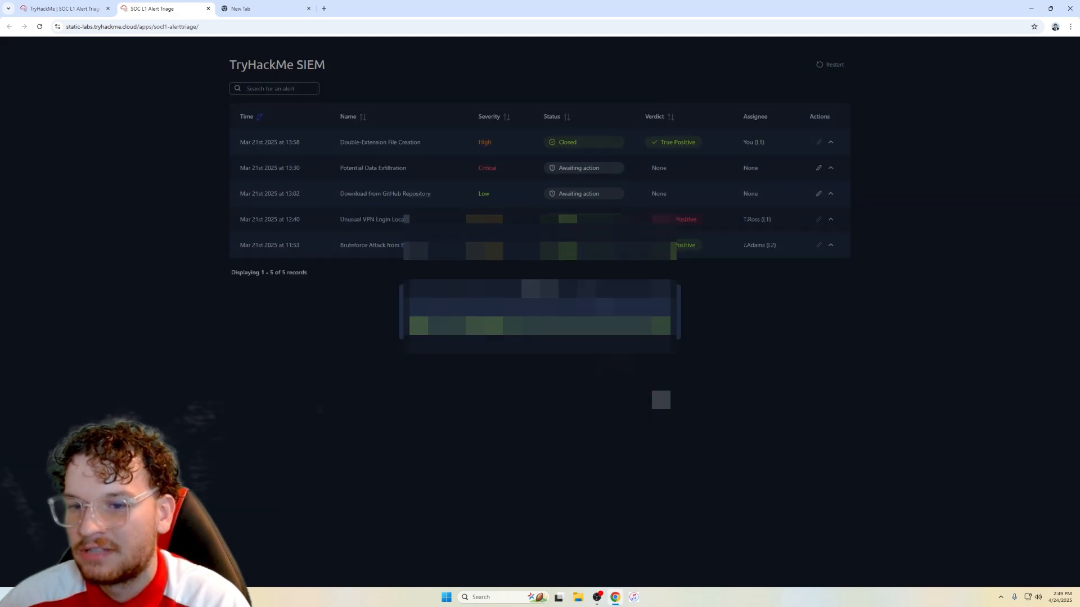
left_click(63, 8)
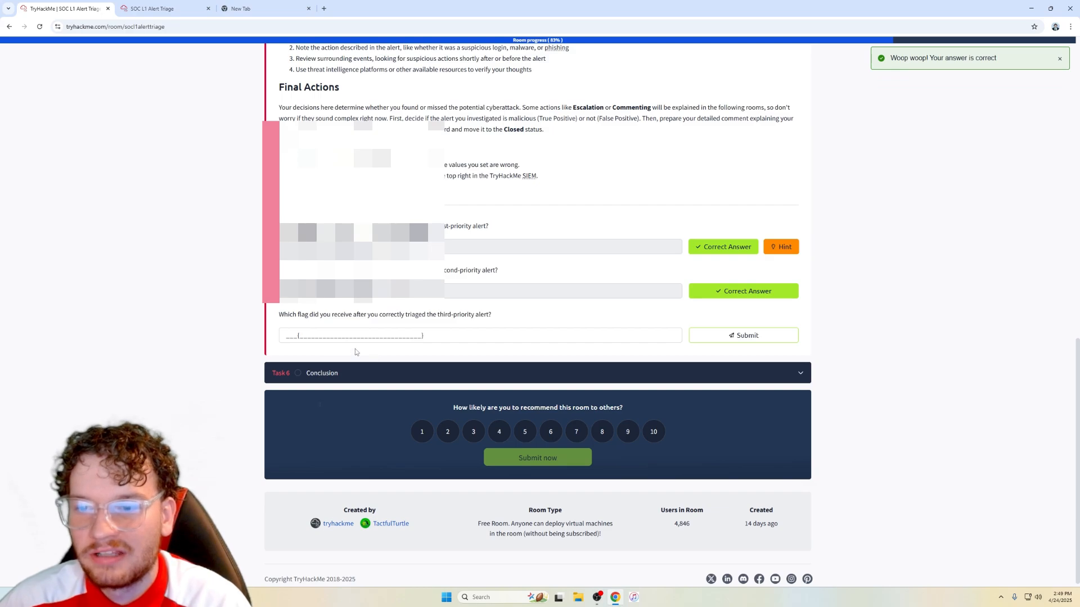
left_click(164, 8)
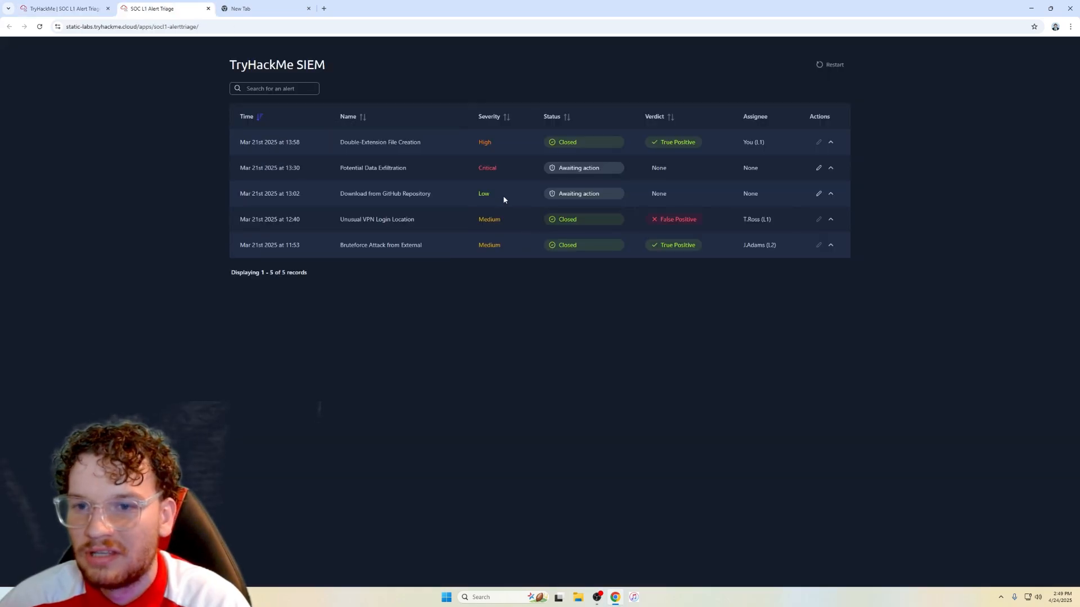
Step: Expand the Download from GitHub Repository alert details and reach ANY.RUN's URL analysis field
left_click(830, 193)
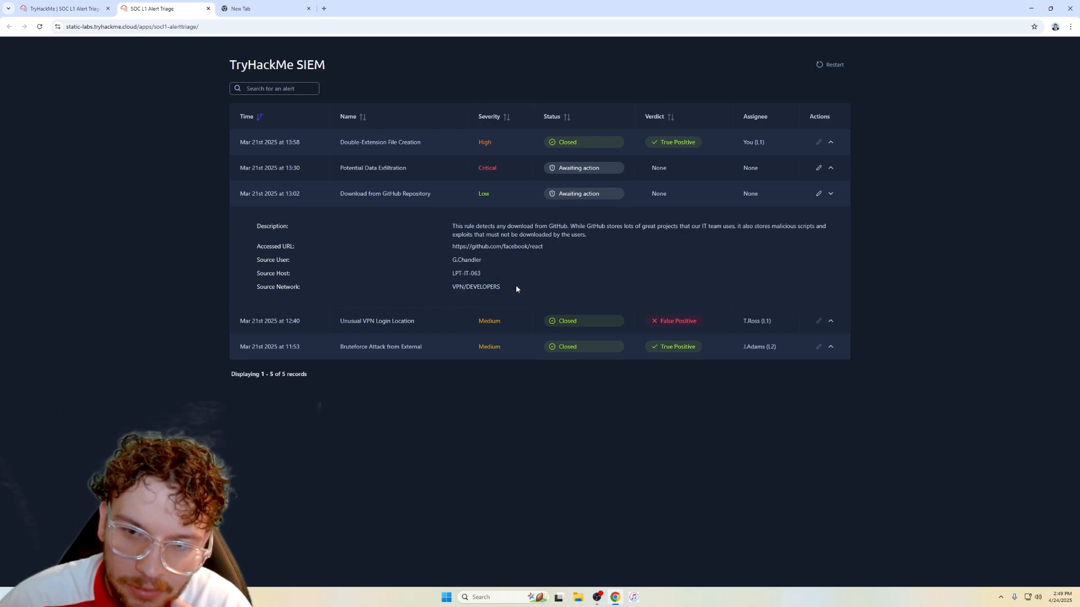
double_click(466, 272)
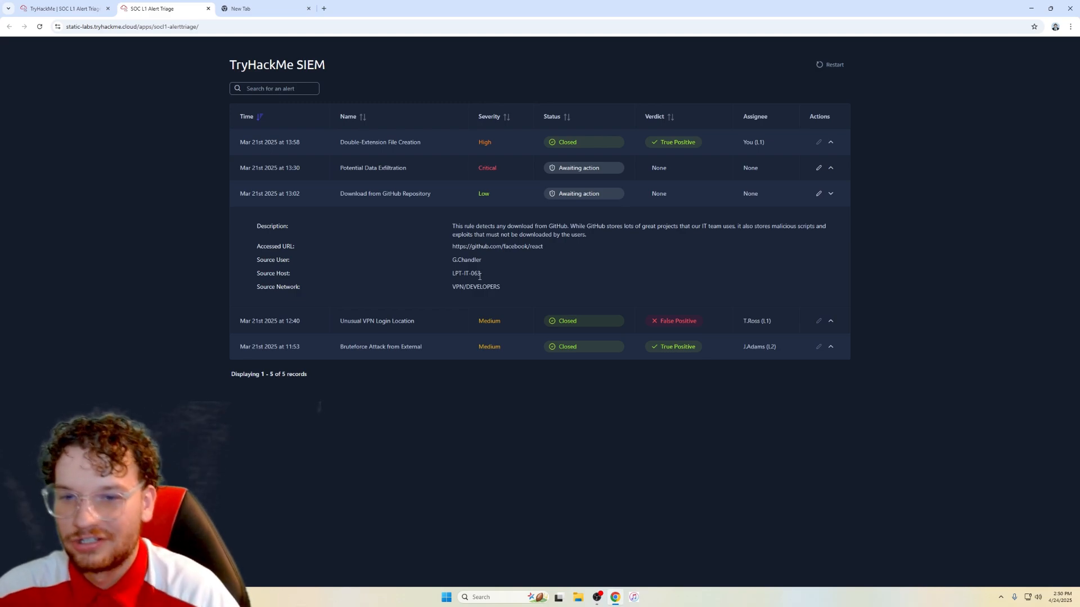
mouse_move(473, 307)
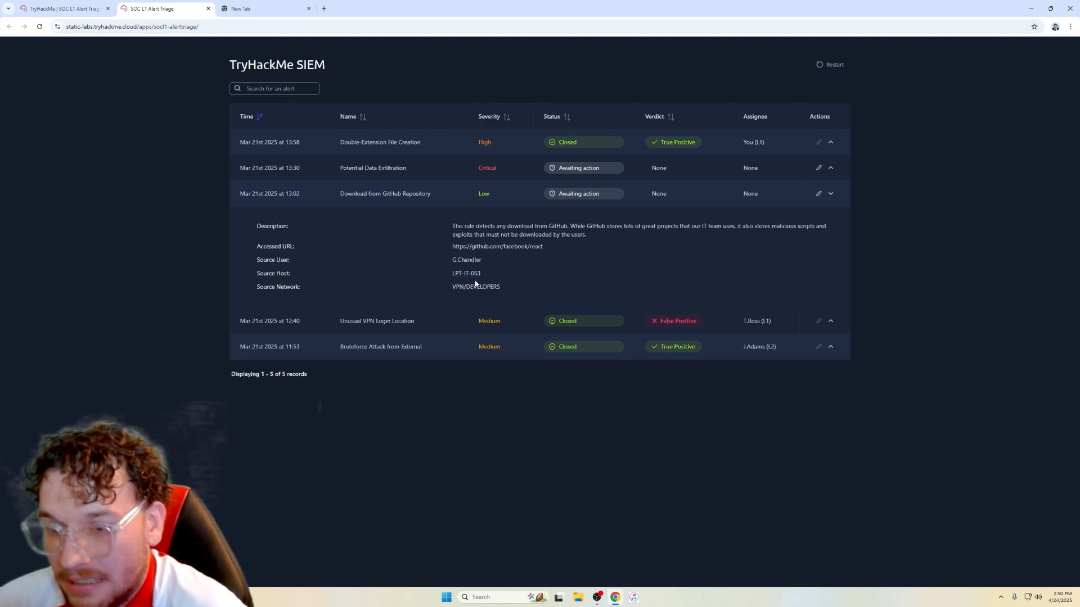
mouse_move(515, 258)
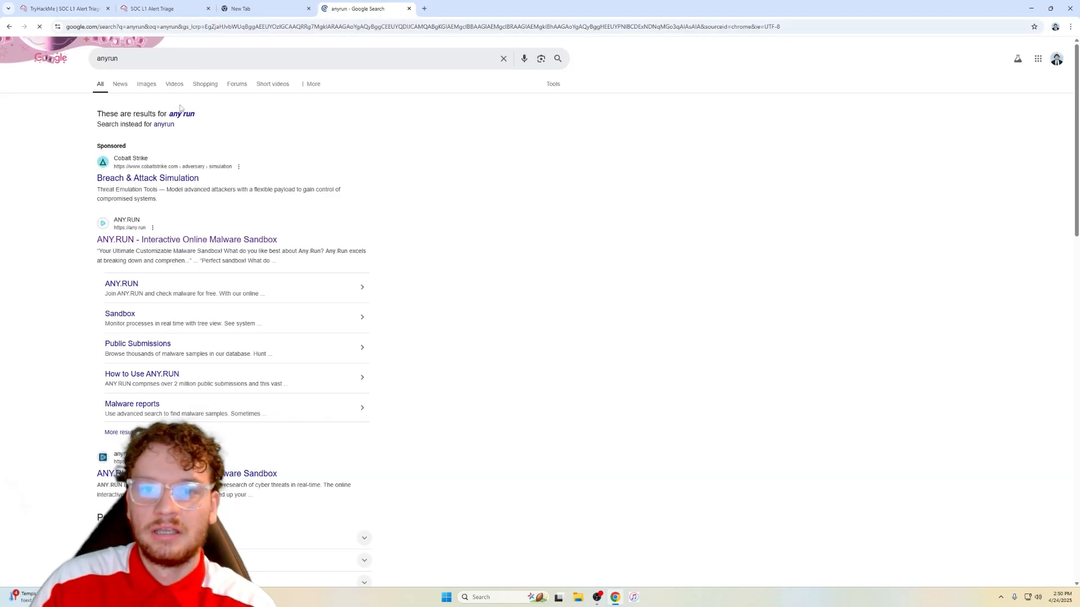
left_click(185, 238)
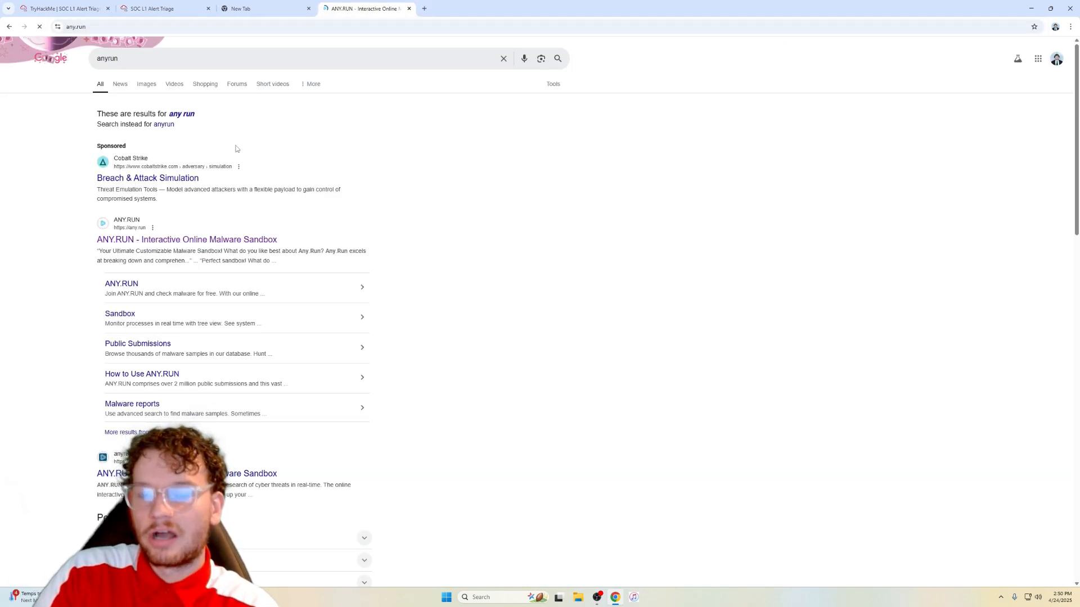
left_click(187, 239)
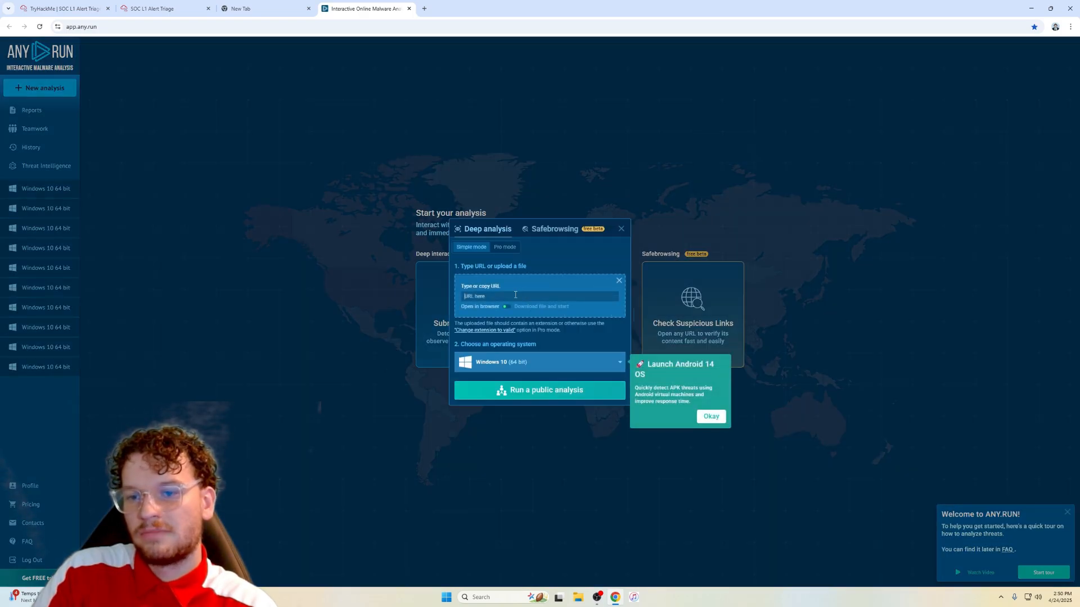
Step: Launch a public ANY.RUN sandbox analysis of github.com/facebook/react, accepting the warning
left_click(539, 390)
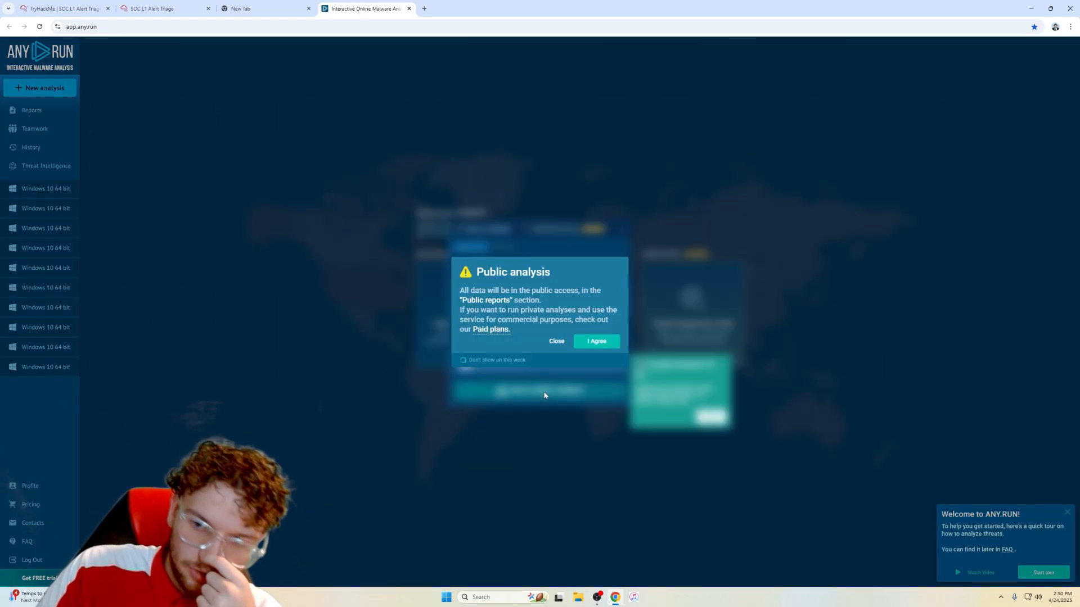
left_click(597, 341)
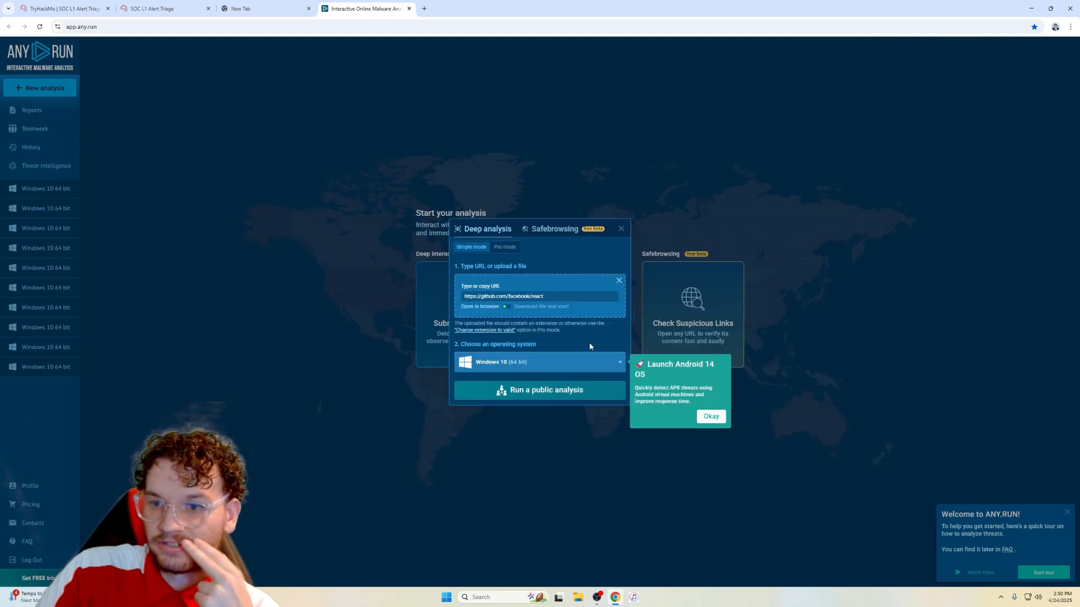
left_click(539, 390)
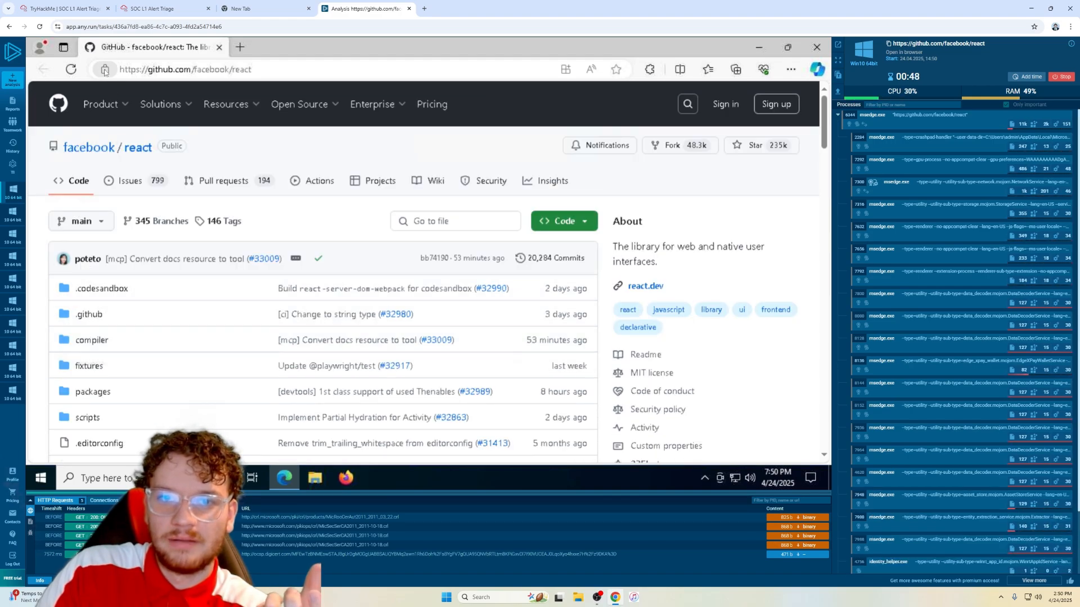
left_click(162, 8)
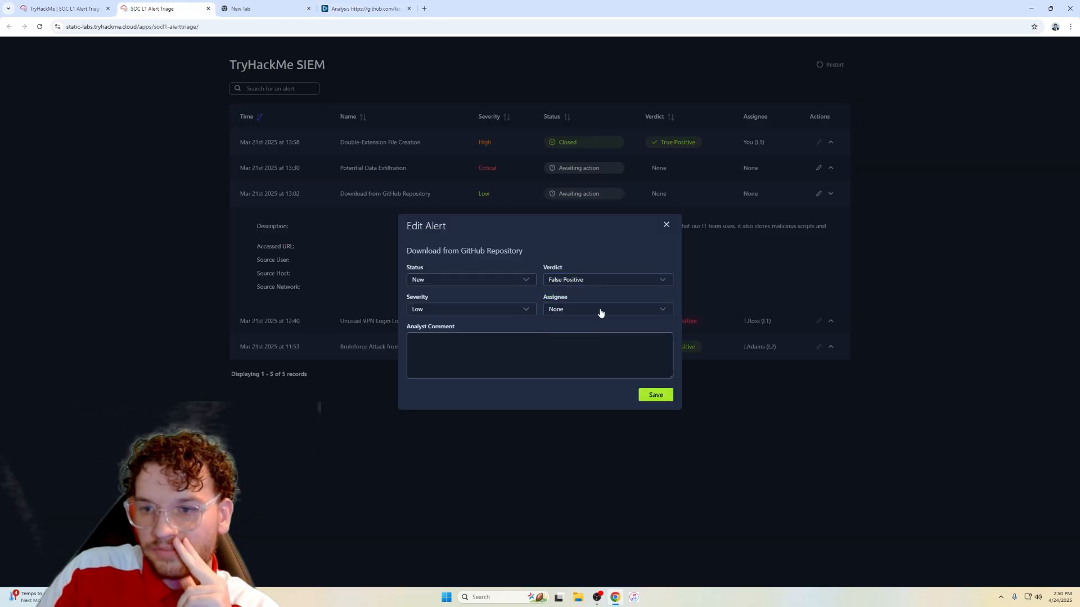
Step: Close the GitHub download alert as a False Positive assigned to you and complete Task 6 Conclusion
left_click(470, 280)
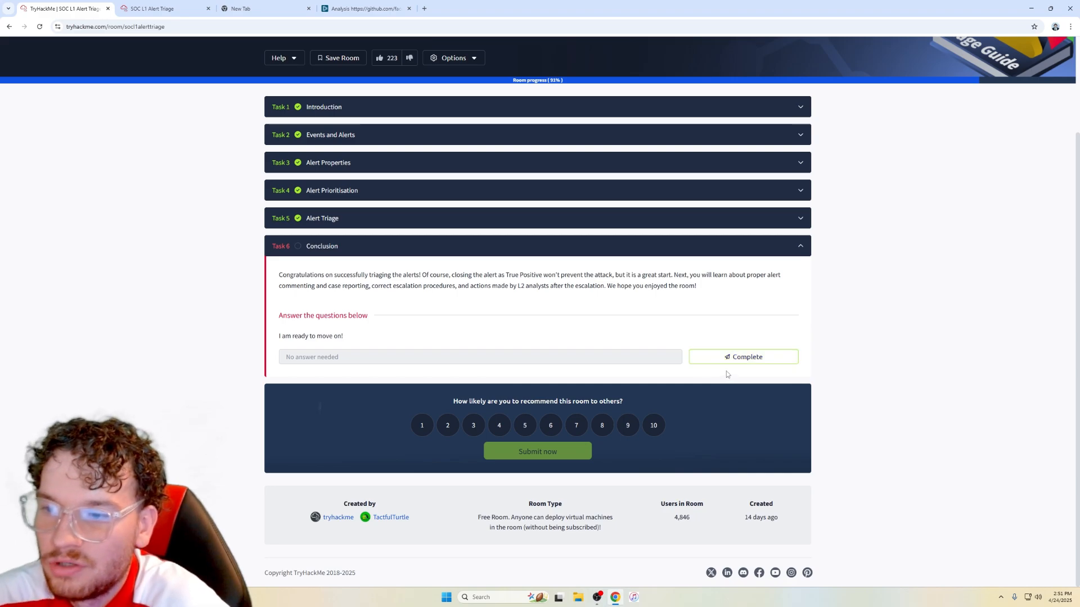
left_click(743, 356)
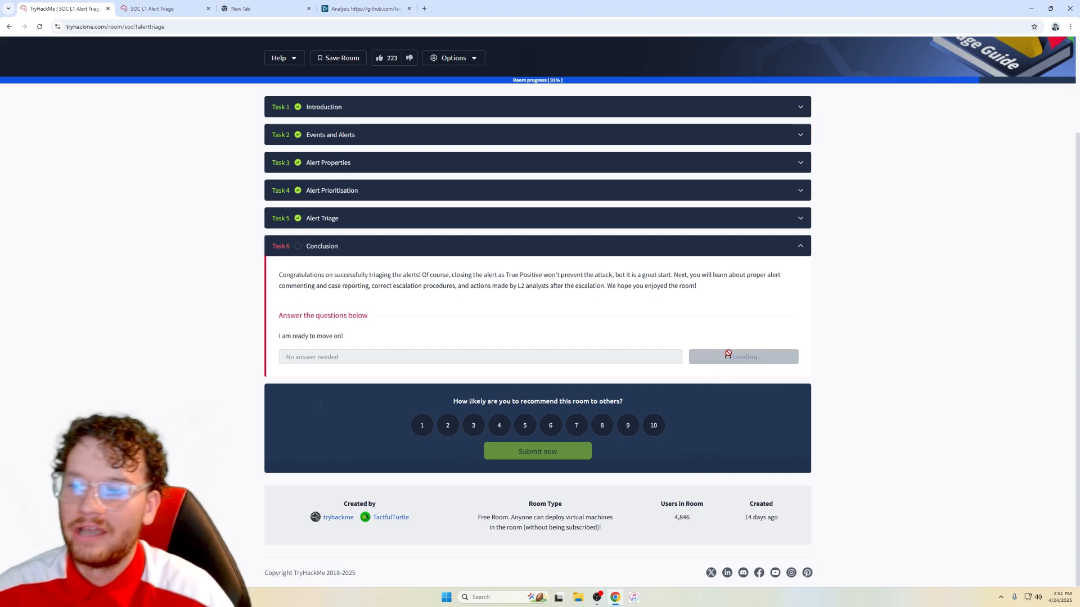